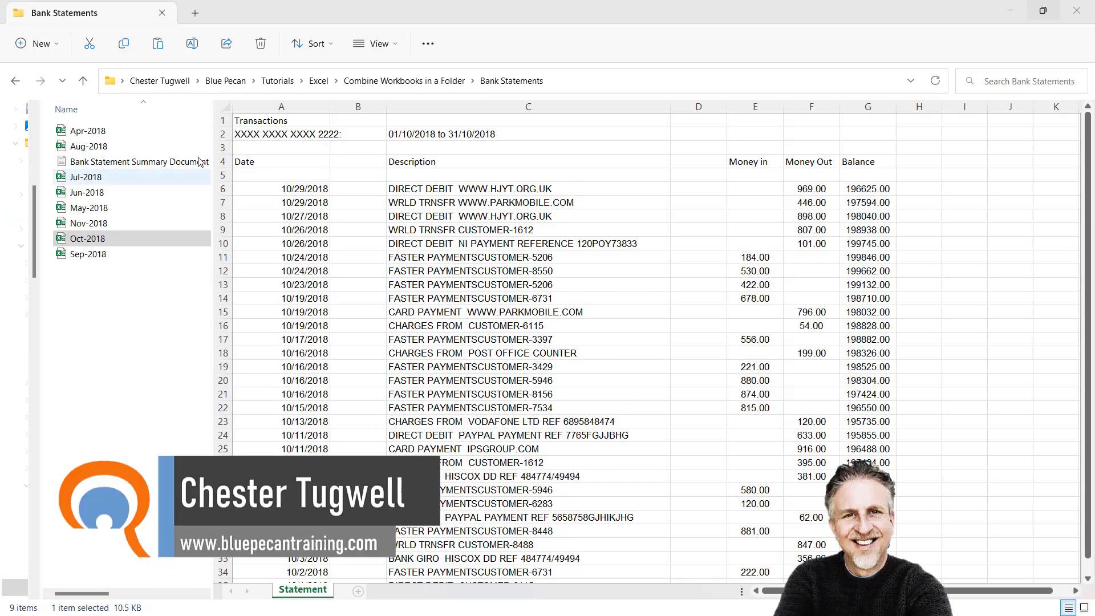
Preview the Jun-2018, Oct-2018 and Apr-2018 statement workbooks in the preview pane.
click(88, 192)
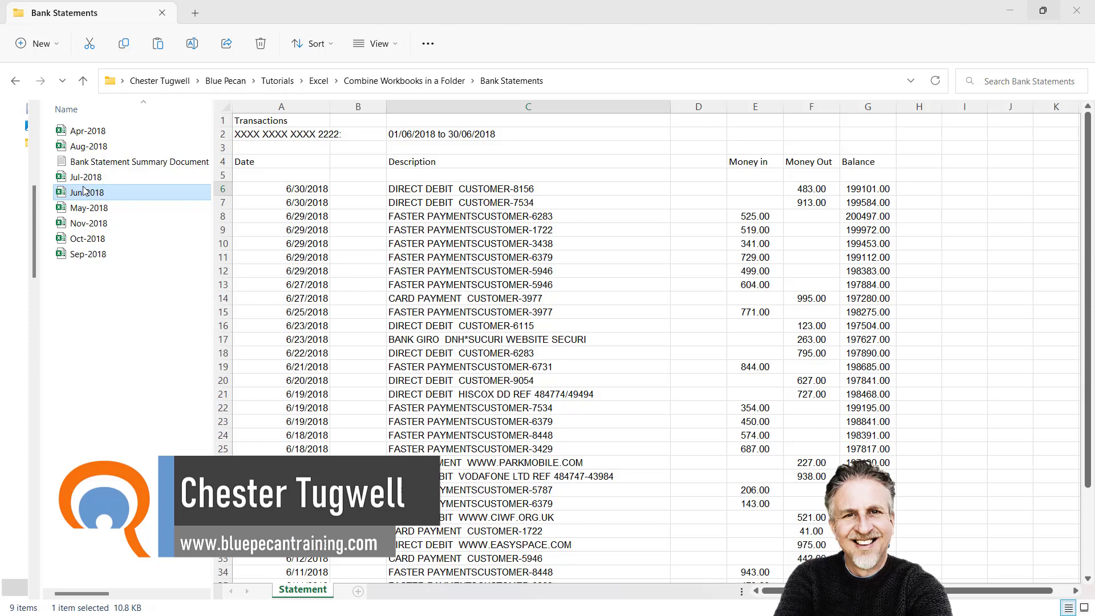
click(89, 207)
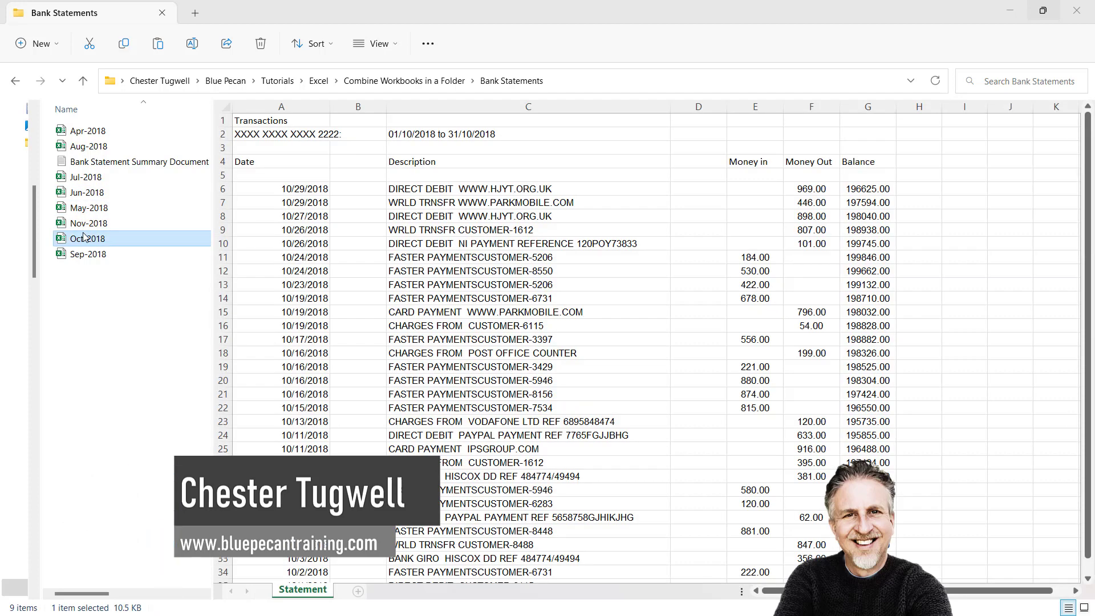
click(87, 130)
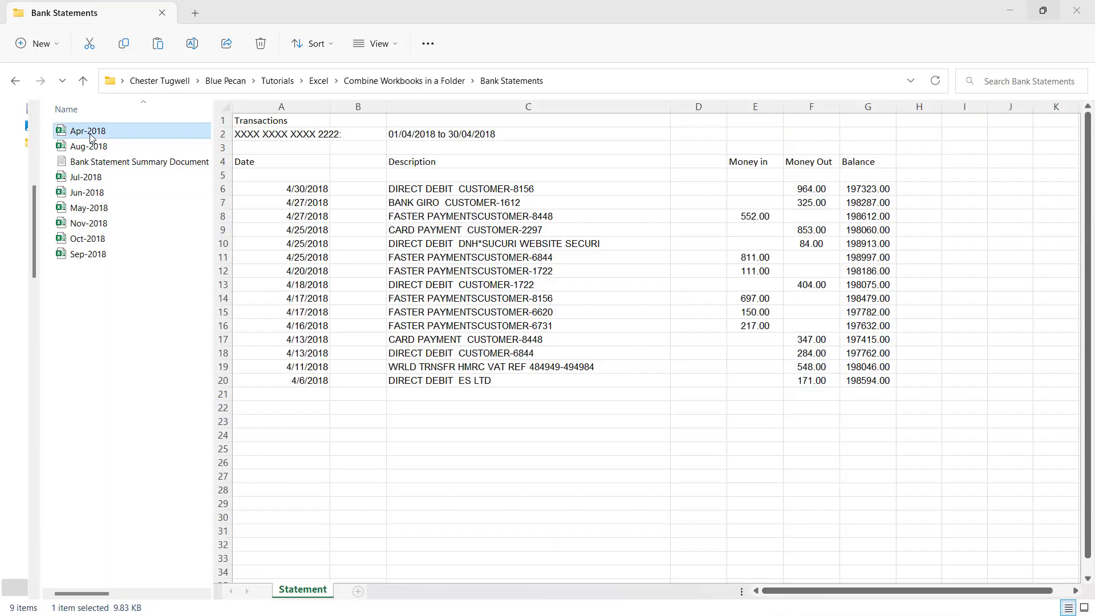
mouse_move(712, 235)
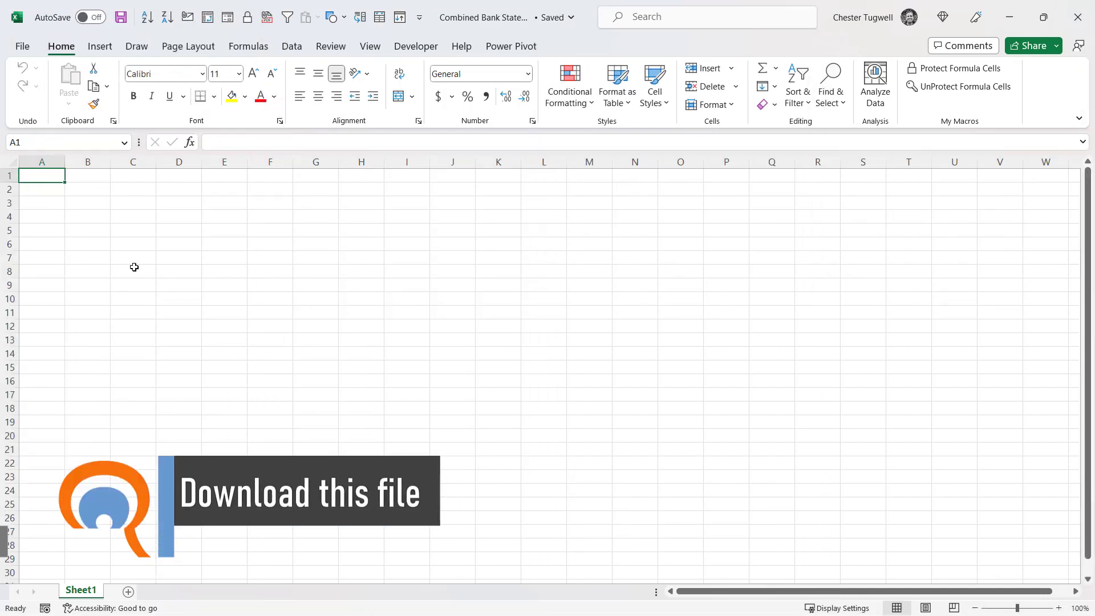
Start a Get Data From Folder import pointed at the Bank Statements folder.
click(291, 46)
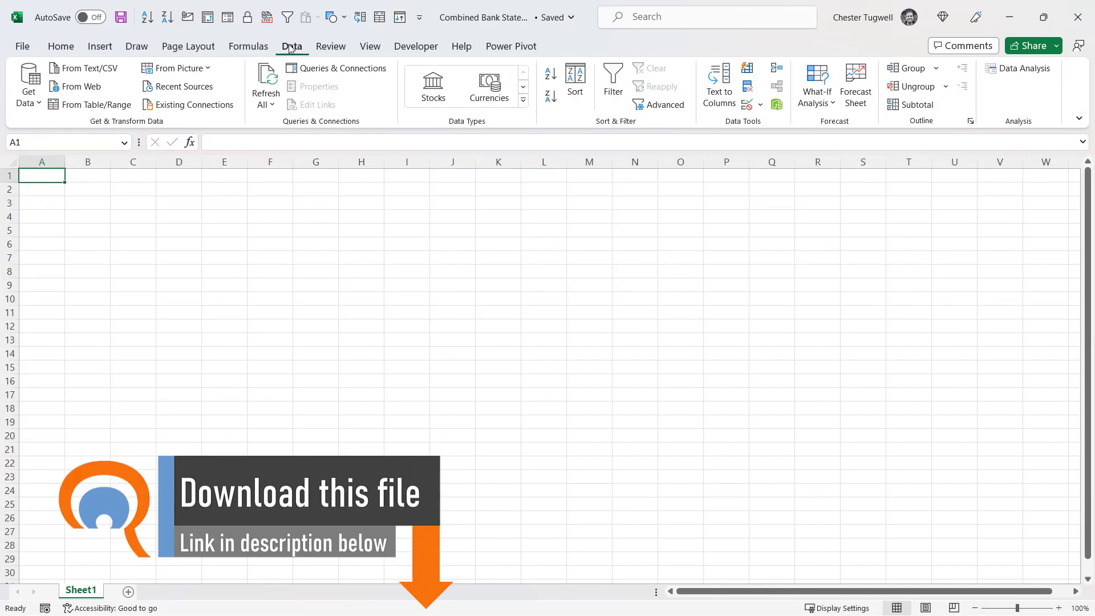
mouse_move(28, 87)
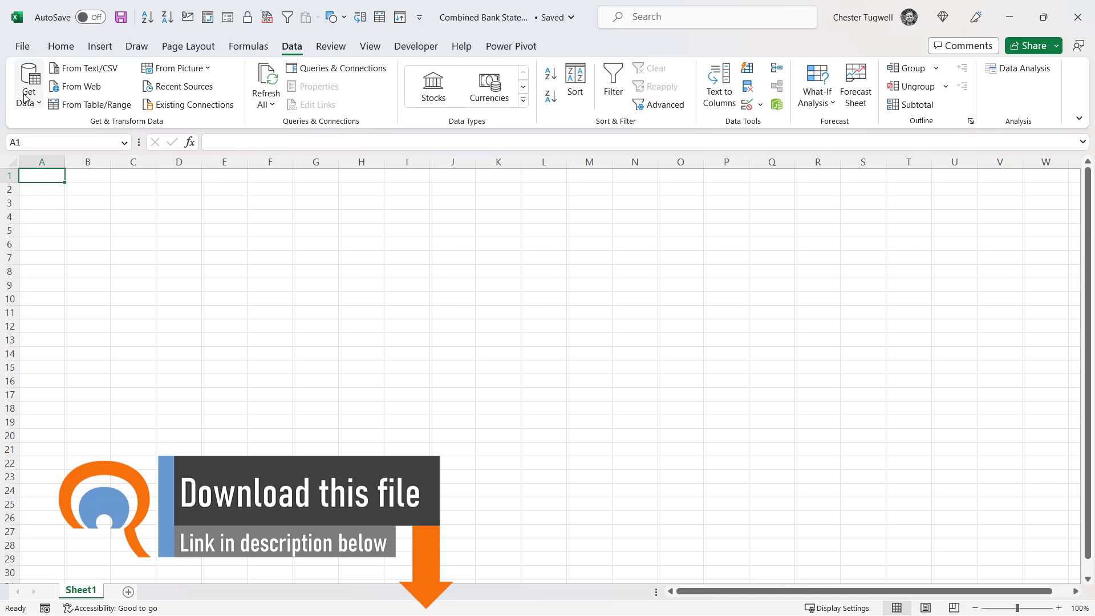
click(28, 83)
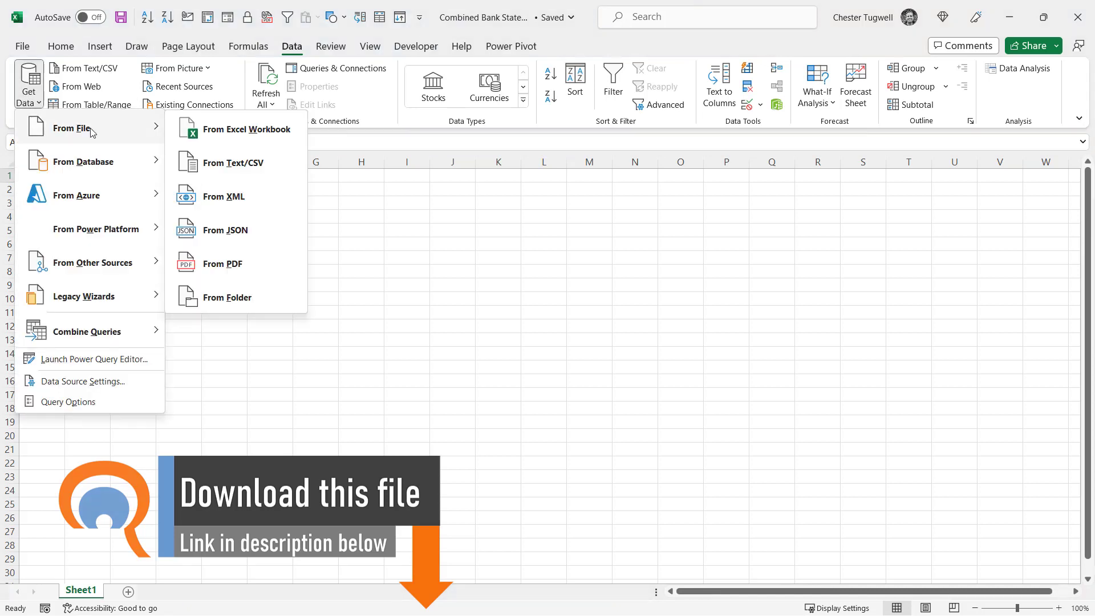
click(246, 129)
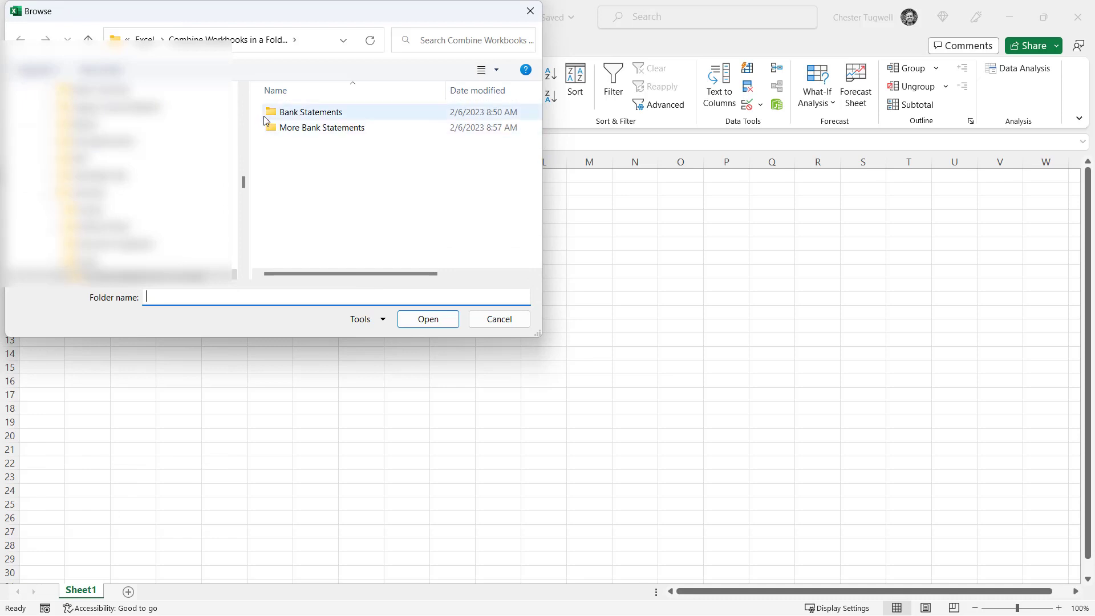
click(310, 112)
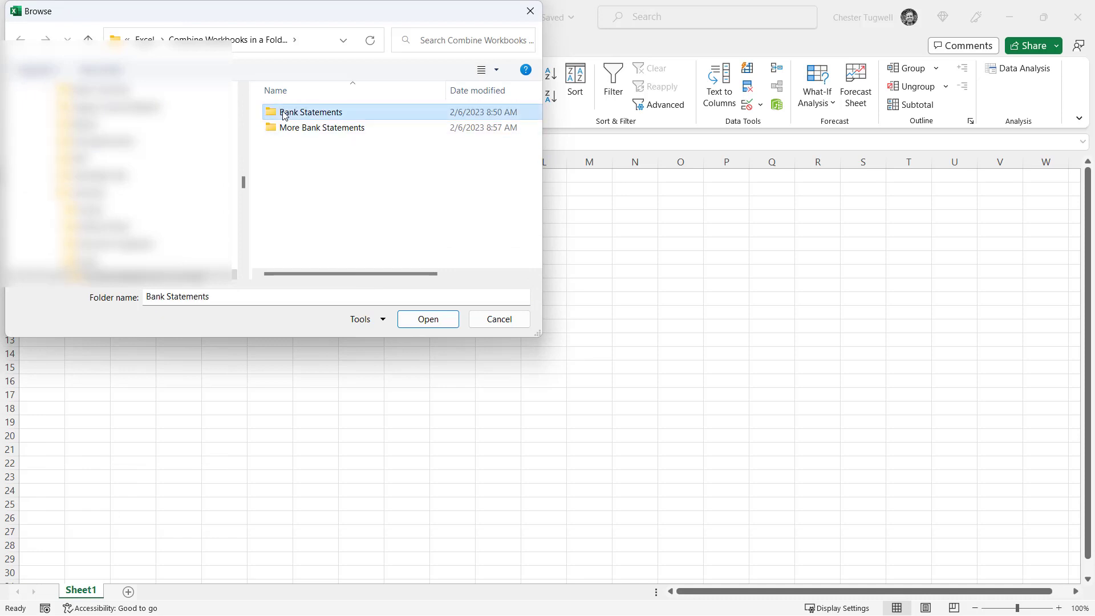
mouse_move(295, 116)
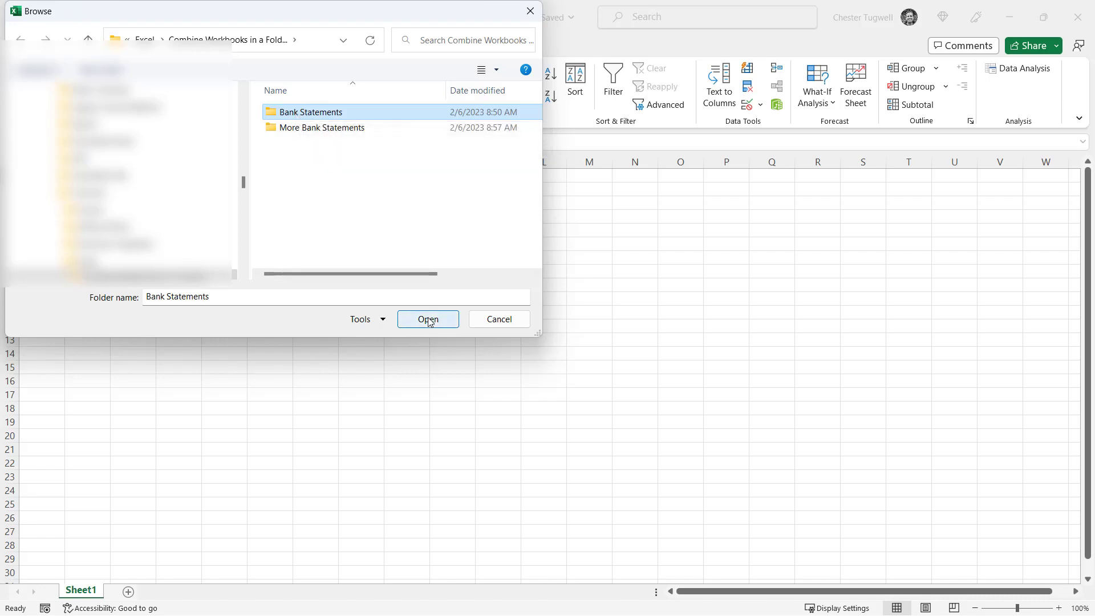
click(428, 319)
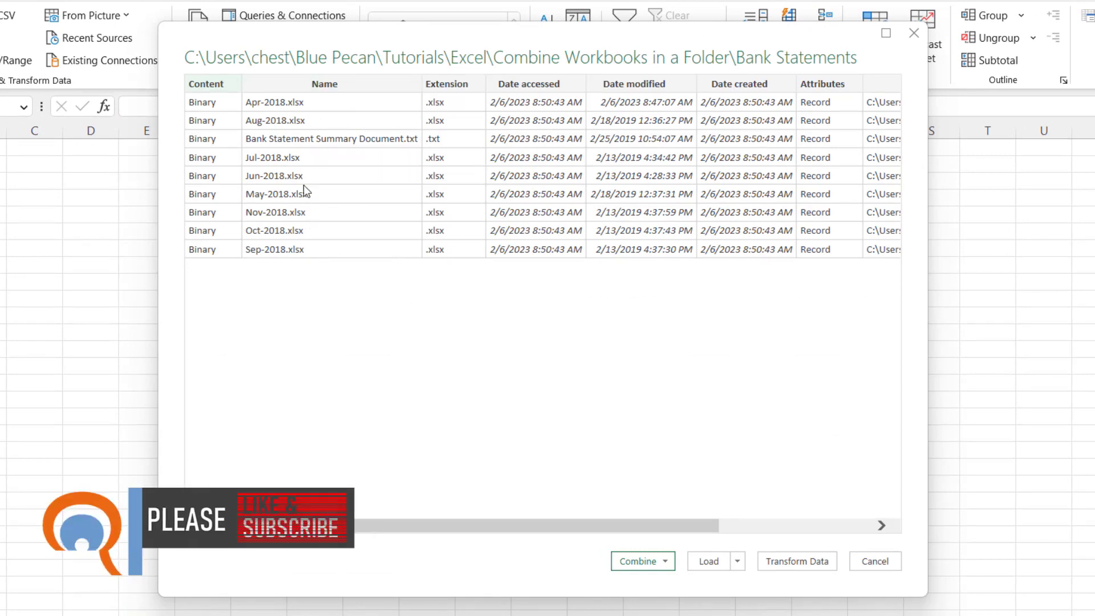
mouse_move(349, 150)
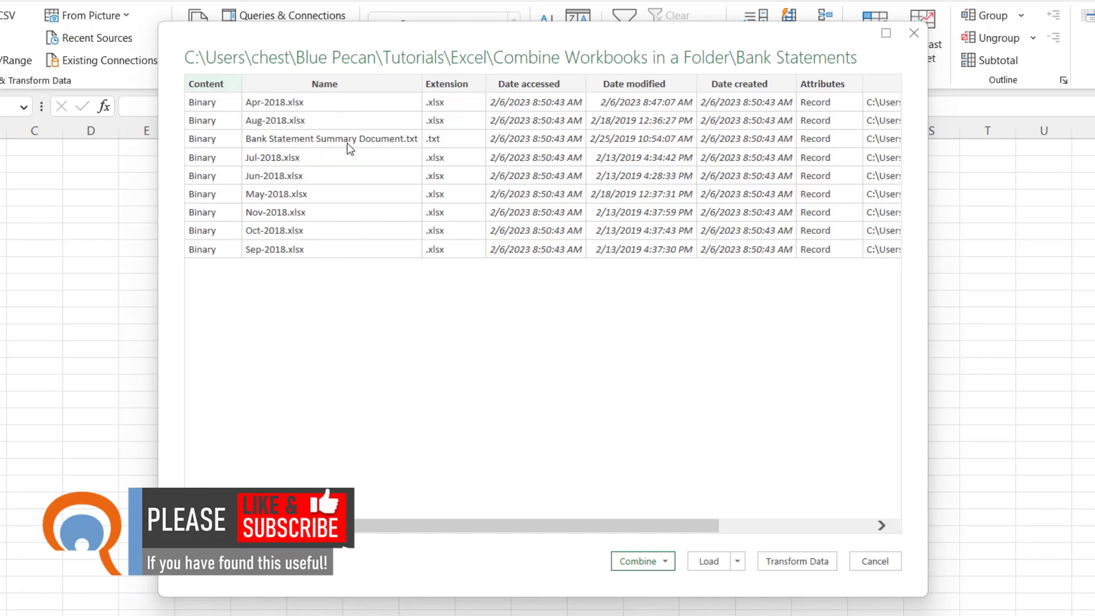
mouse_move(389, 144)
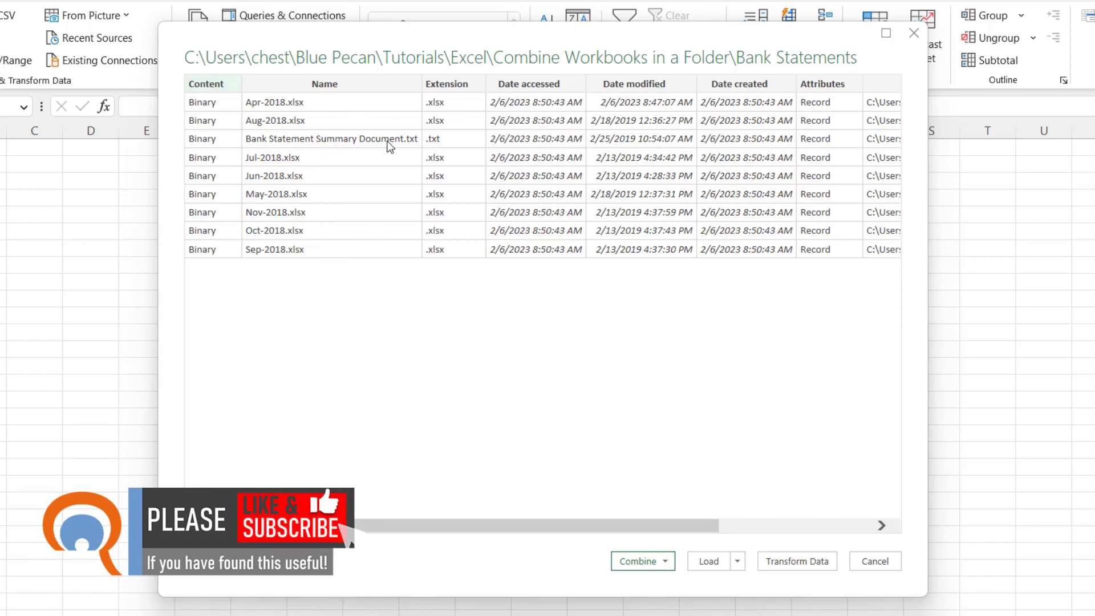
mouse_move(242, 147)
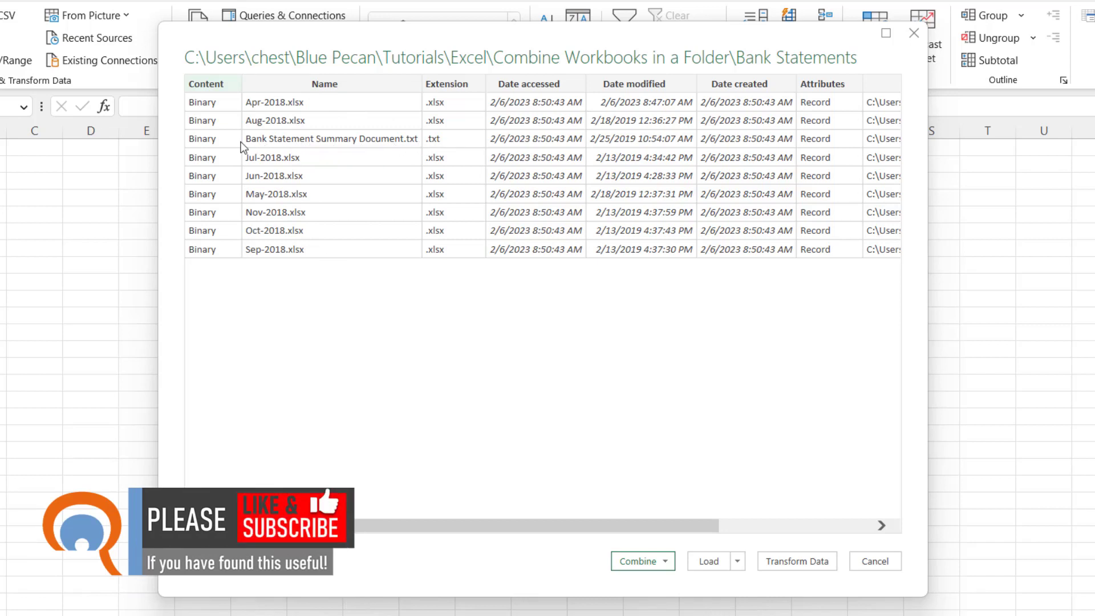
mouse_move(255, 150)
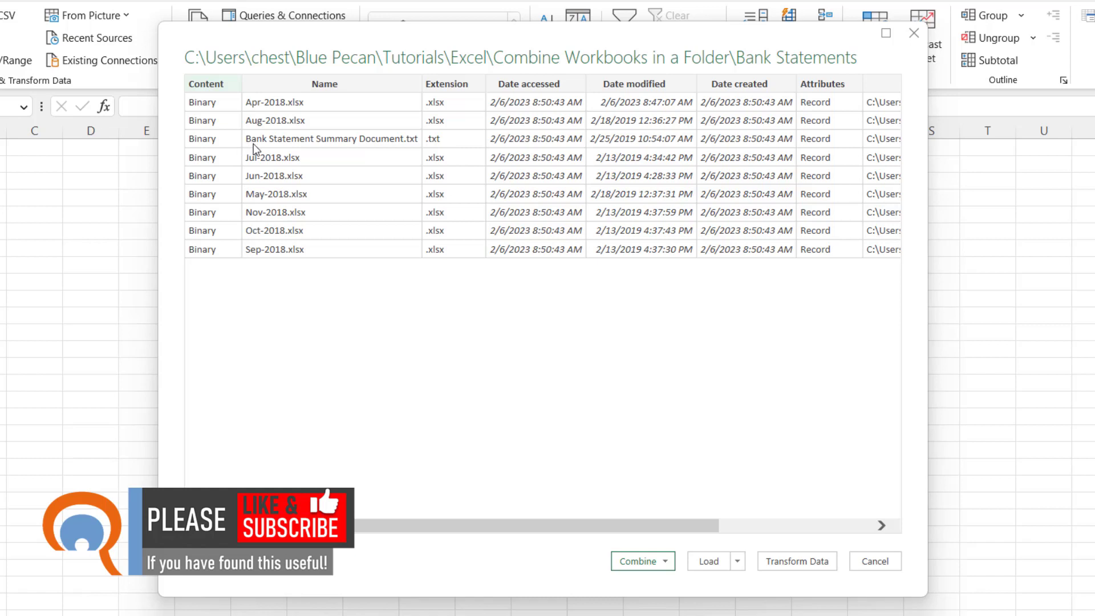
mouse_move(638, 456)
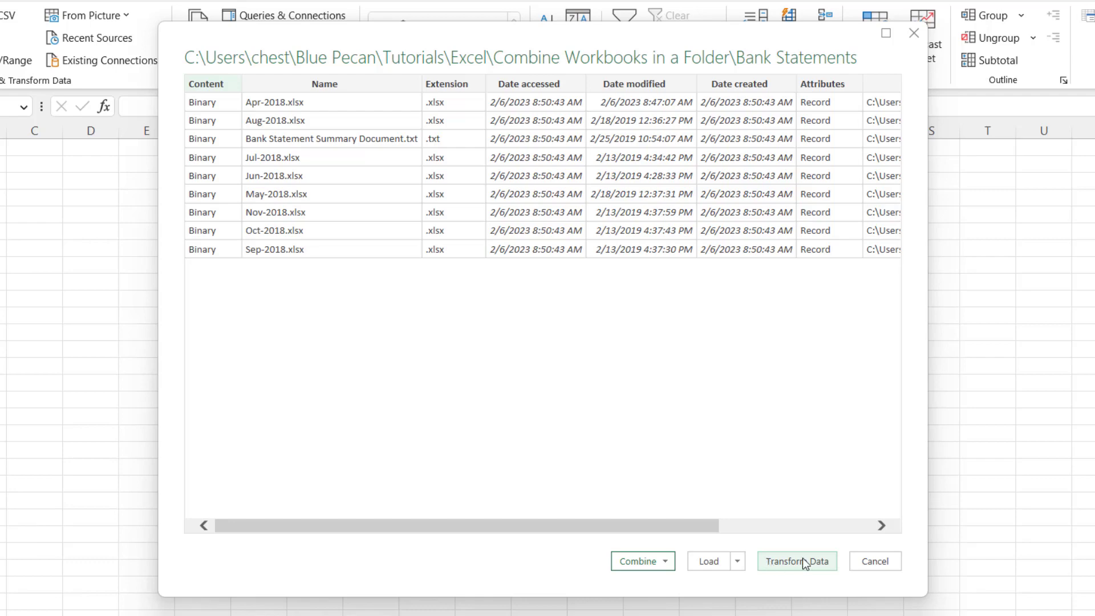
Send the nine-file folder listing to Power Query via Transform Data.
click(796, 561)
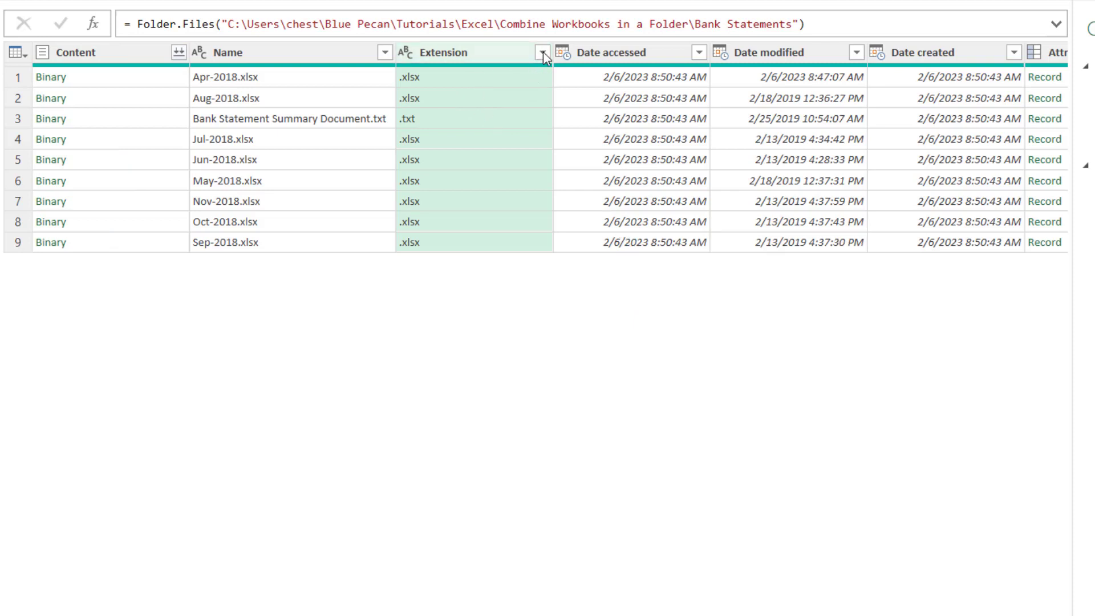
Filter the Extension column to exclude .txt, keeping only the .xlsx workbooks.
click(543, 51)
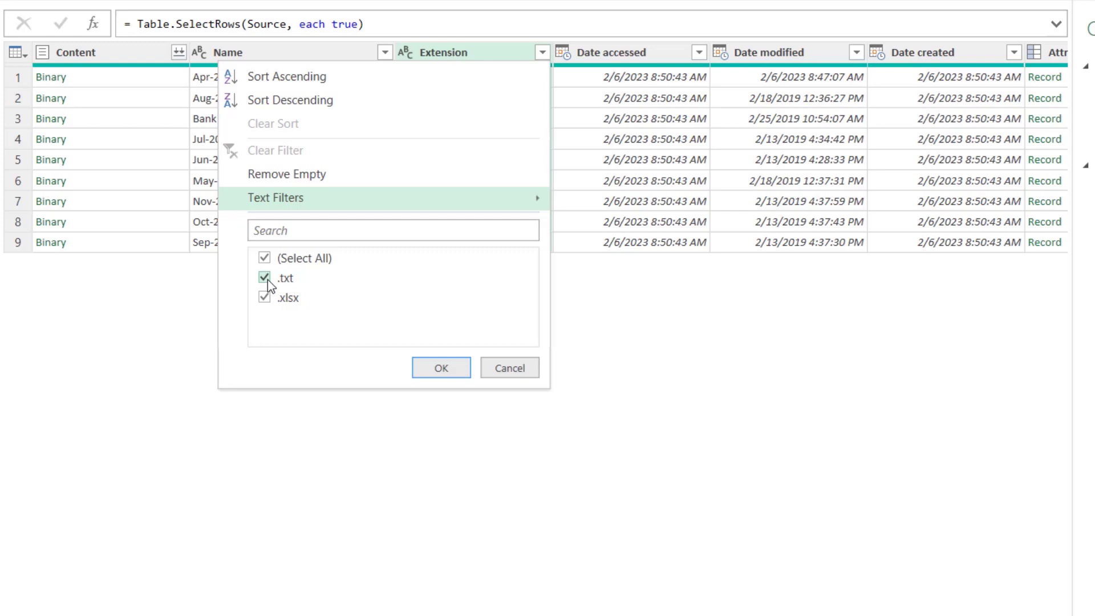
click(264, 278)
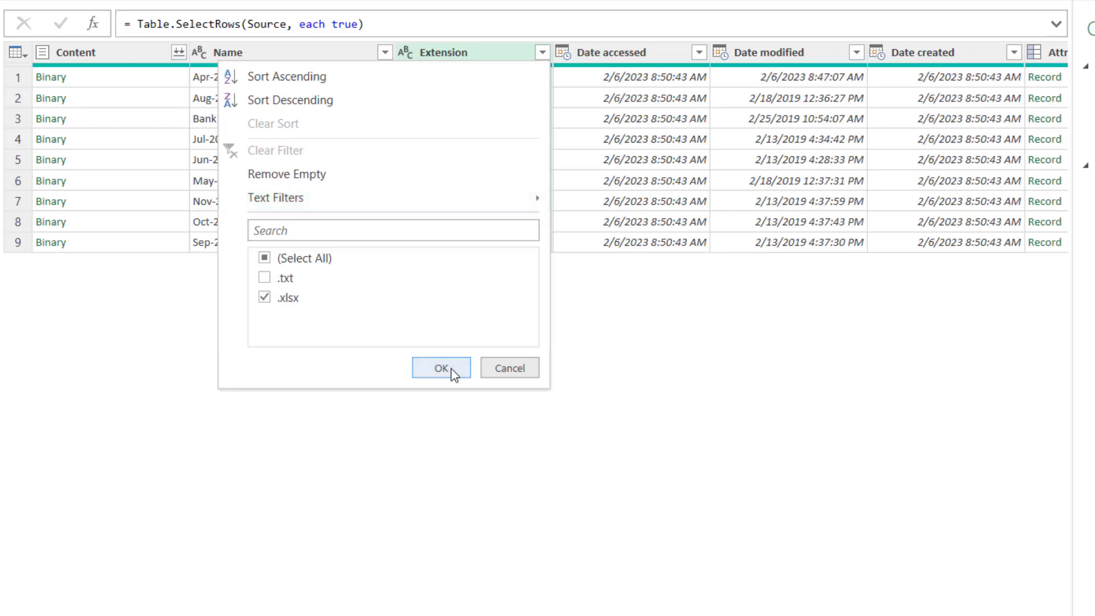
click(440, 368)
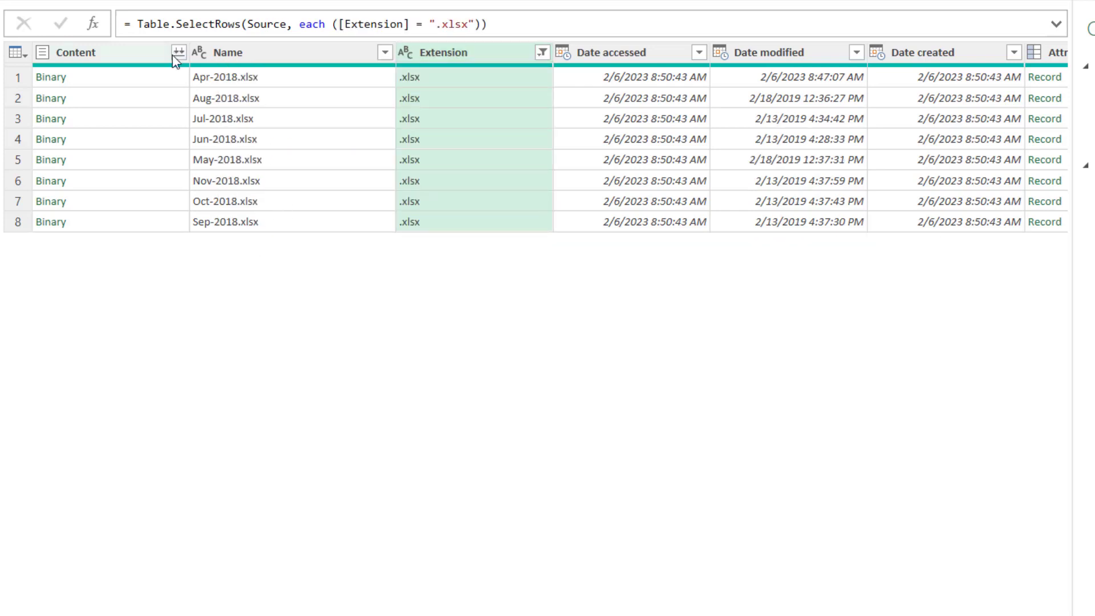
mouse_move(175, 173)
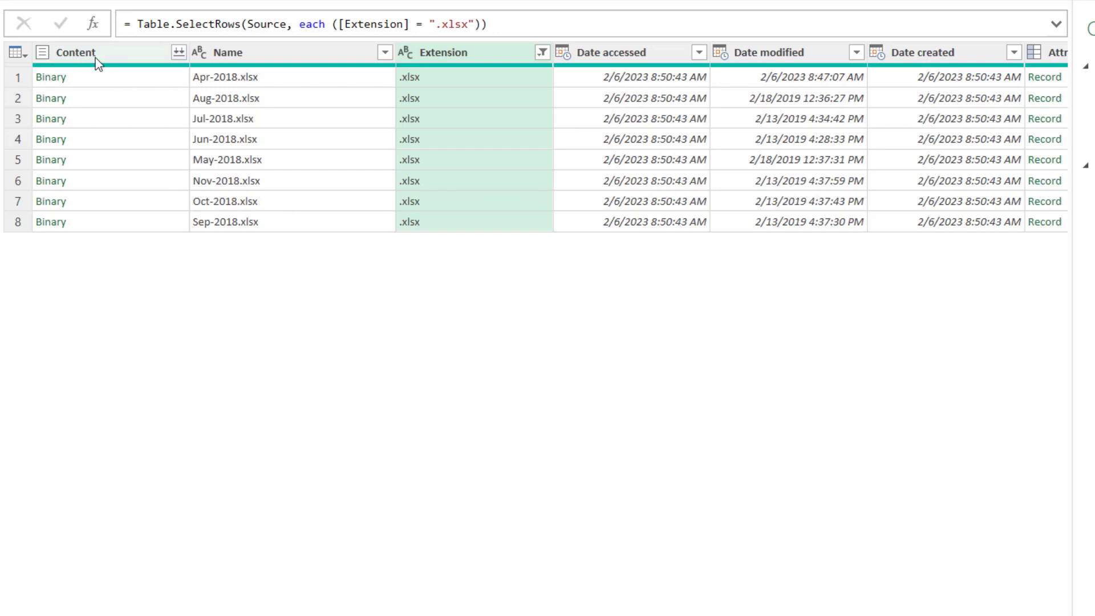
mouse_move(179, 51)
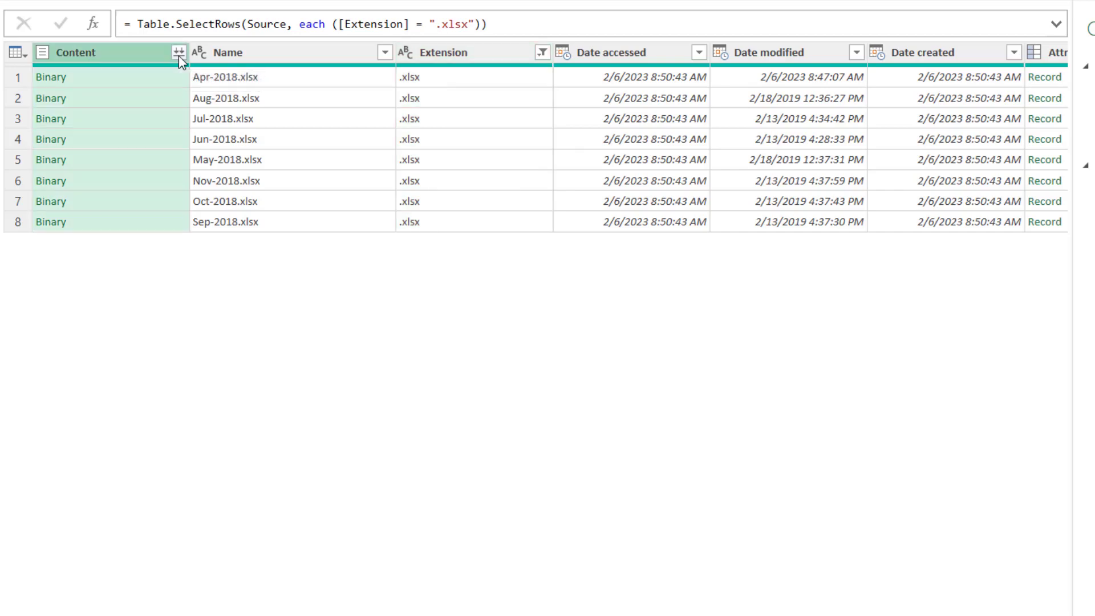
Combine the eight workbooks' Content, extracting the Statement sheet from each.
click(179, 52)
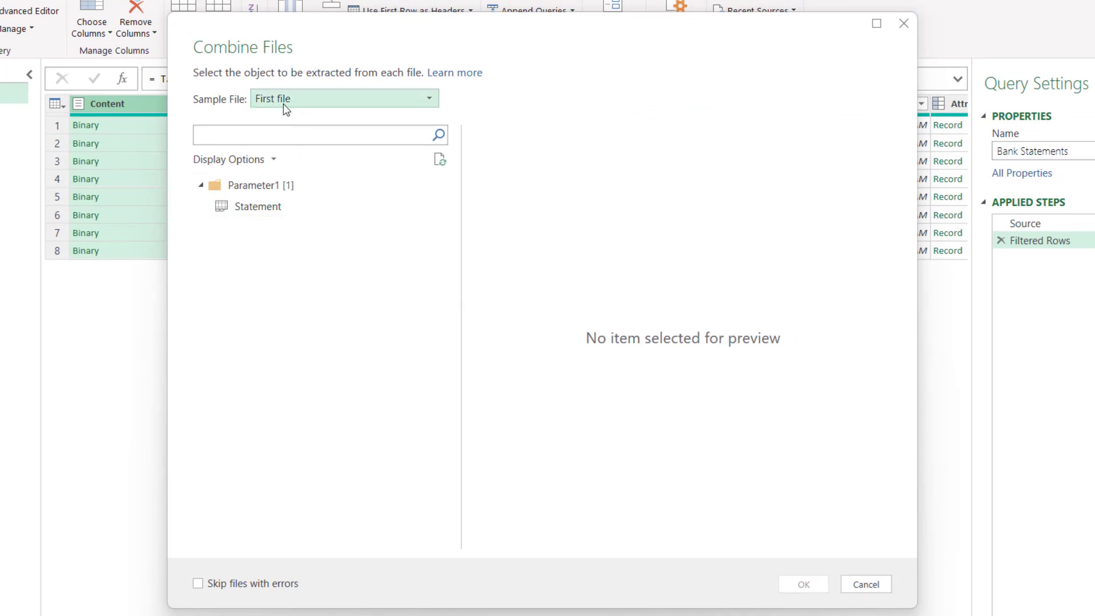
click(258, 207)
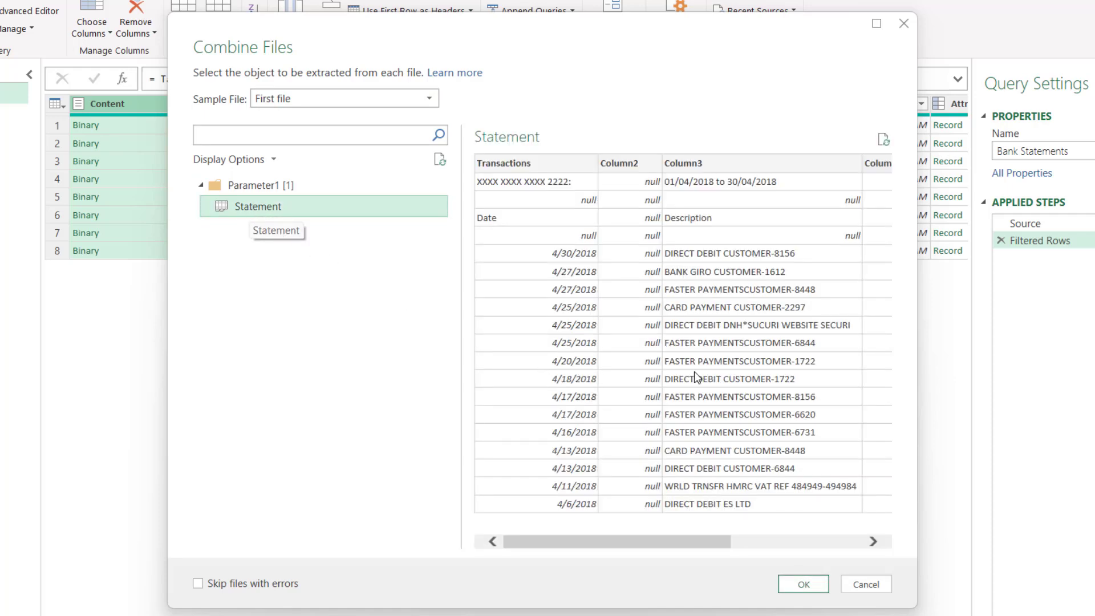
mouse_move(602, 282)
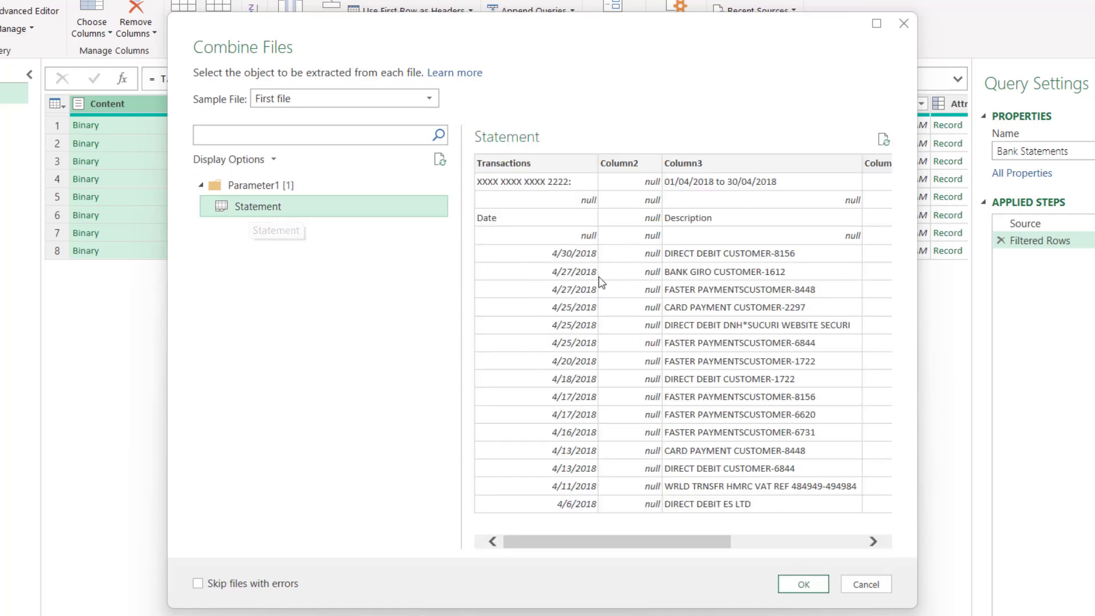
mouse_move(583, 273)
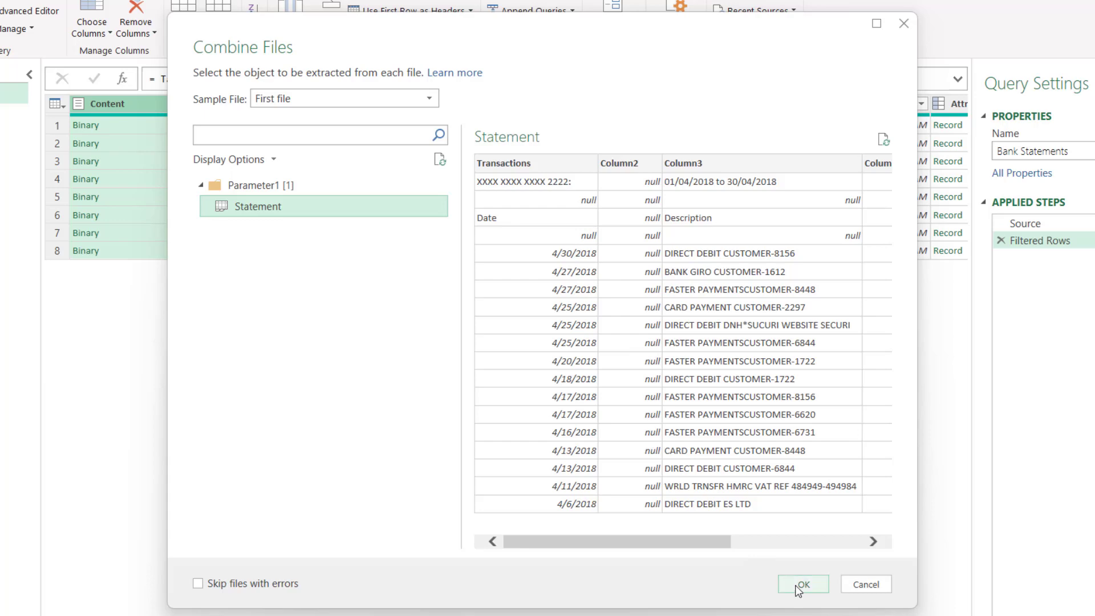
click(802, 584)
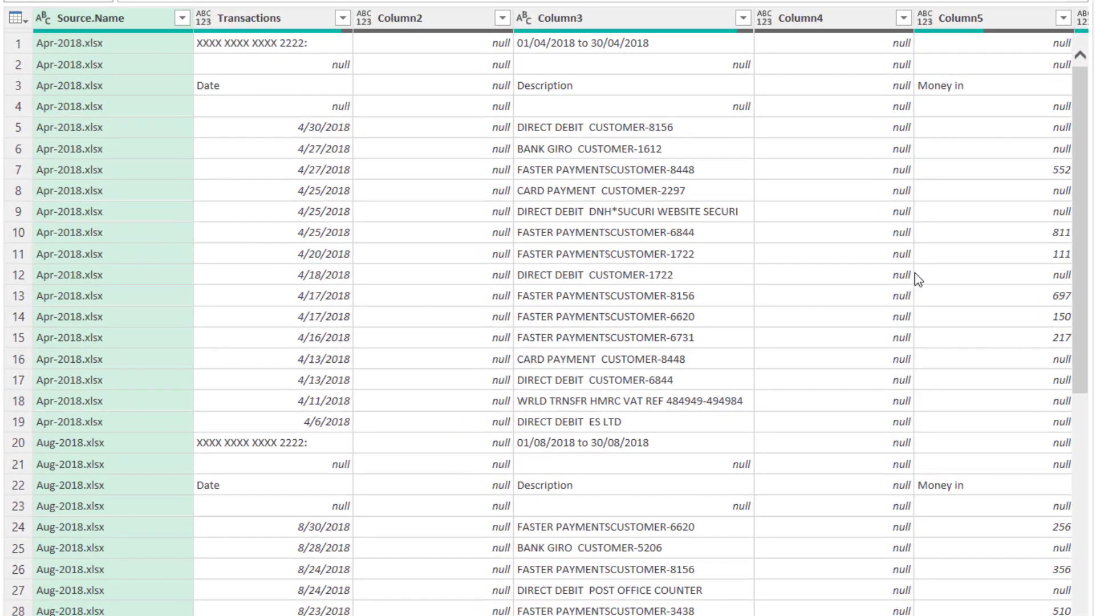
mouse_move(1065, 185)
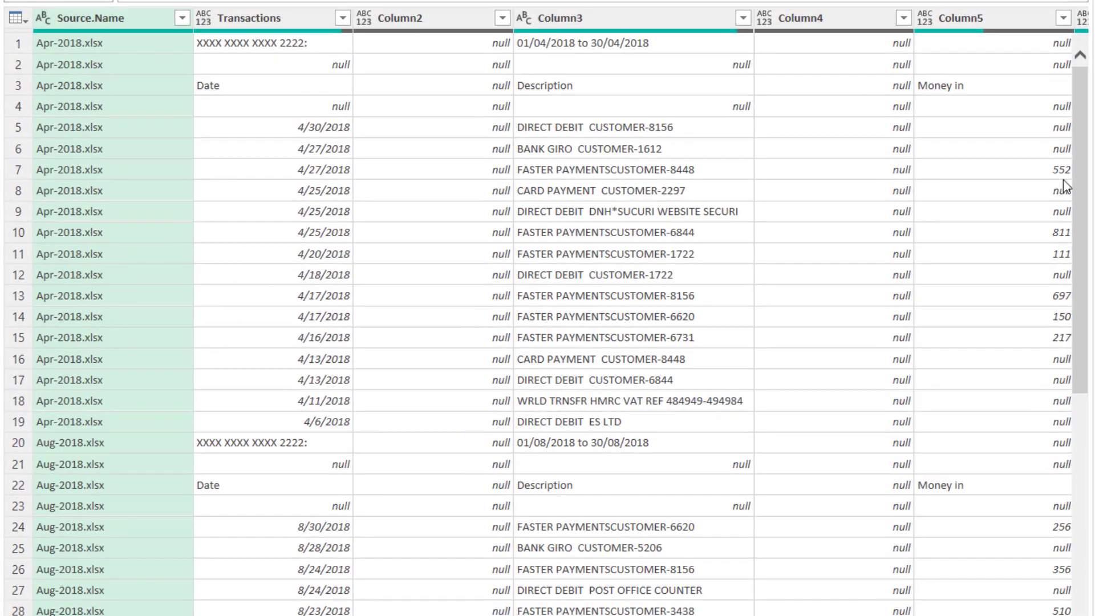
scroll(down, 3)
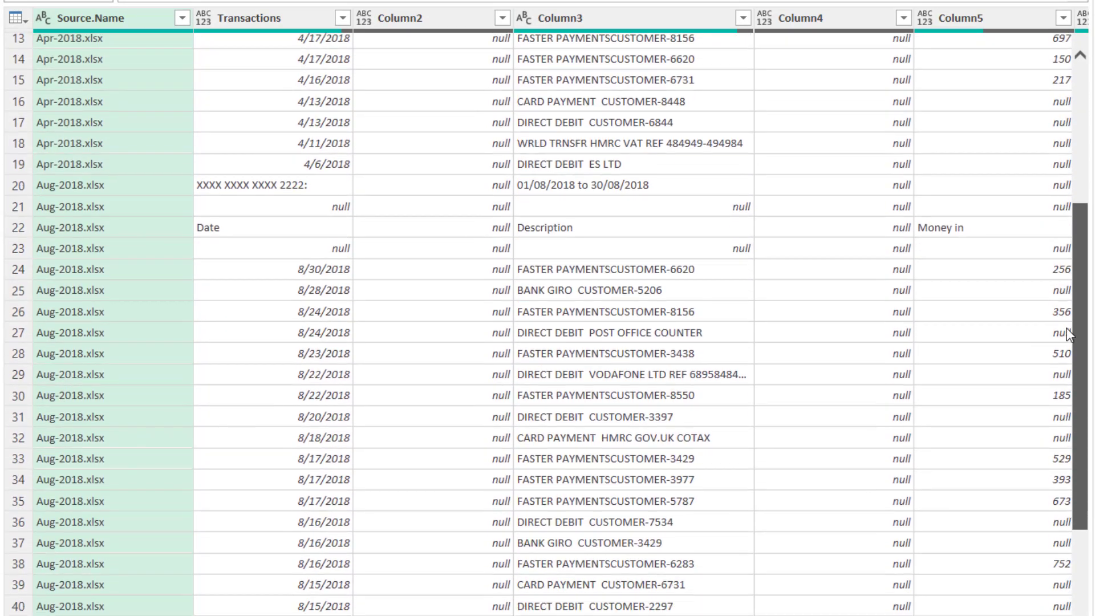
scroll(down, 3)
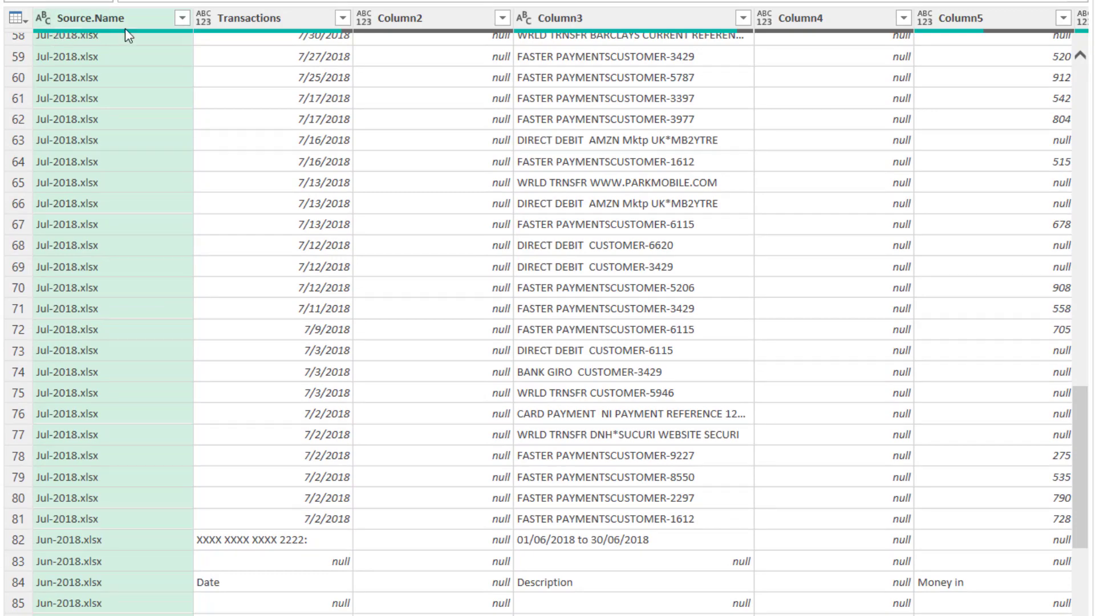
scroll(down, 3)
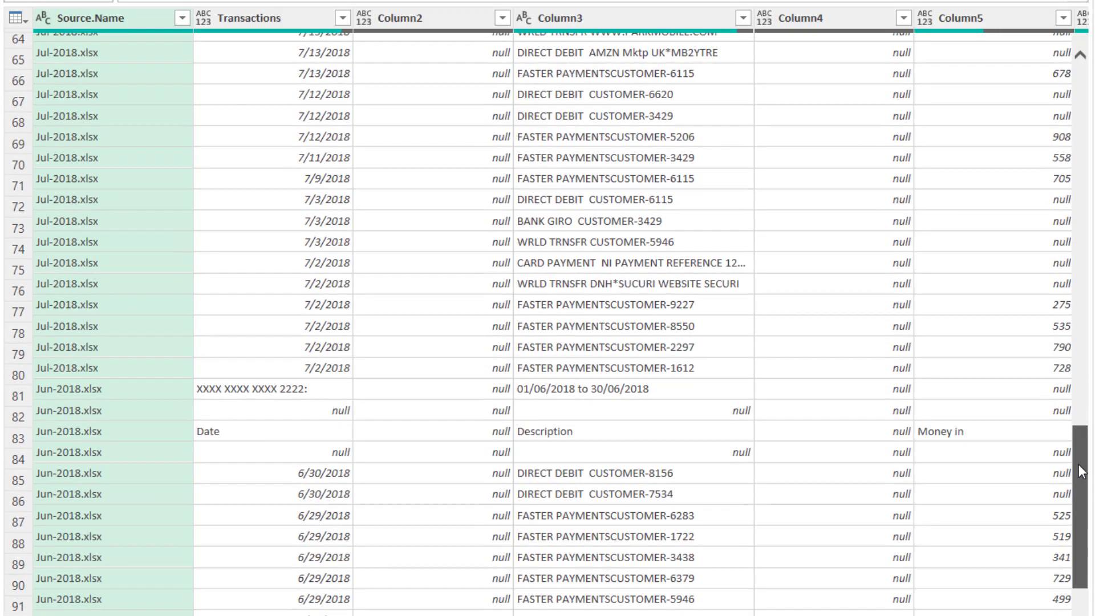
scroll(down, 3)
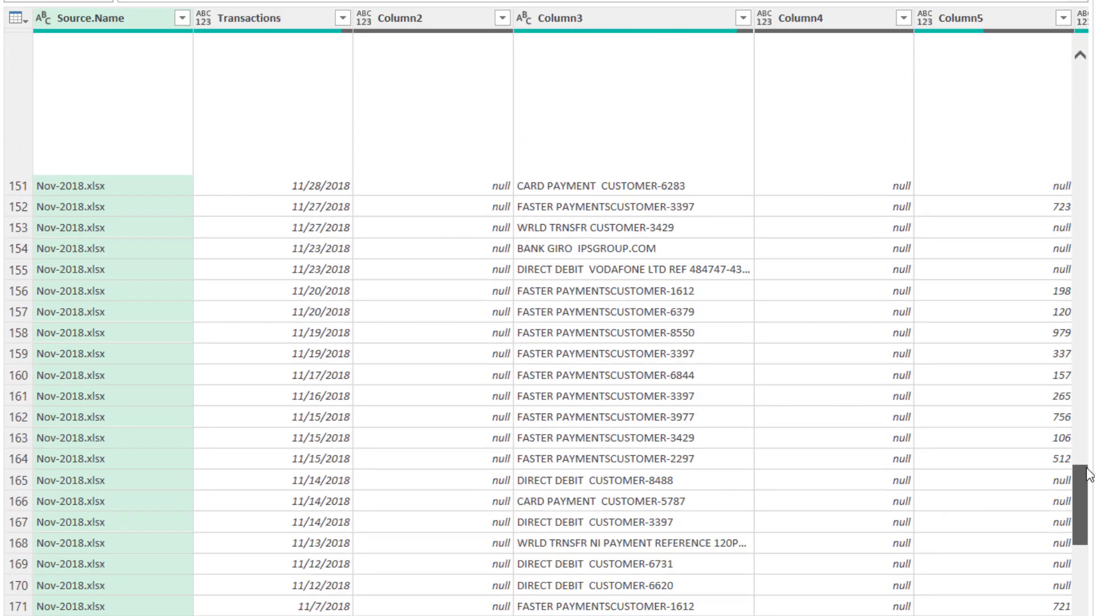
scroll(up, 3)
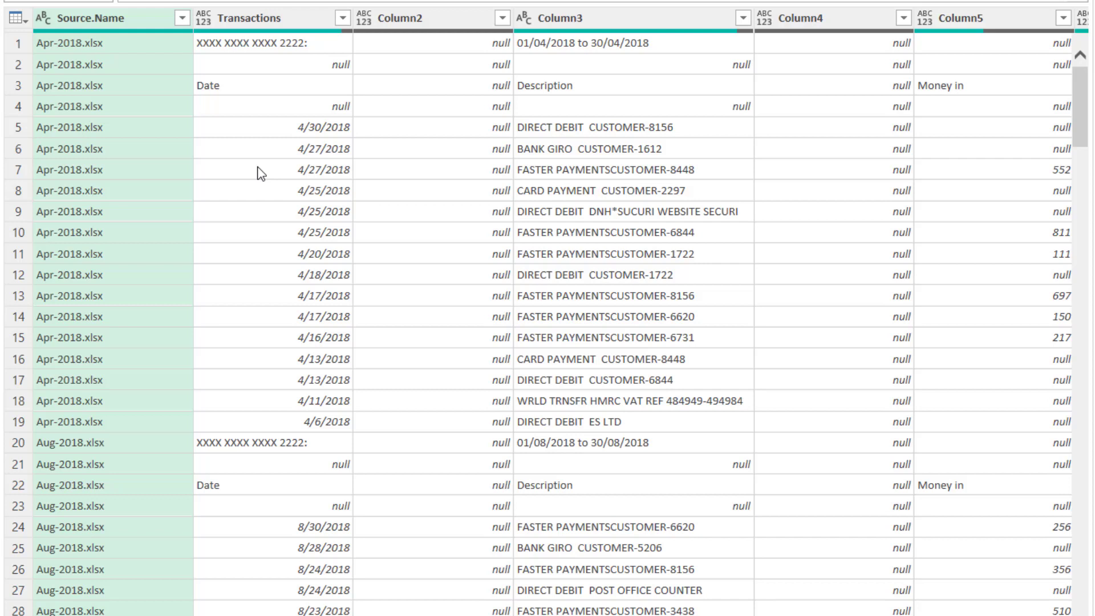
mouse_move(310, 72)
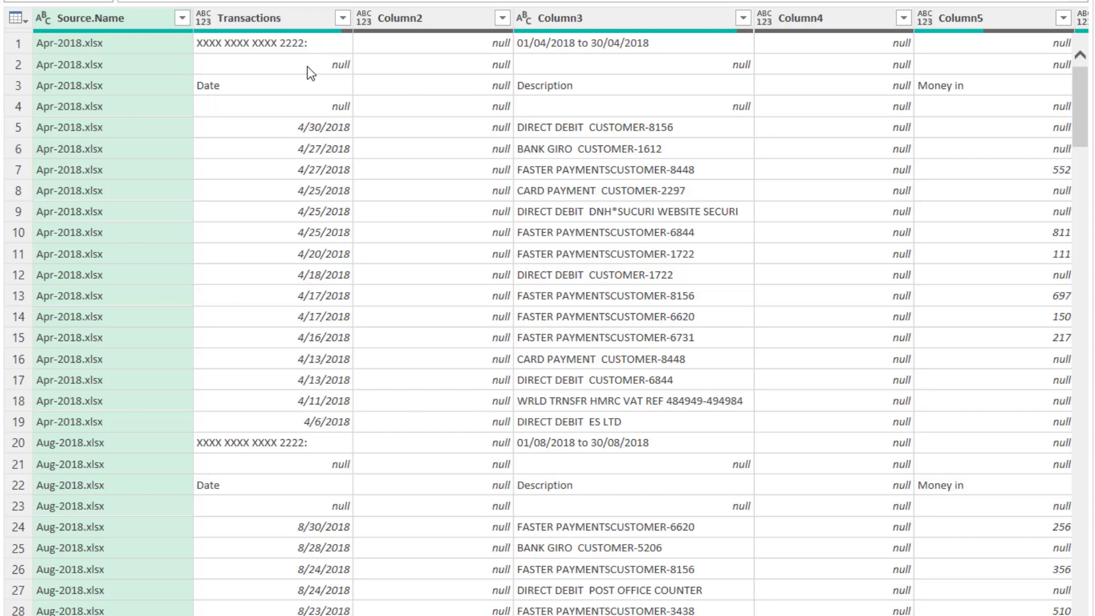
mouse_move(455, 411)
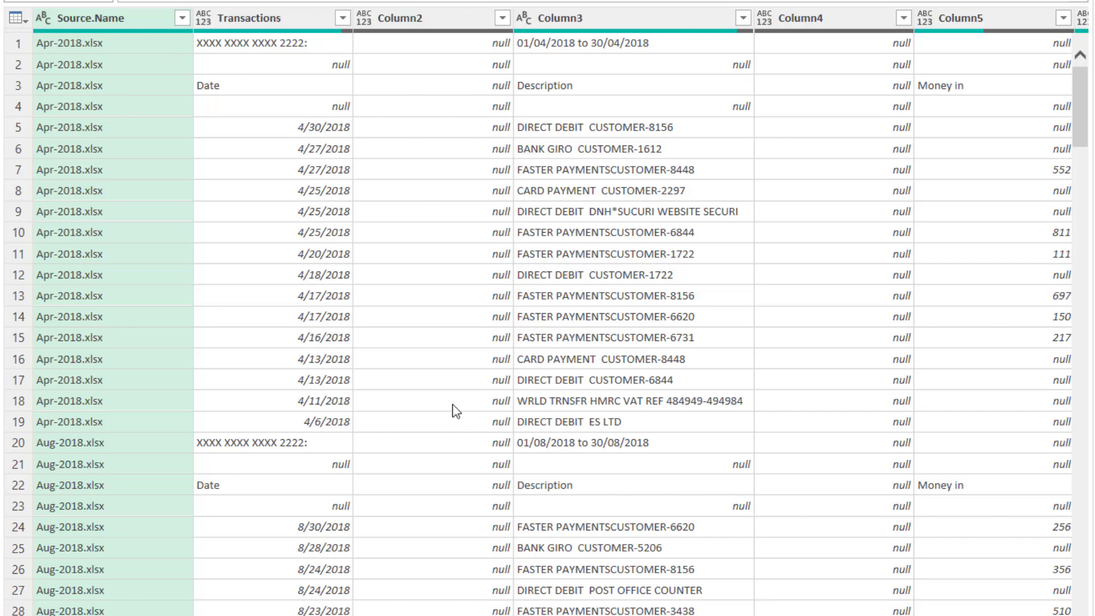
mouse_move(313, 94)
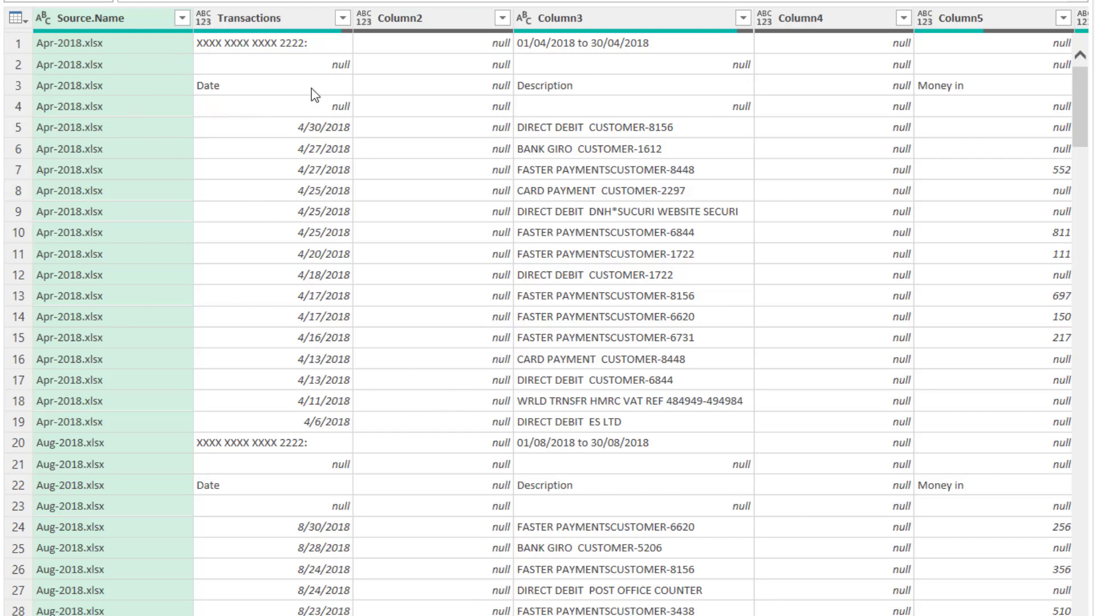
mouse_move(271, 99)
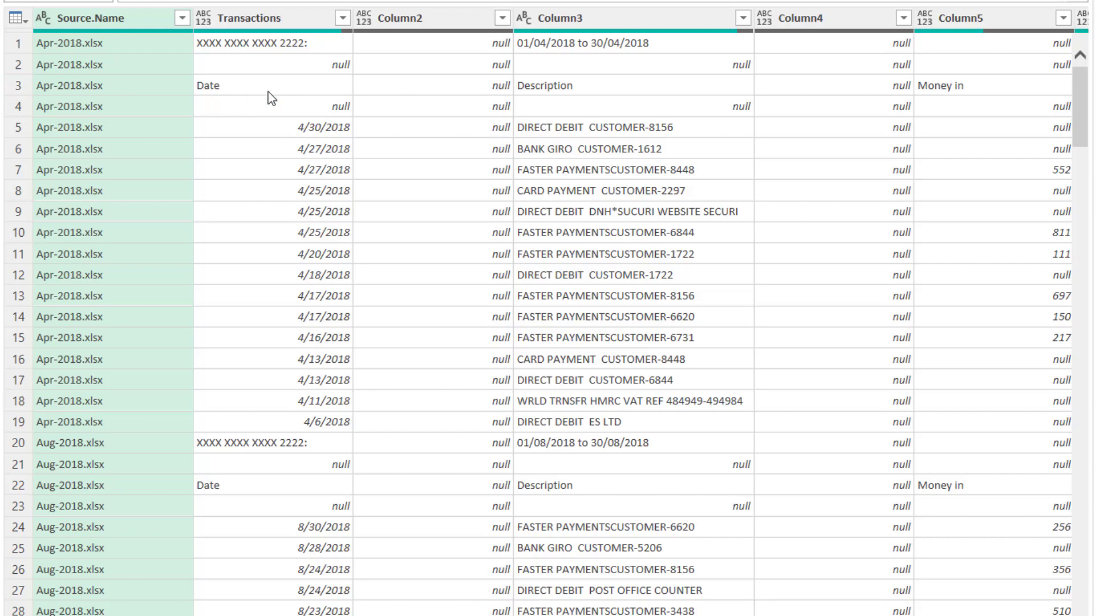
mouse_move(262, 19)
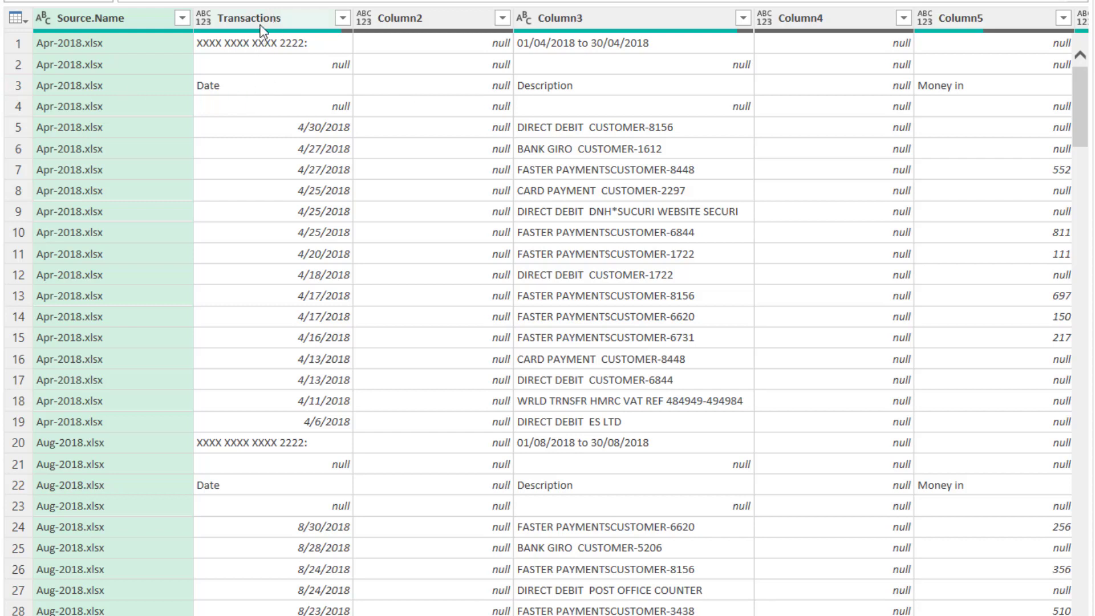
mouse_move(1074, 79)
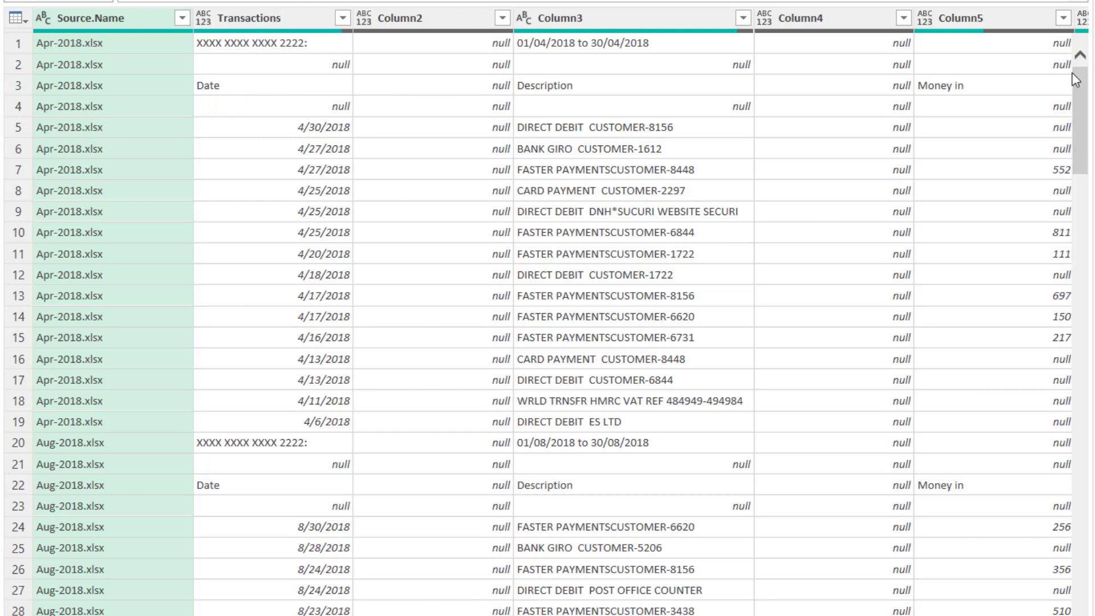
mouse_move(87, 65)
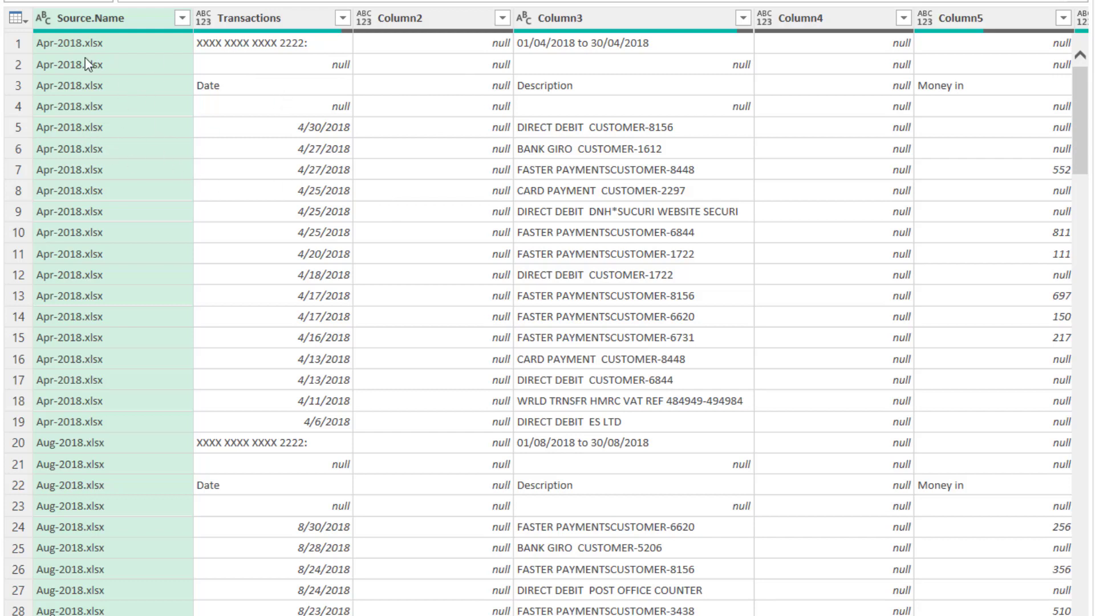
mouse_move(73, 83)
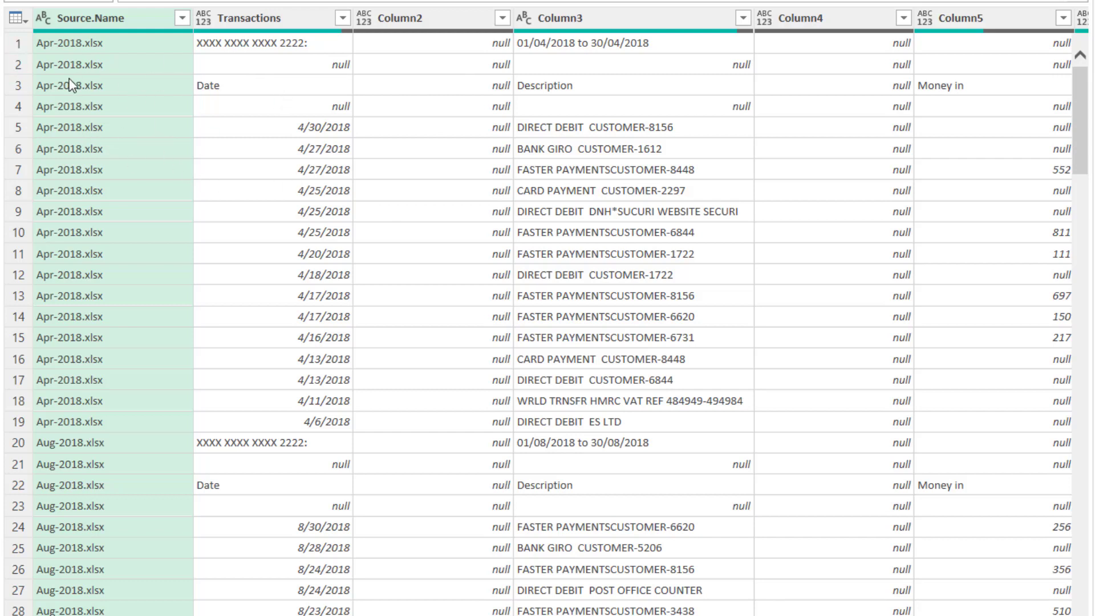
mouse_move(17, 45)
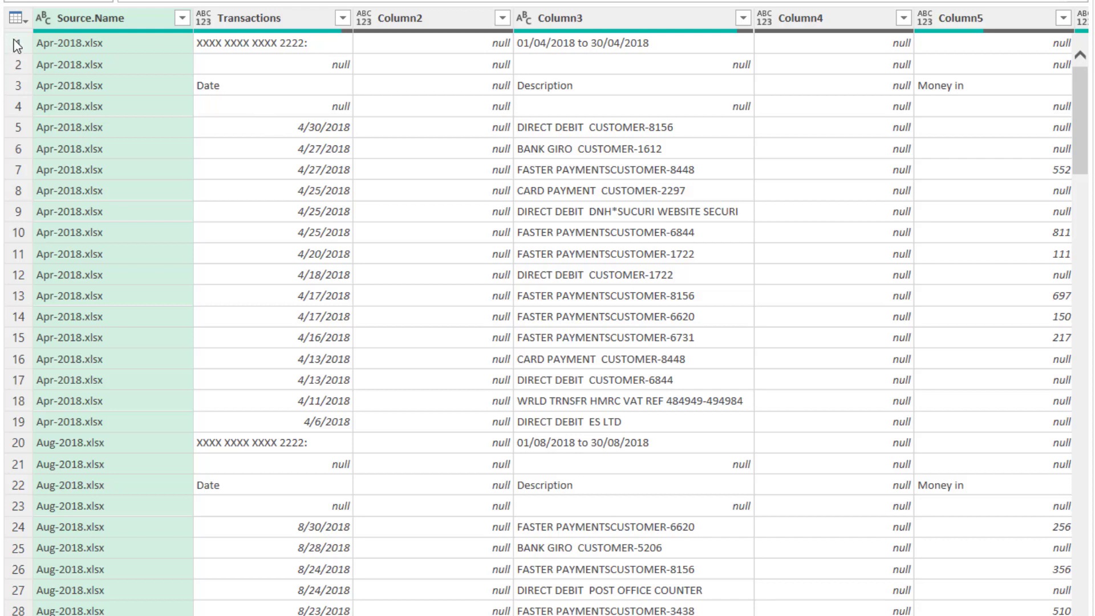
mouse_move(427, 69)
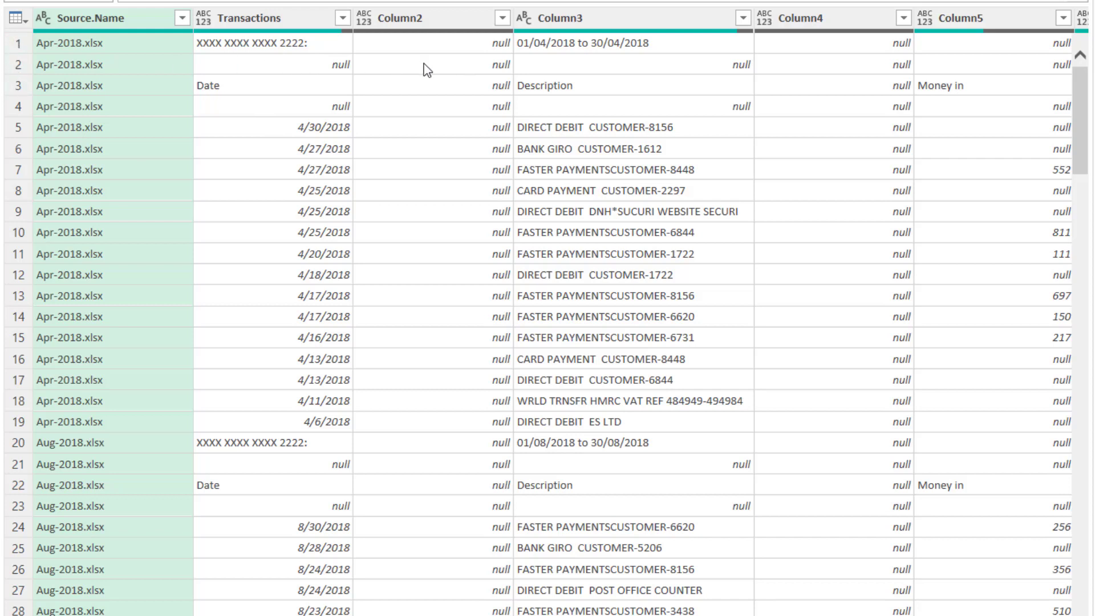
mouse_move(430, 63)
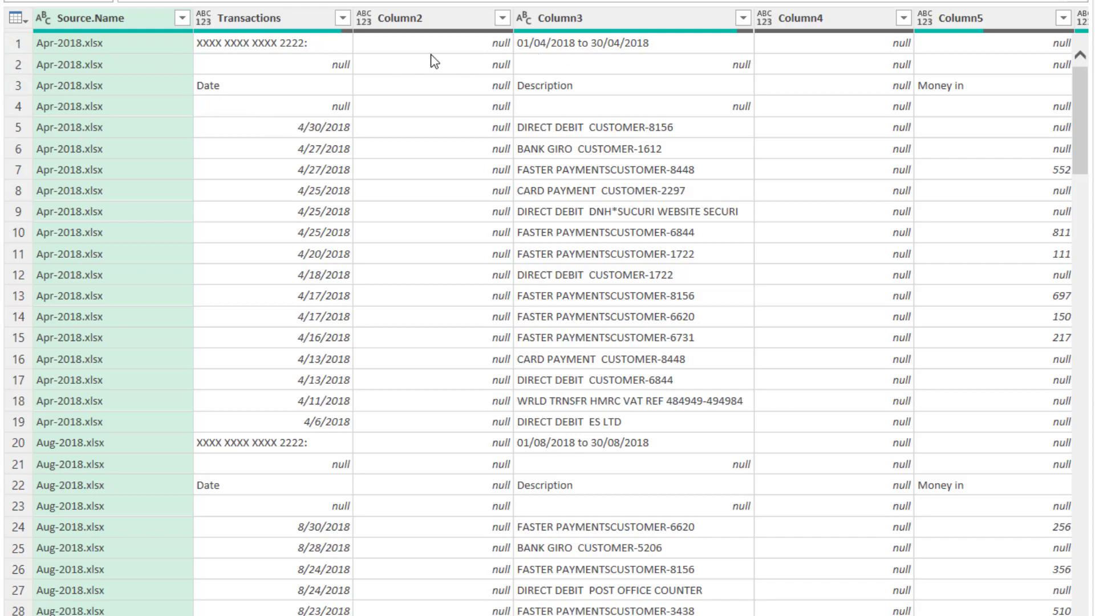
mouse_move(654, 55)
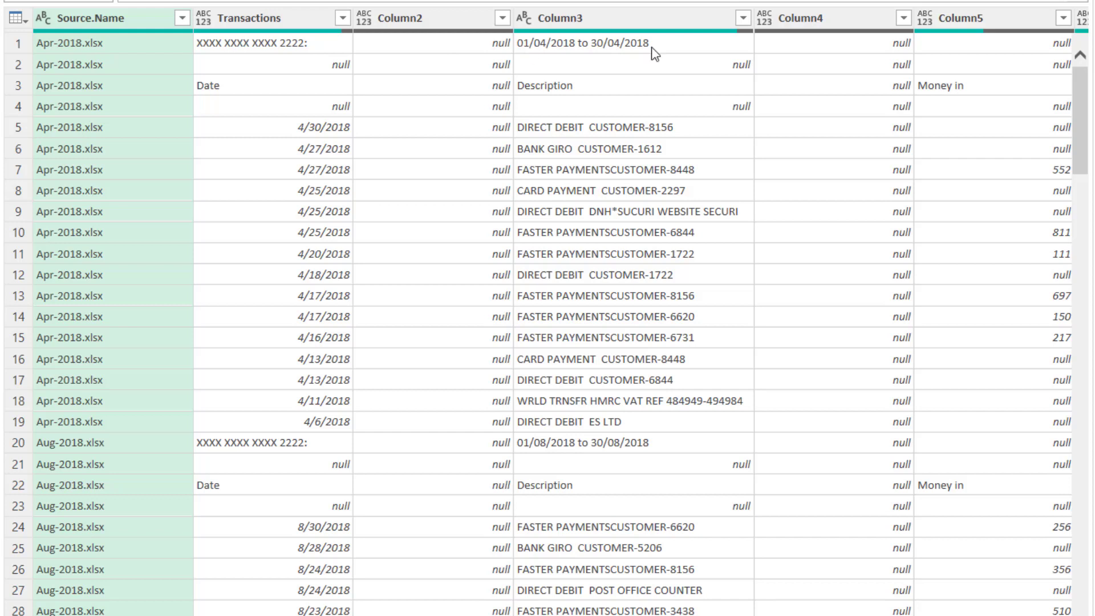
mouse_move(212, 55)
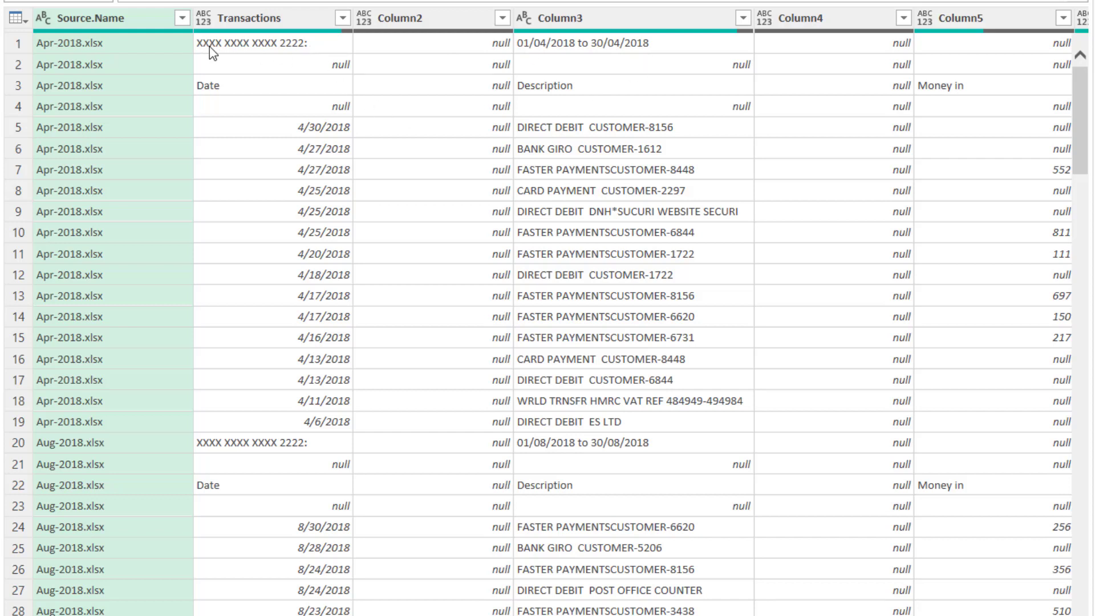
mouse_move(338, 80)
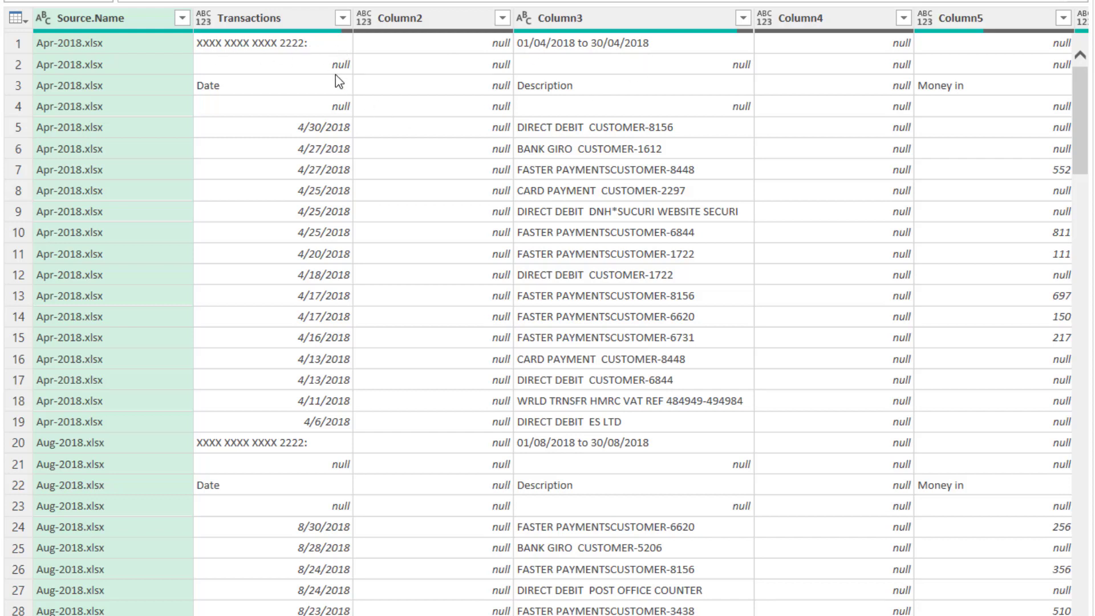
scroll(down, 3)
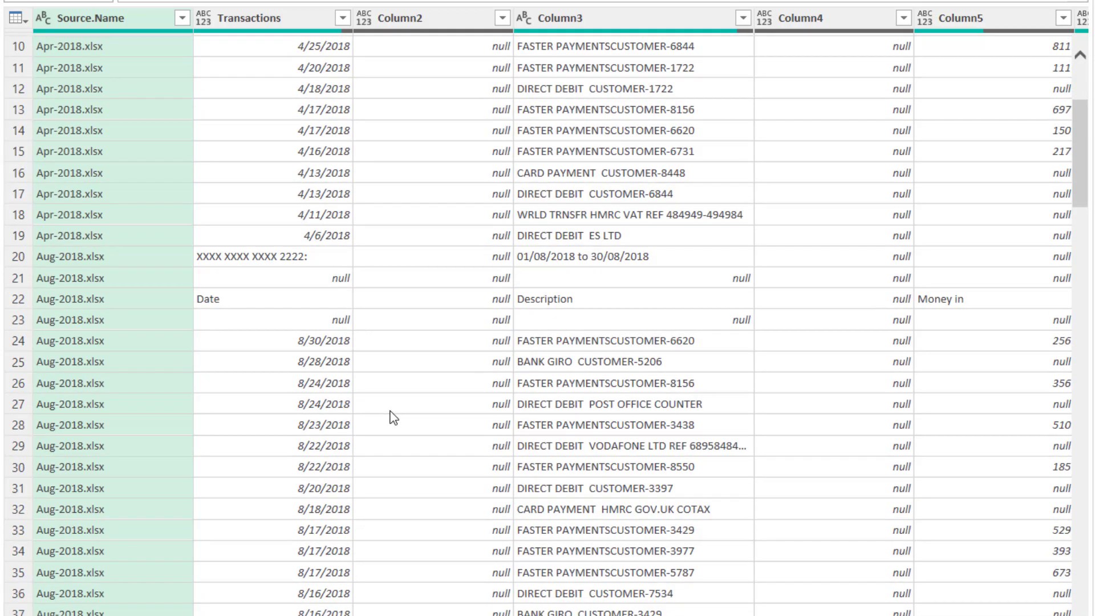
scroll(down, 3)
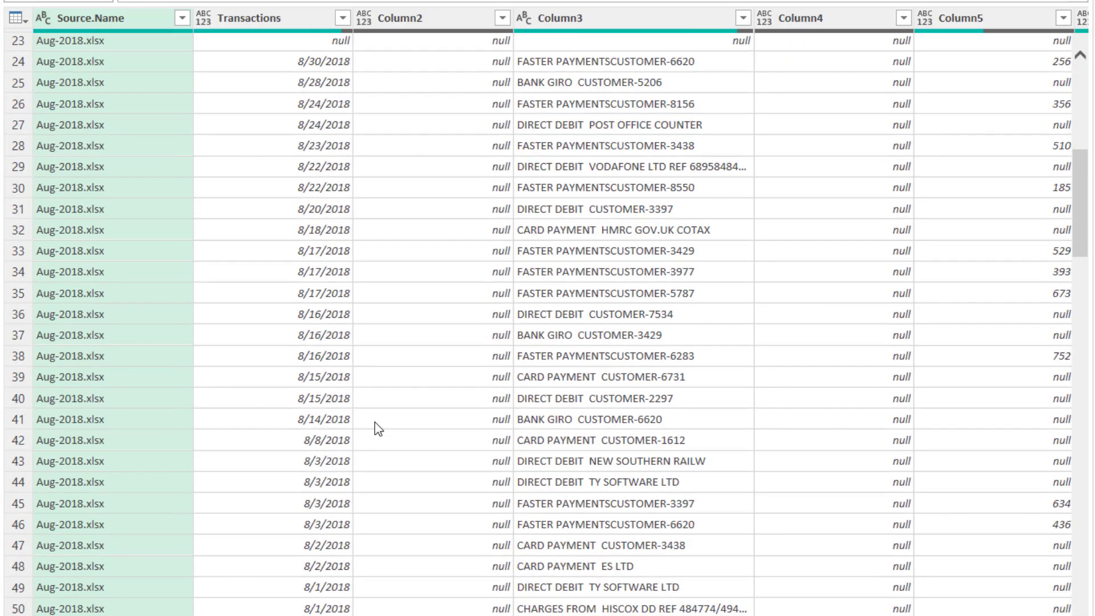
scroll(down, 3)
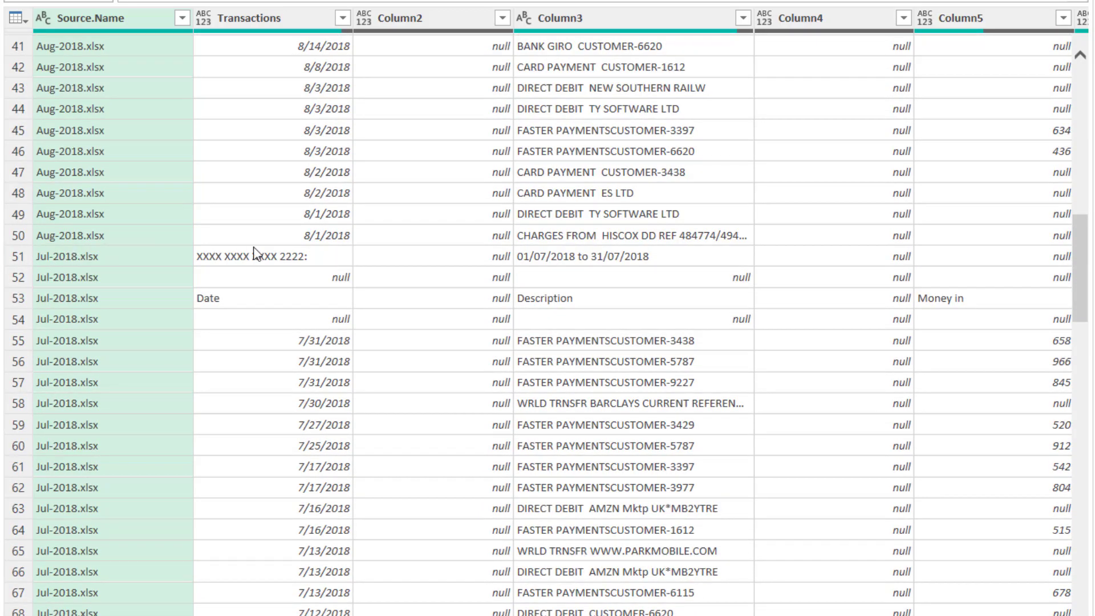
mouse_move(411, 356)
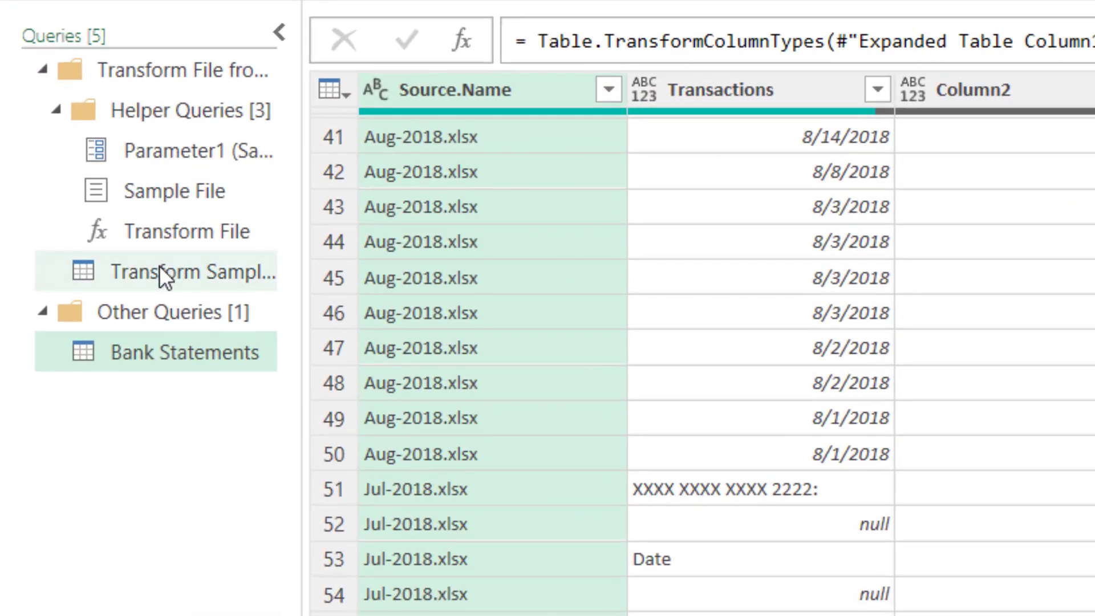
mouse_move(191, 271)
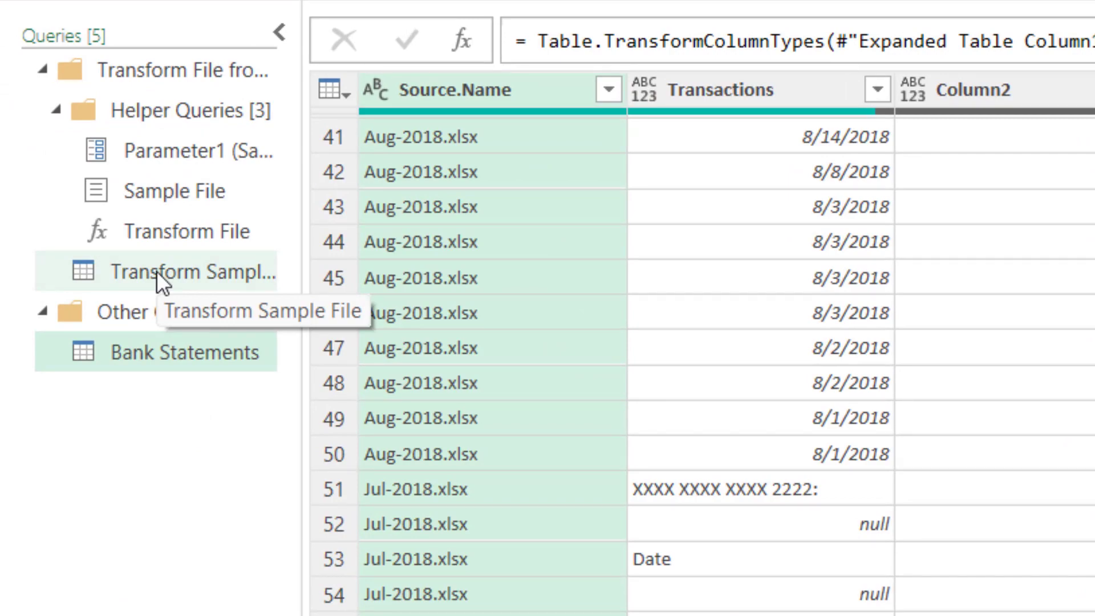
In Transform Sample File, remove the top 2 rows so headers come first.
click(191, 272)
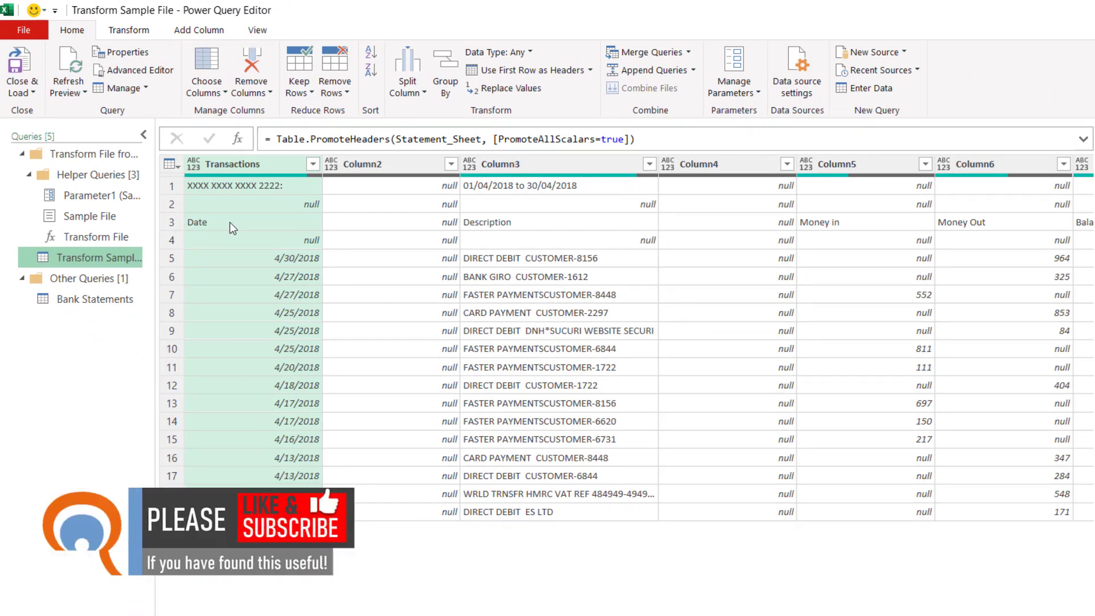
mouse_move(342, 174)
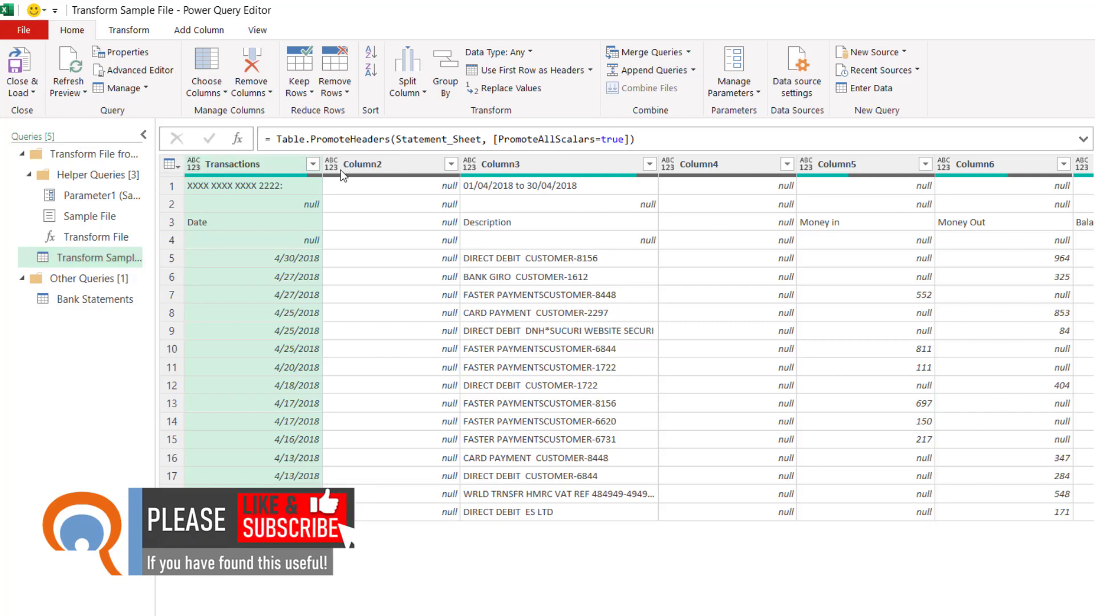
click(334, 69)
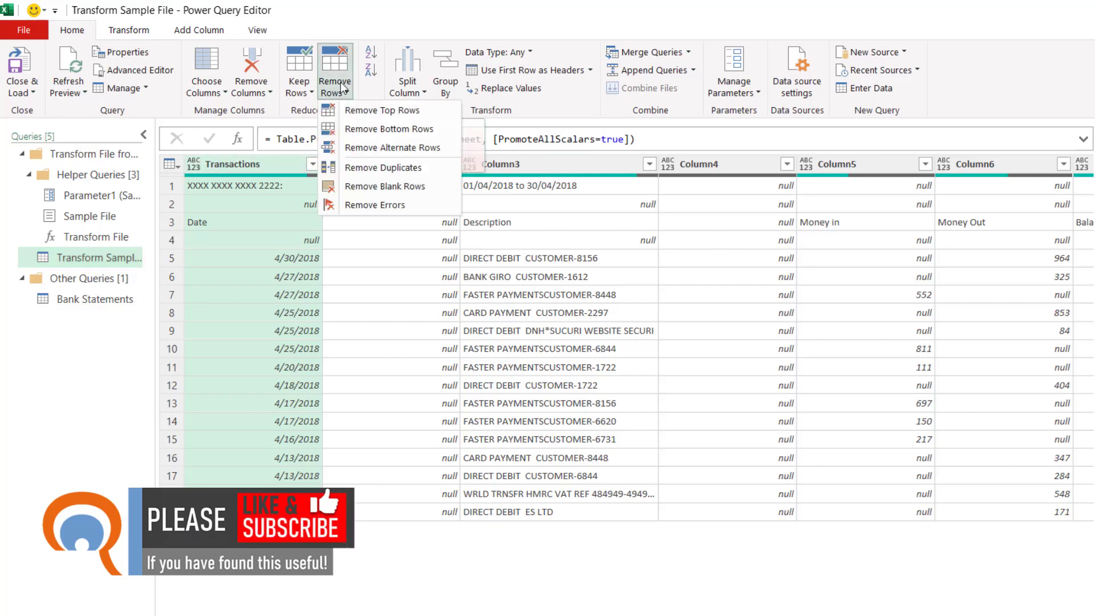
mouse_move(383, 110)
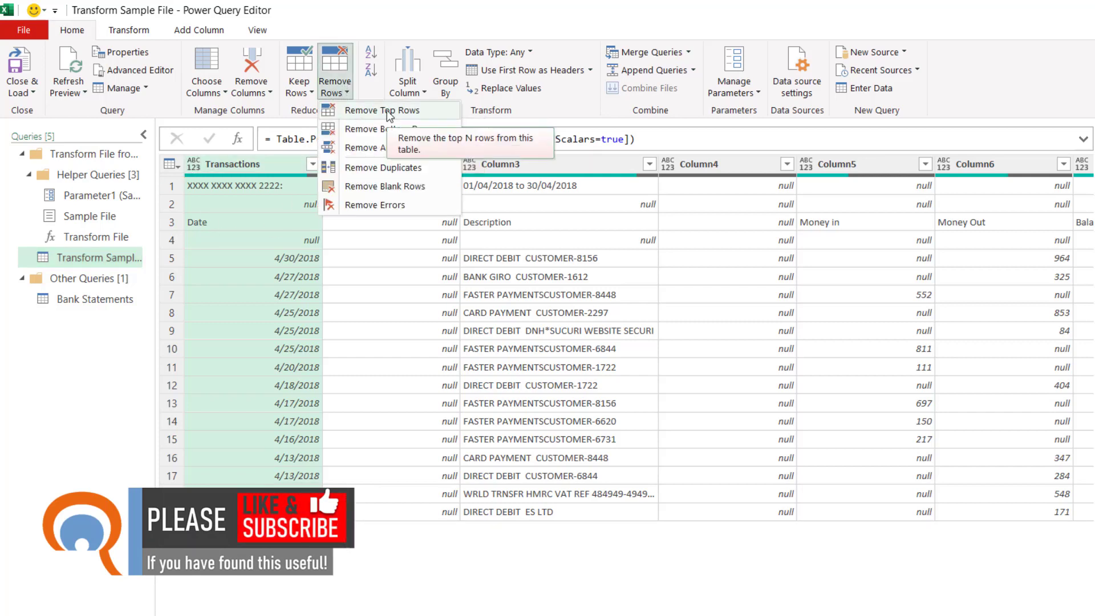
click(383, 110)
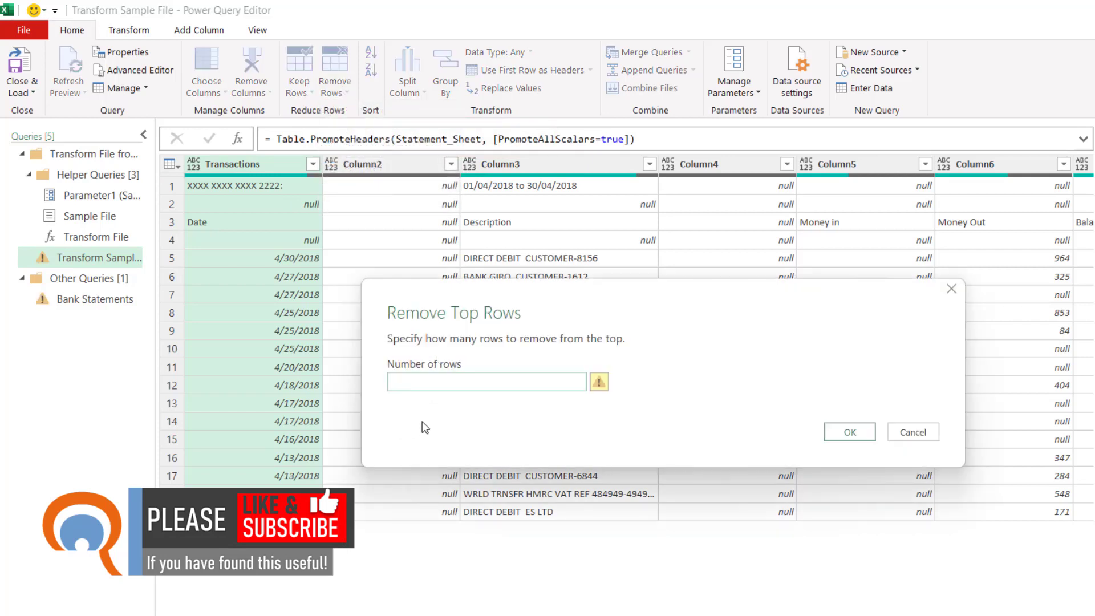
text(2)
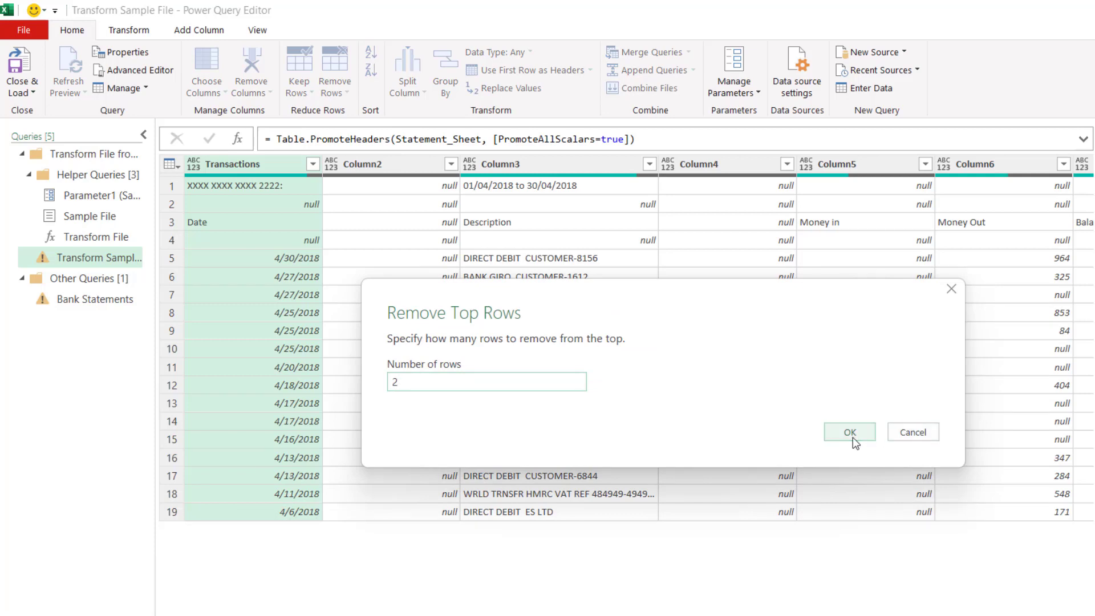
click(848, 431)
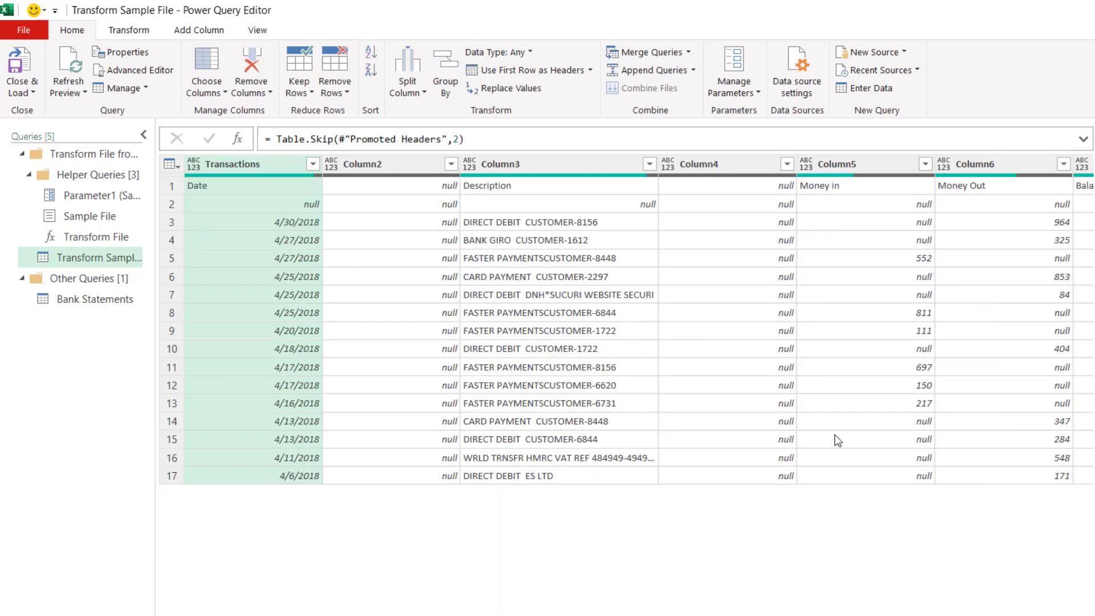
mouse_move(88, 299)
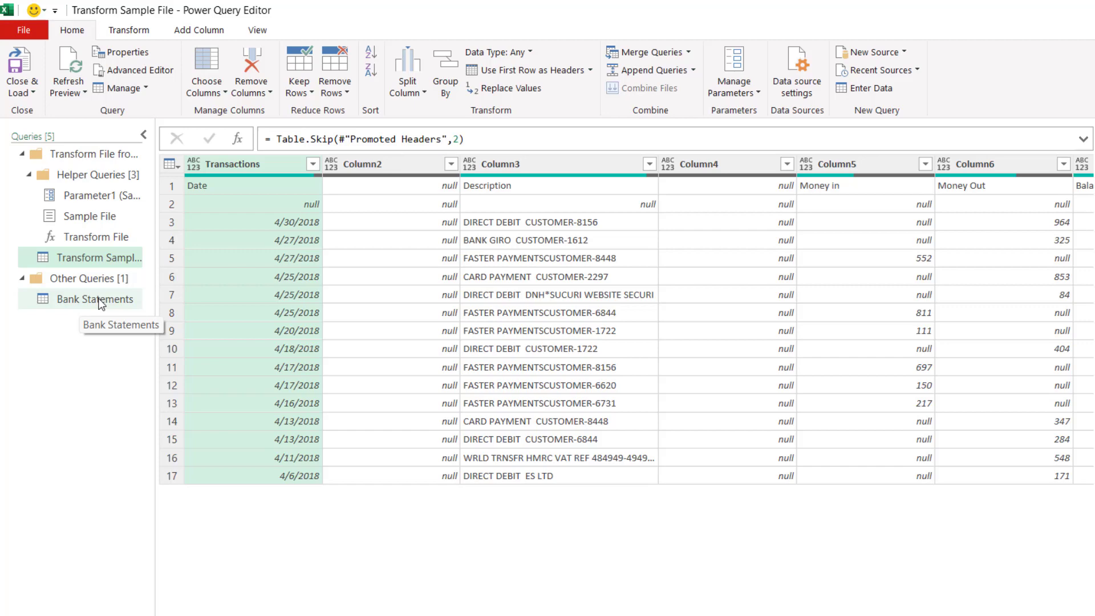
Switch back to the combined Bank Statements query in the Queries pane.
click(92, 299)
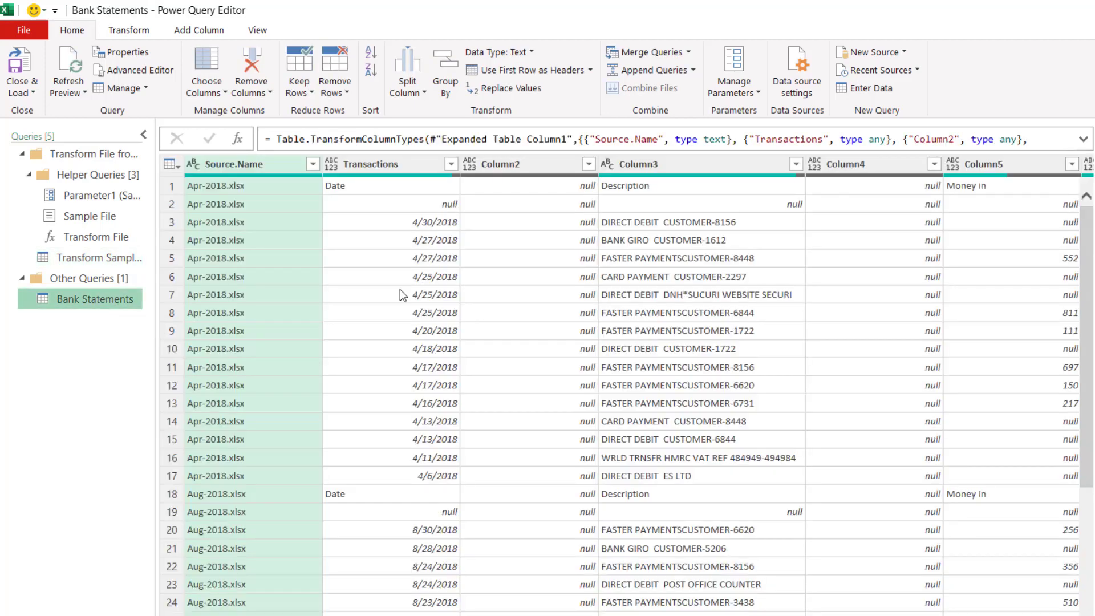
mouse_move(403, 232)
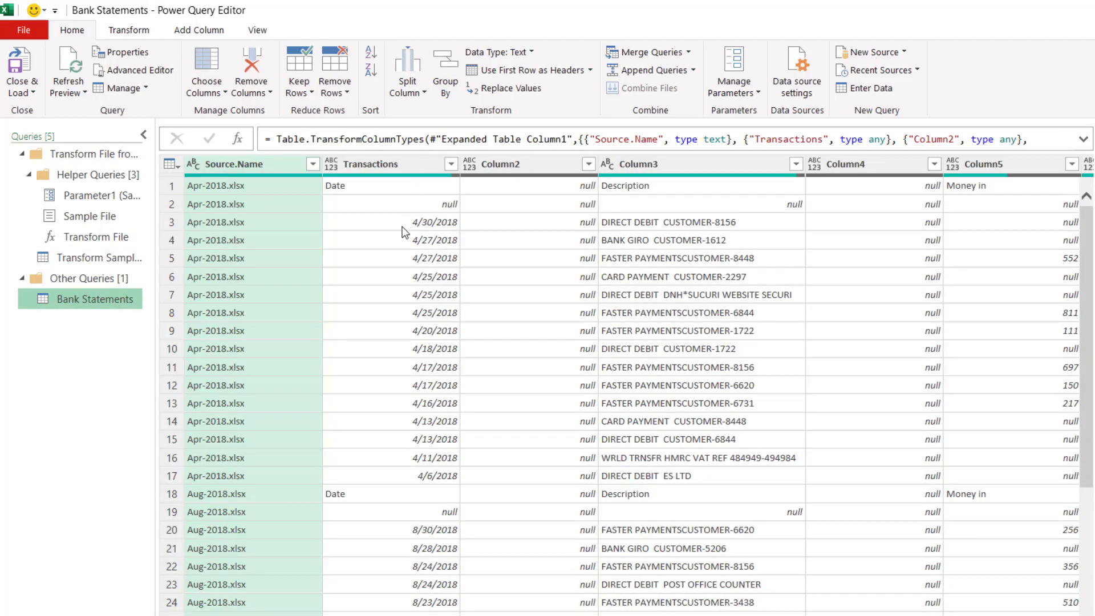
mouse_move(119, 337)
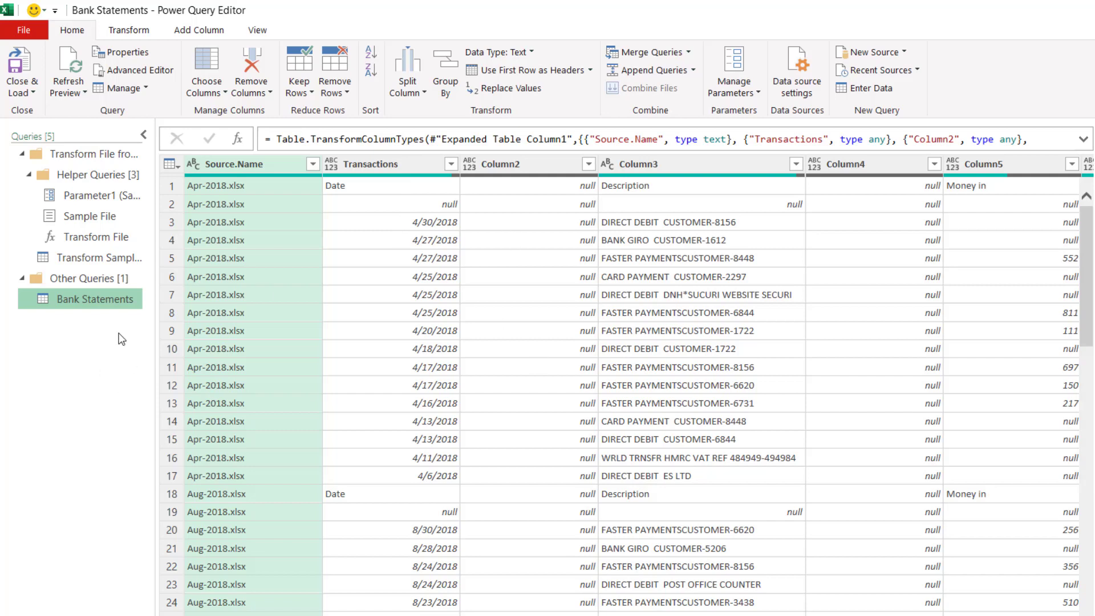
mouse_move(95, 310)
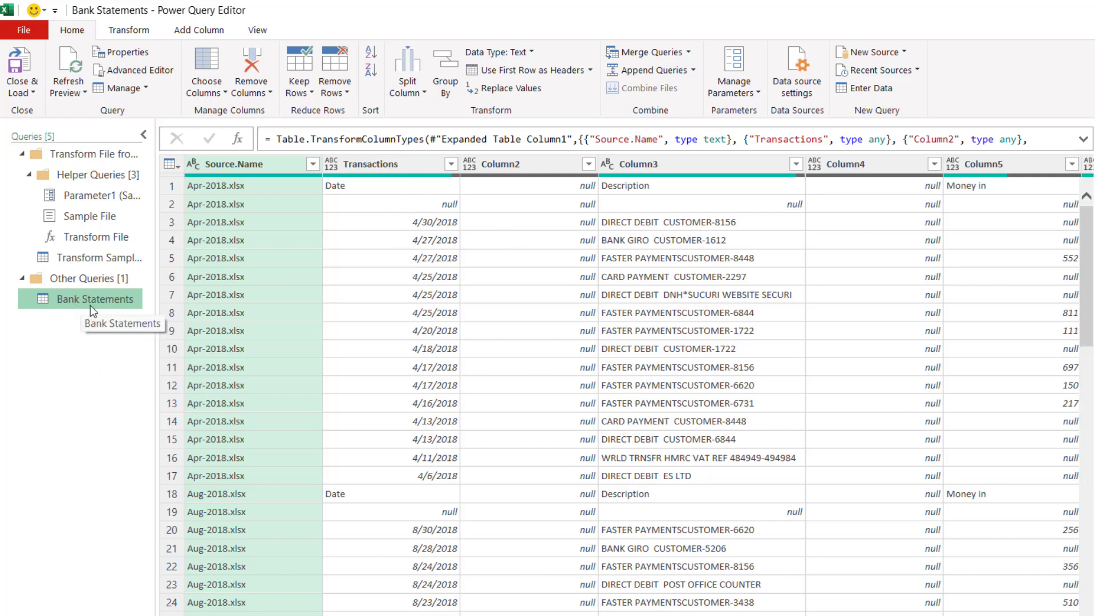
mouse_move(233, 163)
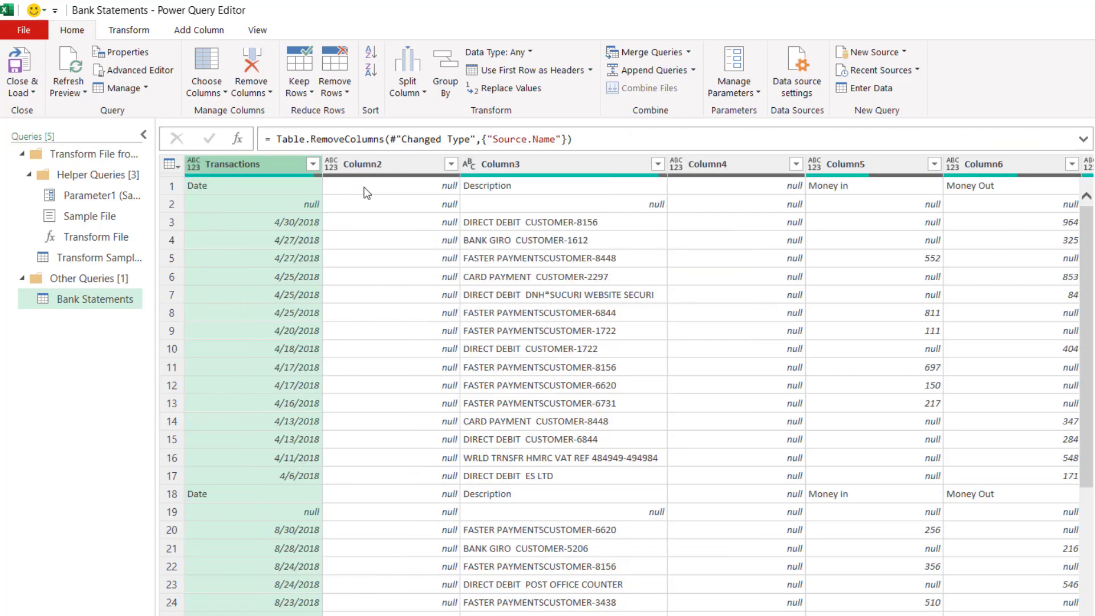
mouse_move(250, 168)
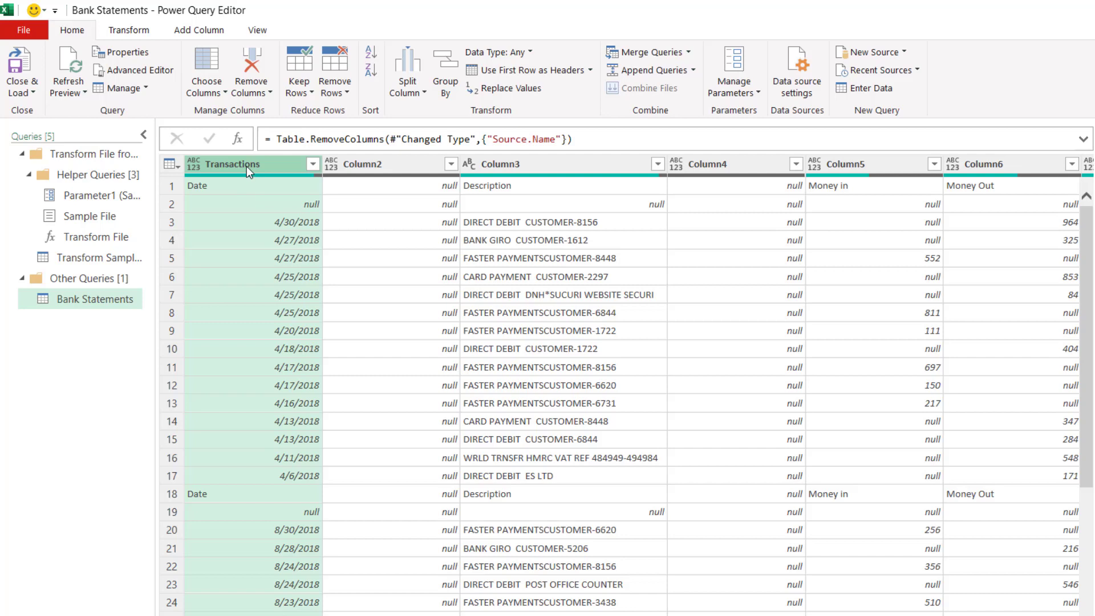
mouse_move(415, 168)
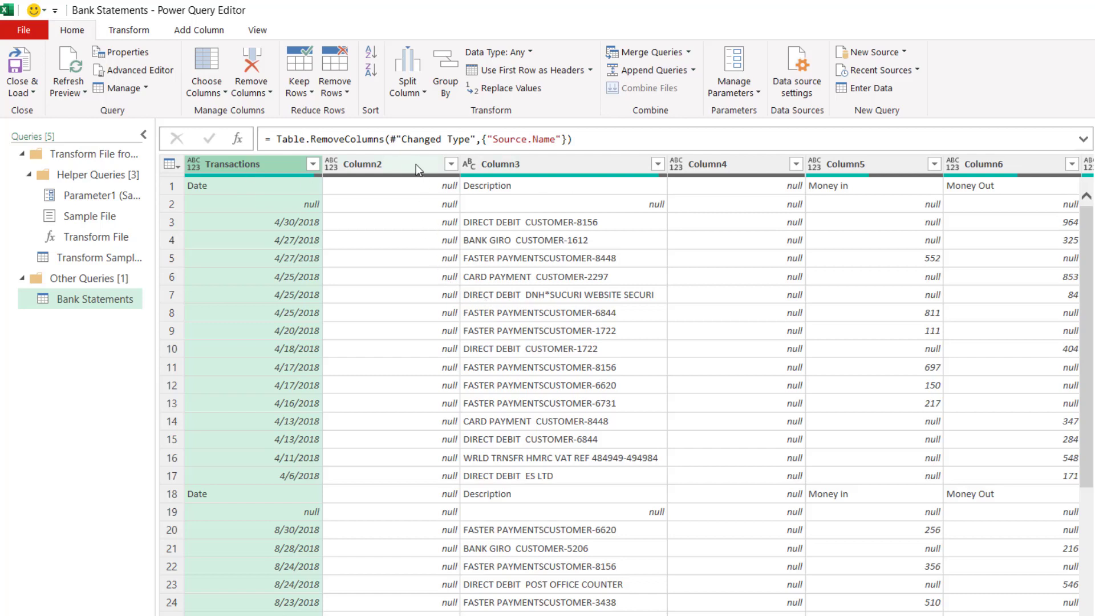
mouse_move(524, 70)
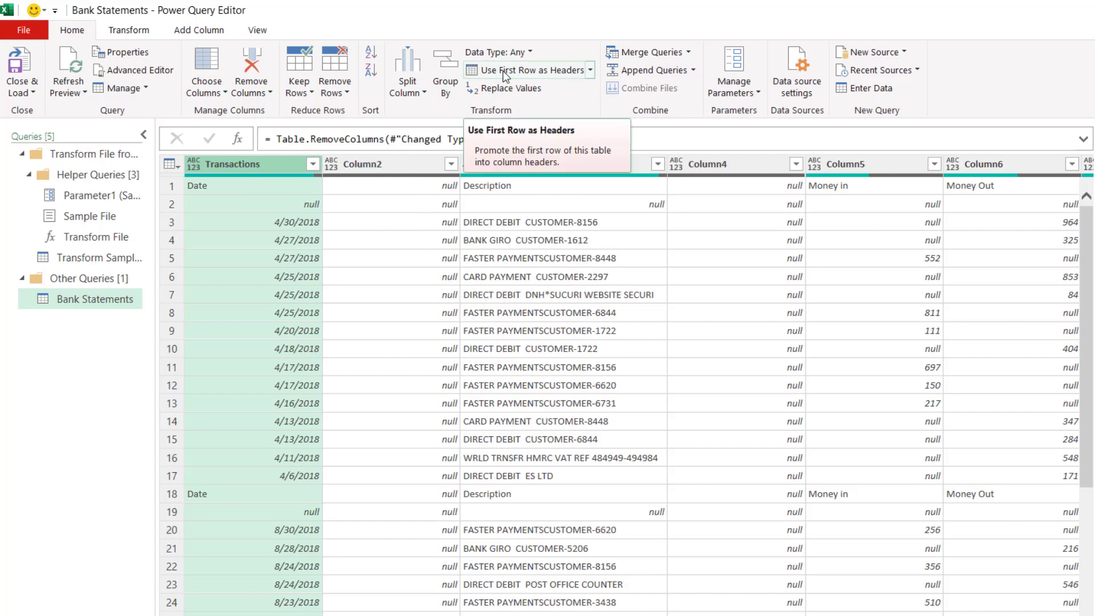
mouse_move(556, 77)
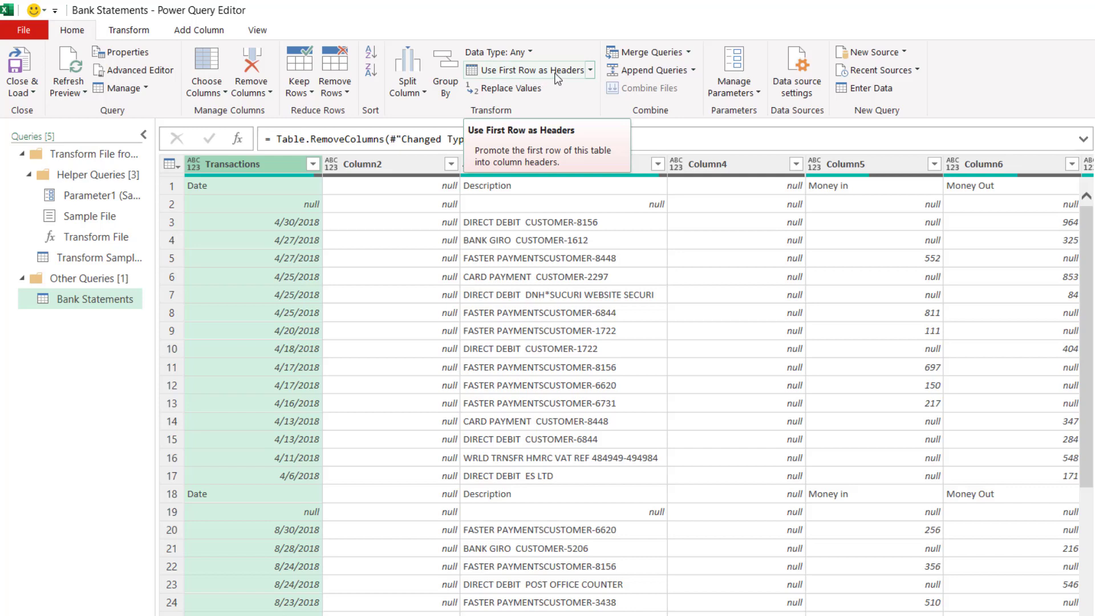
Promote the first row to headers and remove all blank rows.
click(529, 70)
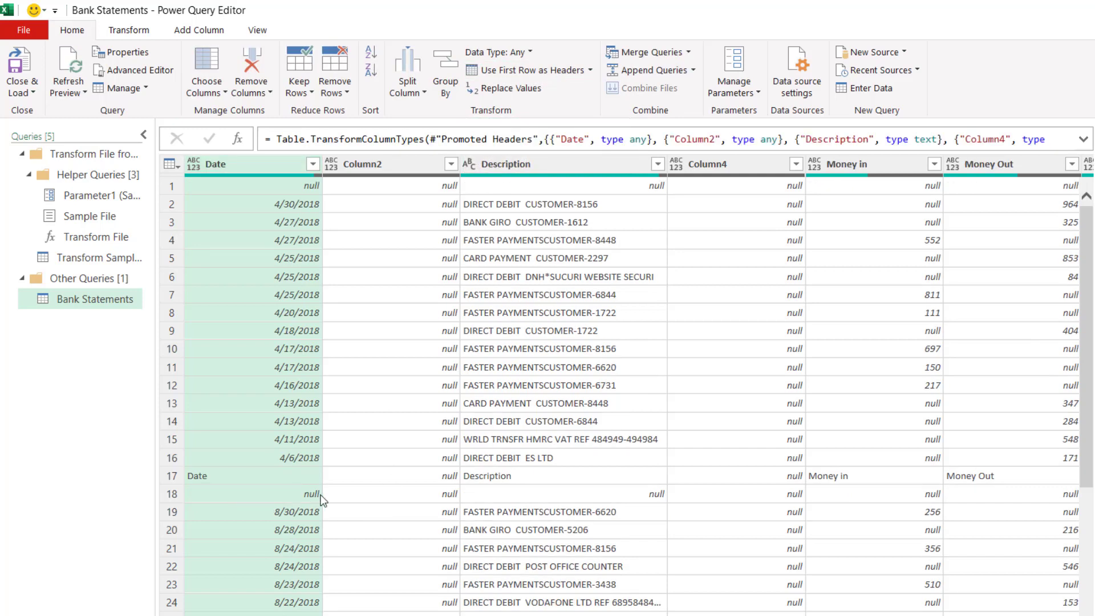
mouse_move(750, 450)
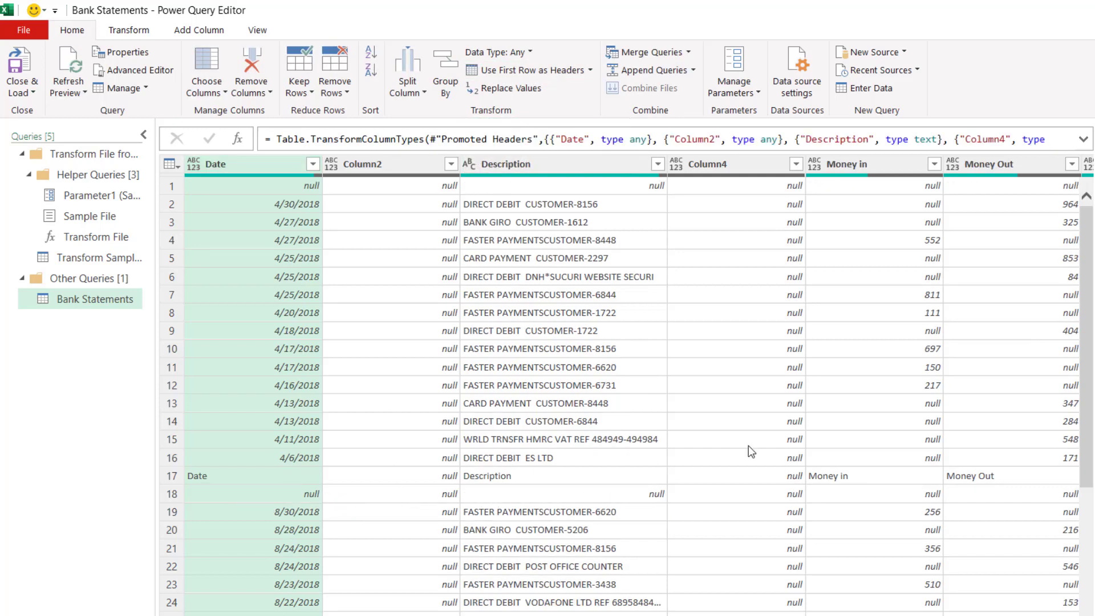
mouse_move(334, 69)
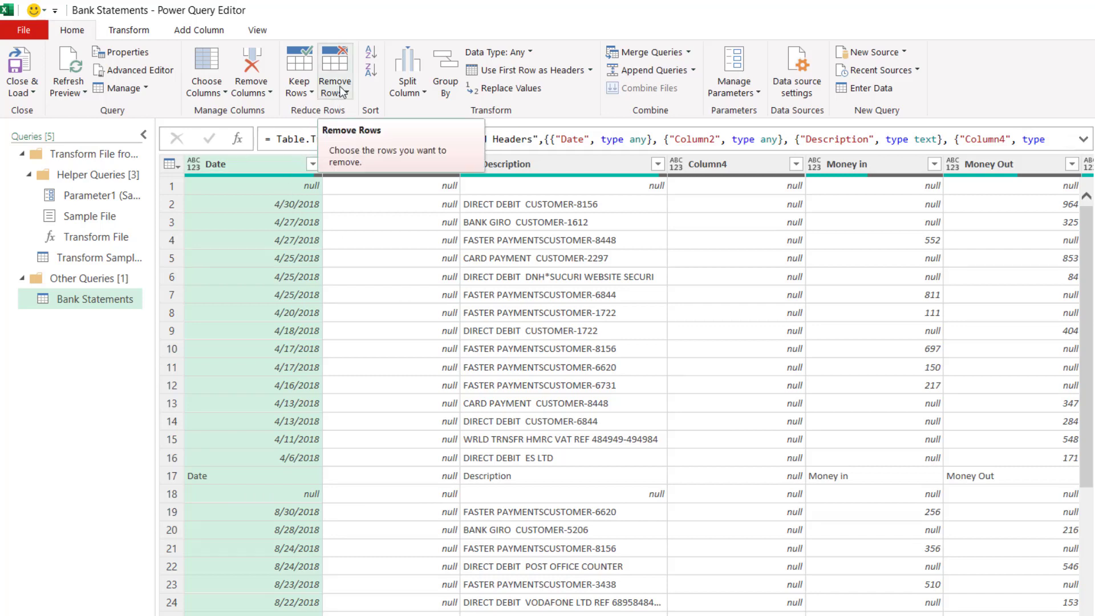
click(334, 70)
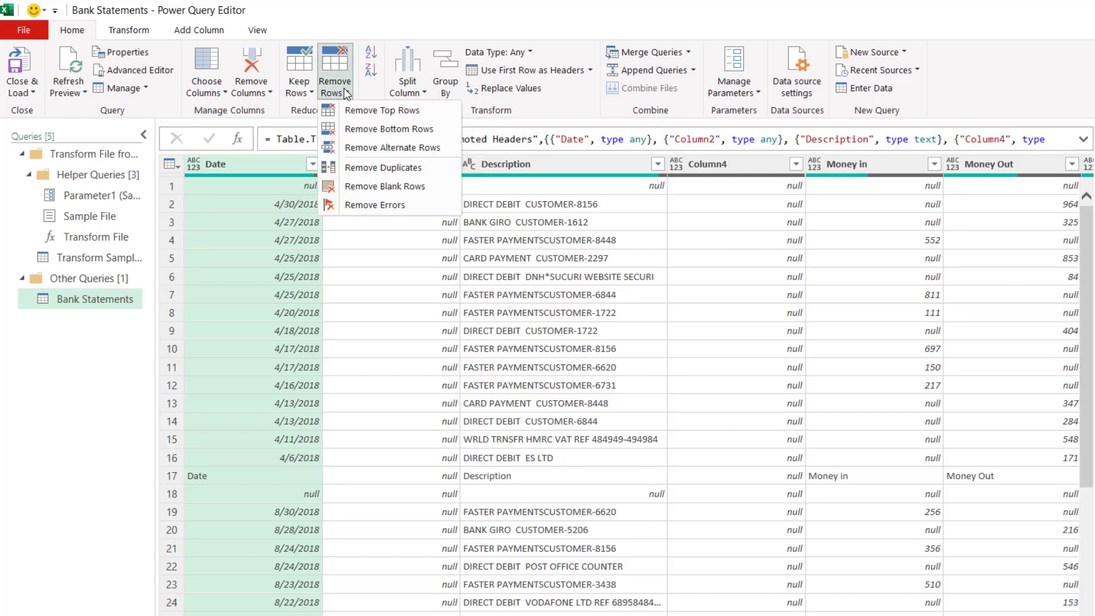
mouse_move(386, 186)
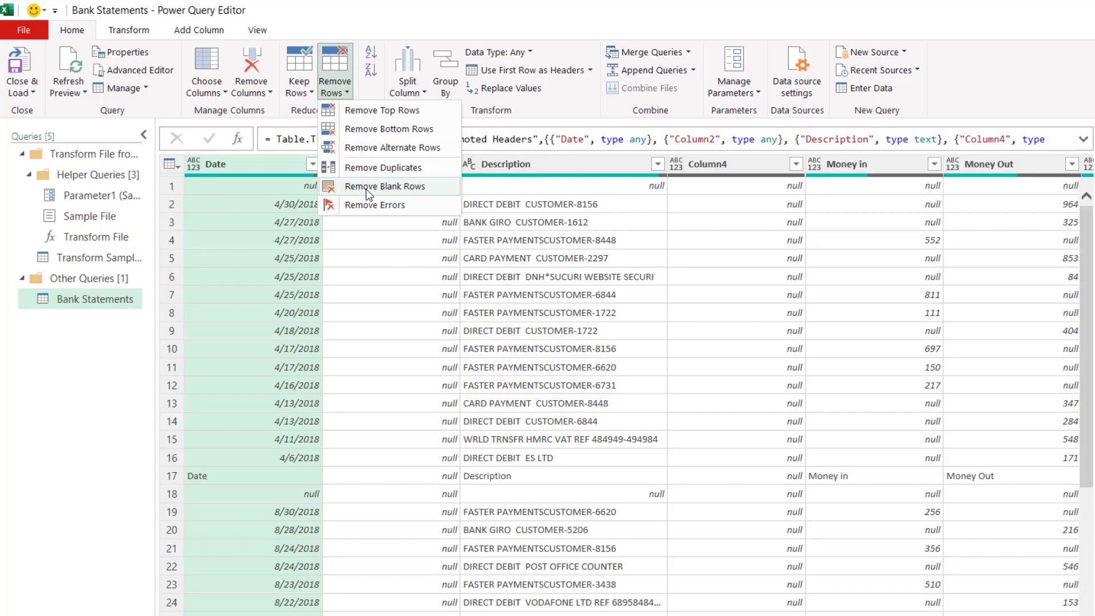
click(386, 186)
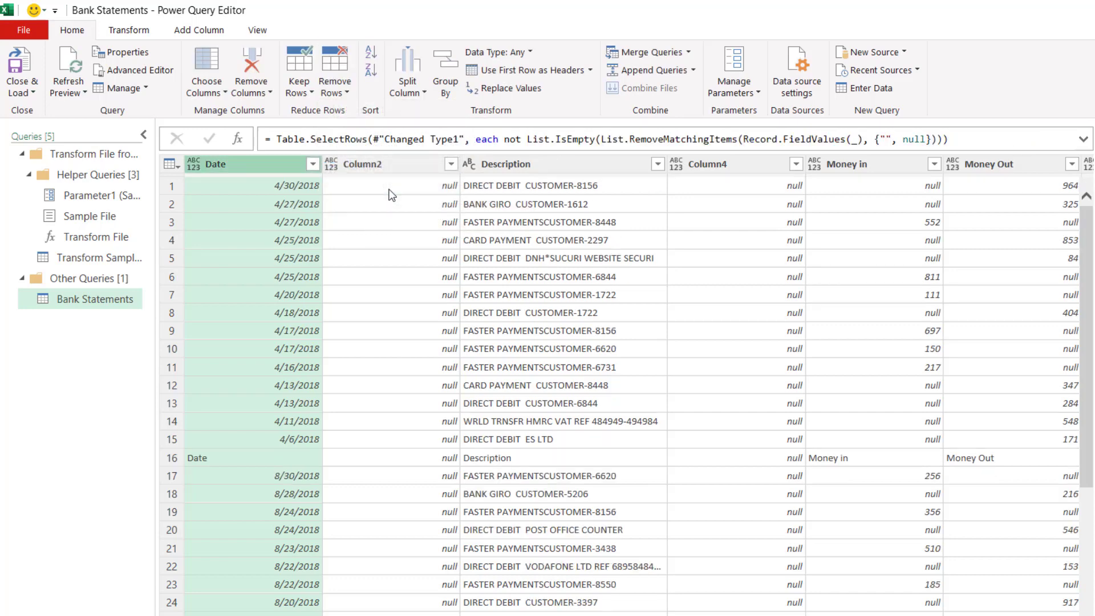
Delete the empty Column2 and Column4 from the table.
click(381, 164)
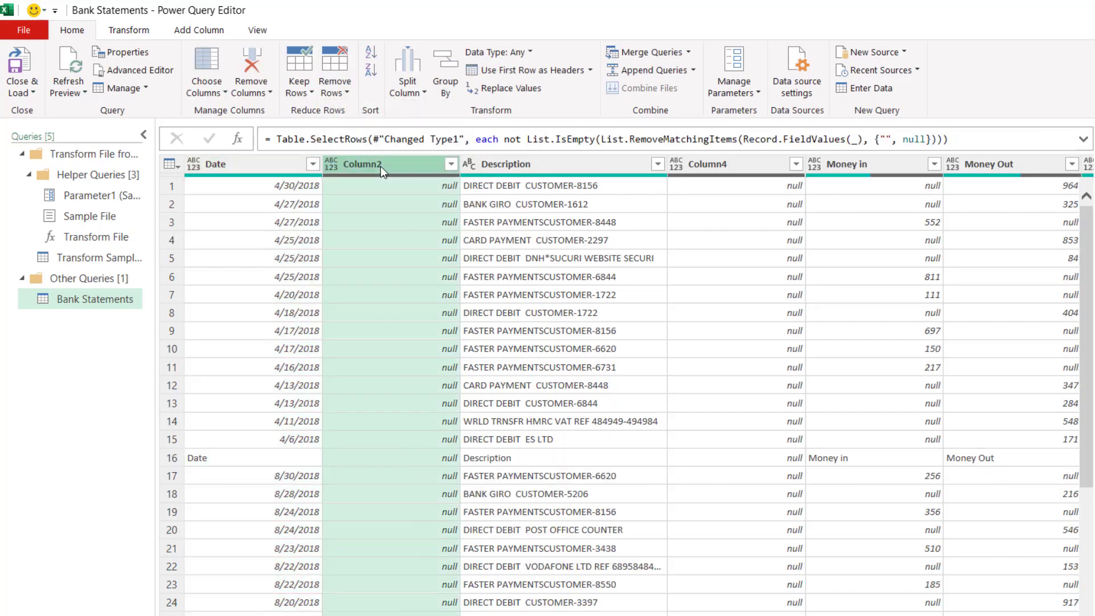
right_click(381, 163)
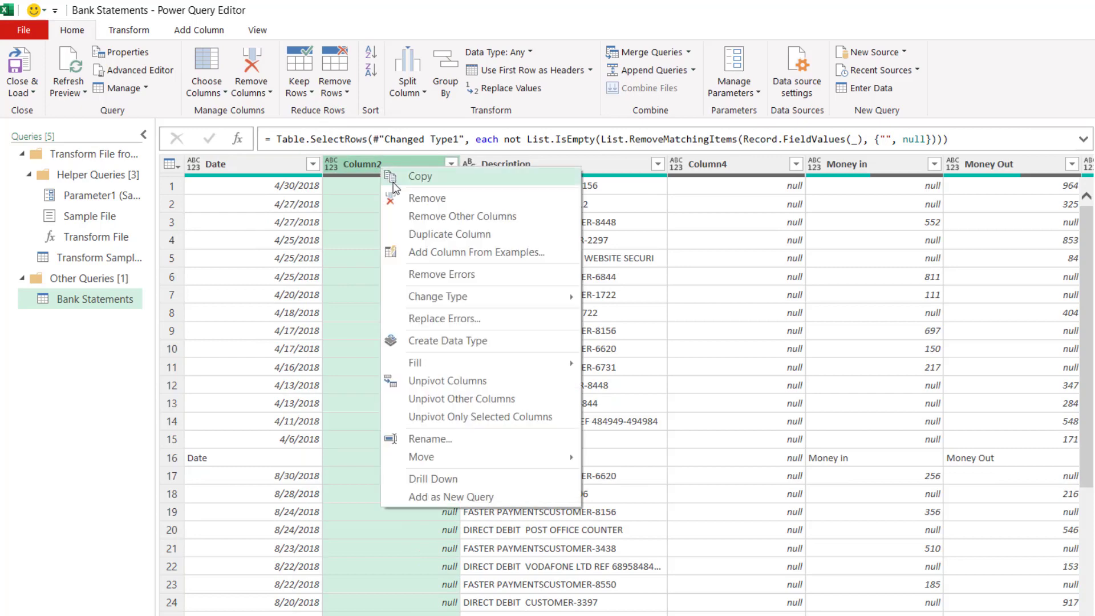
click(426, 197)
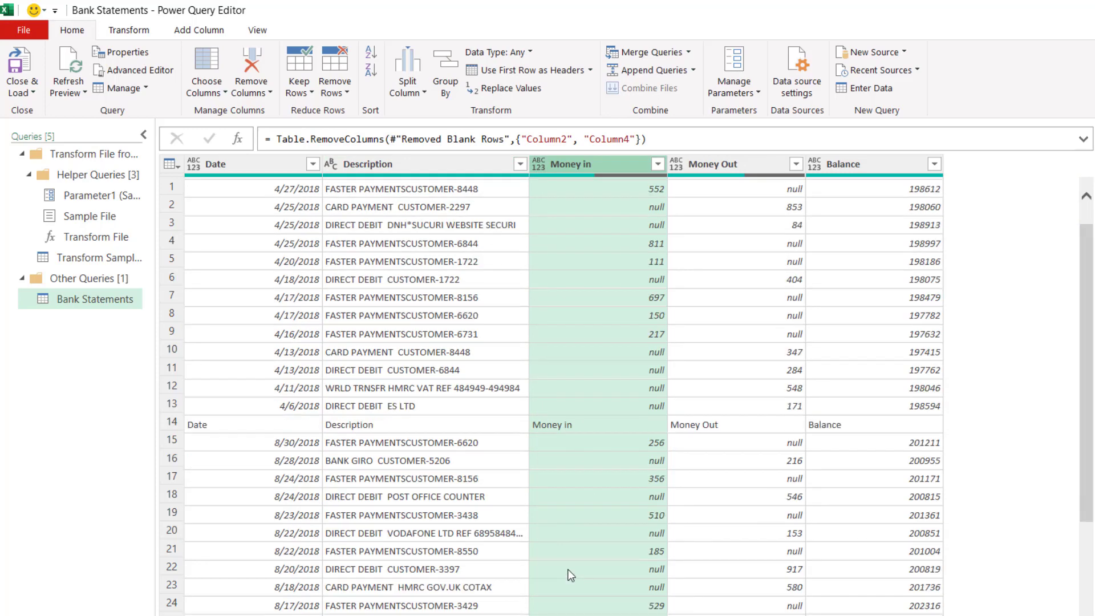
Change the Date column's data type to Date.
scroll(down, 3)
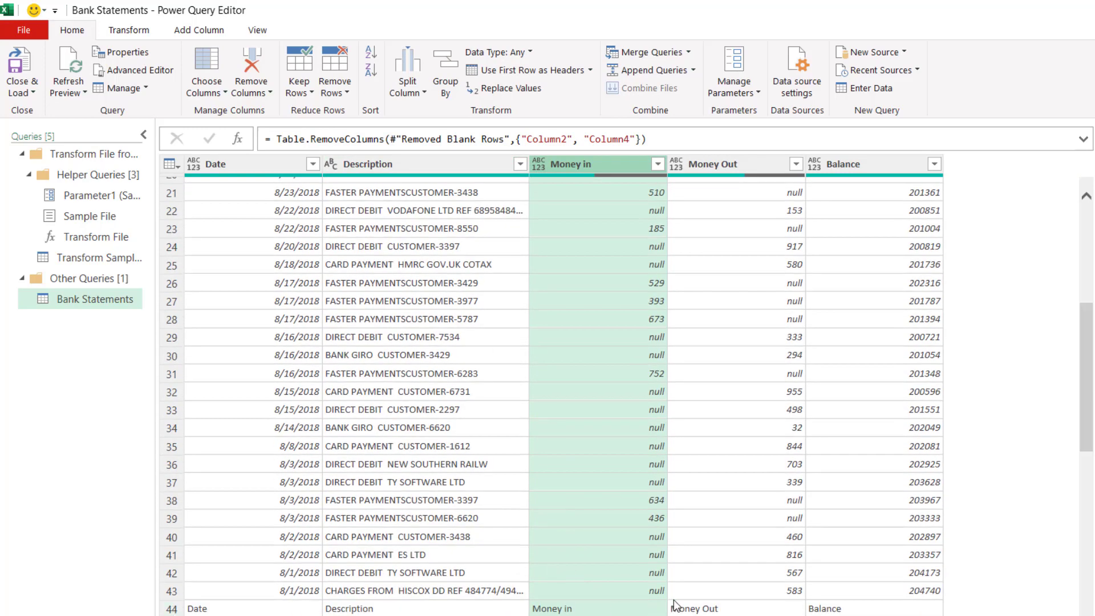
scroll(up, 3)
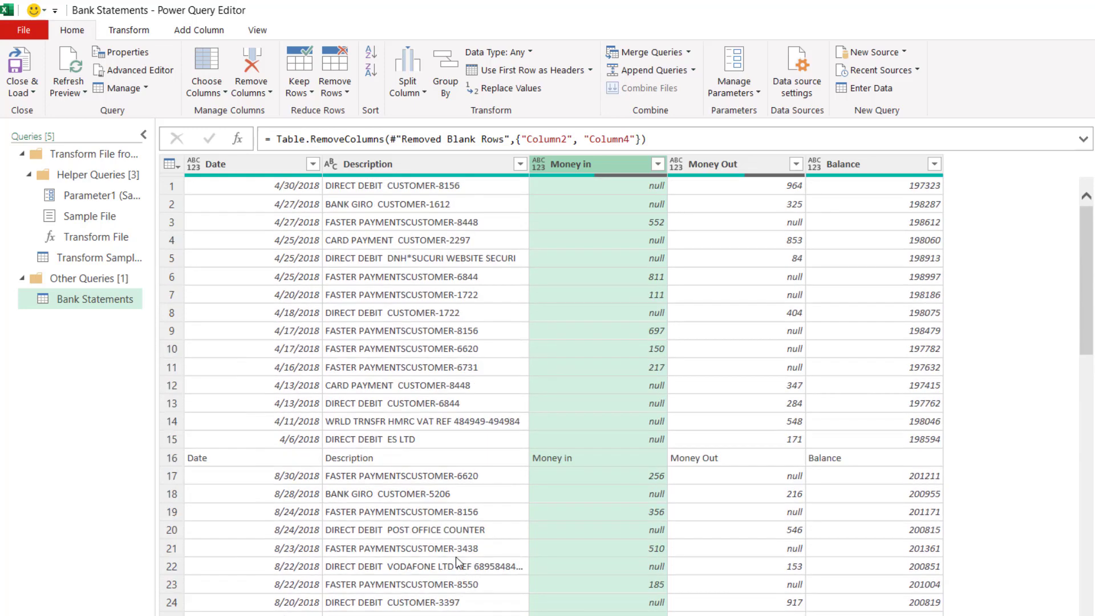
mouse_move(214, 468)
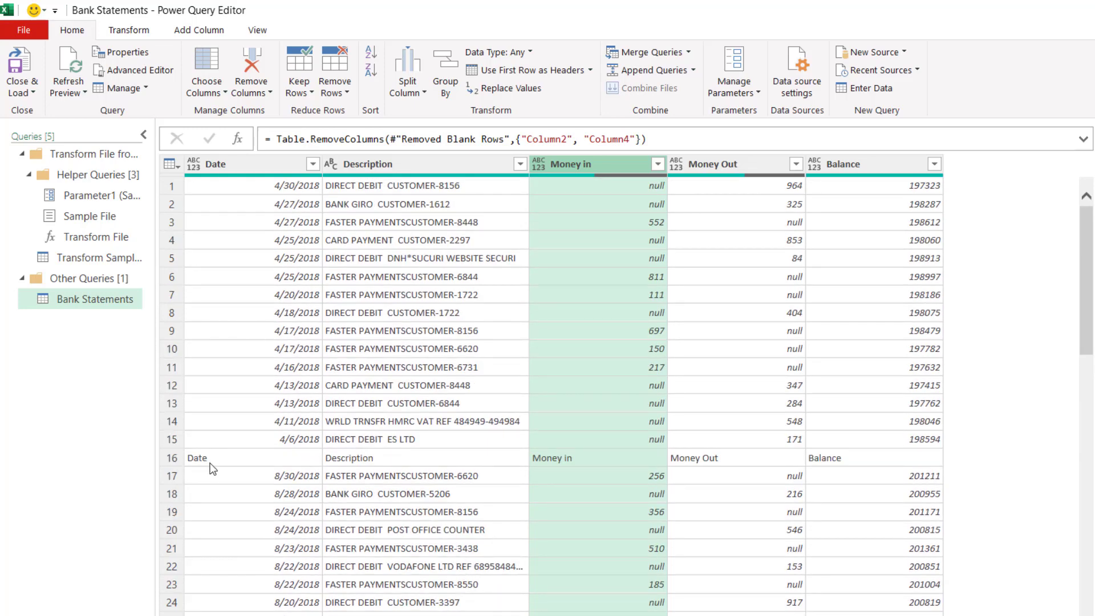
mouse_move(207, 168)
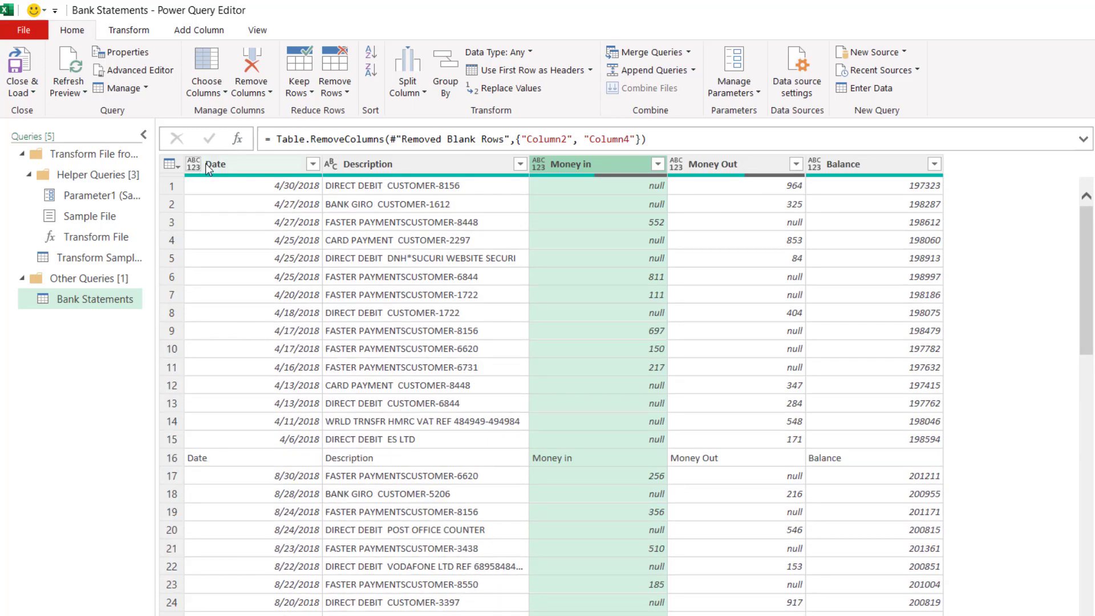
click(230, 163)
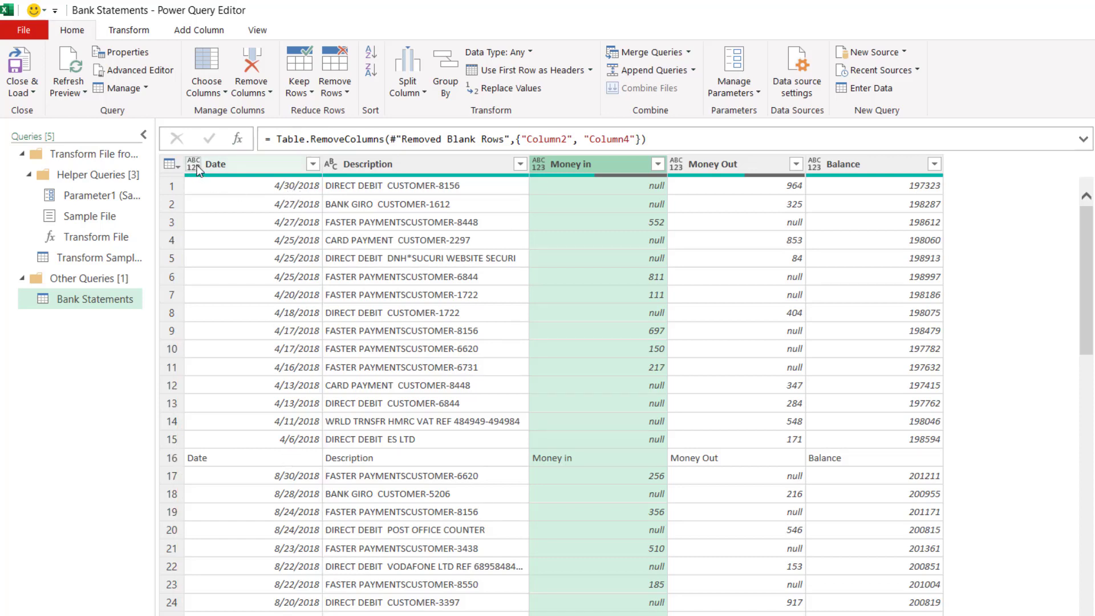
click(194, 163)
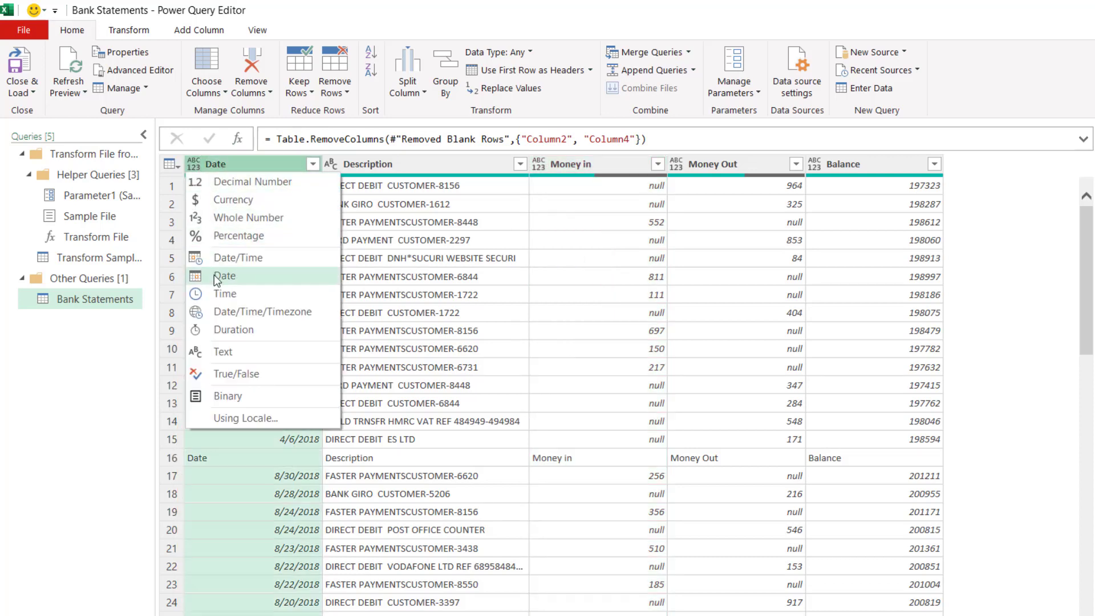
click(225, 276)
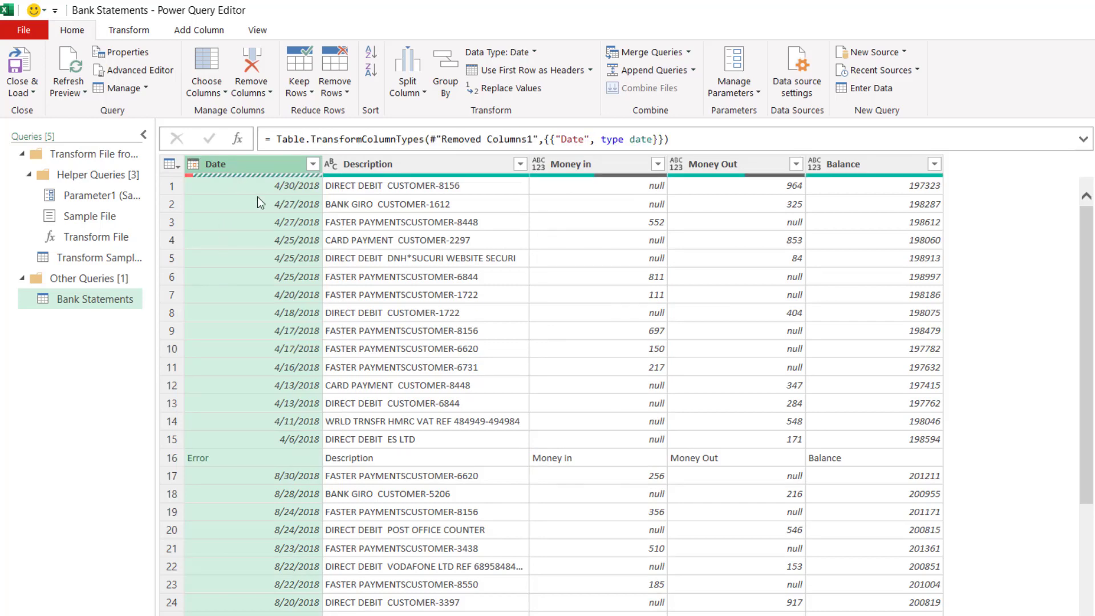
mouse_move(272, 525)
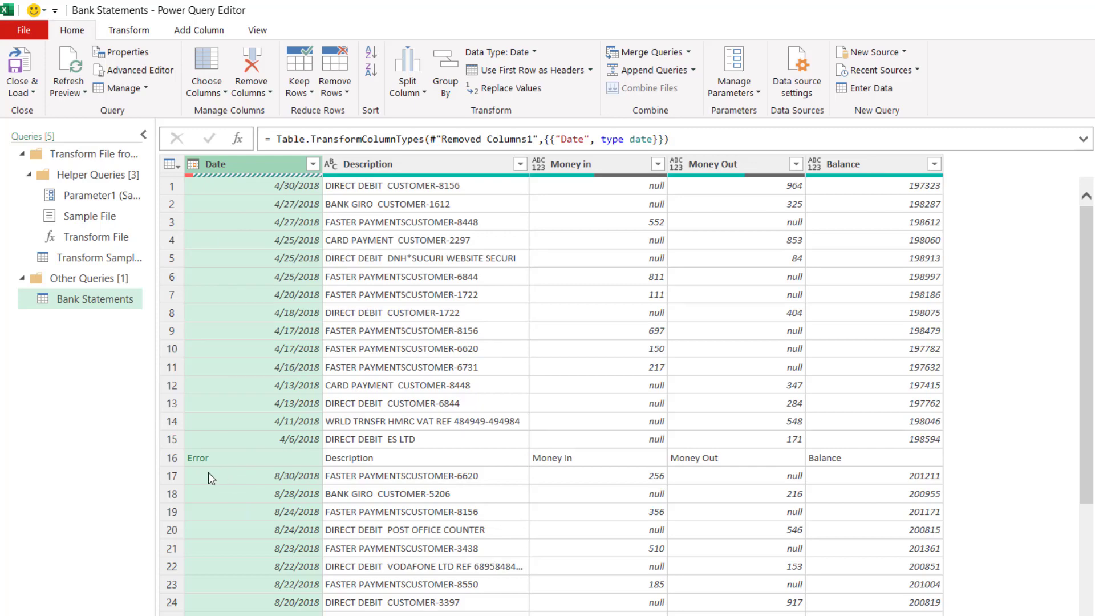
mouse_move(203, 464)
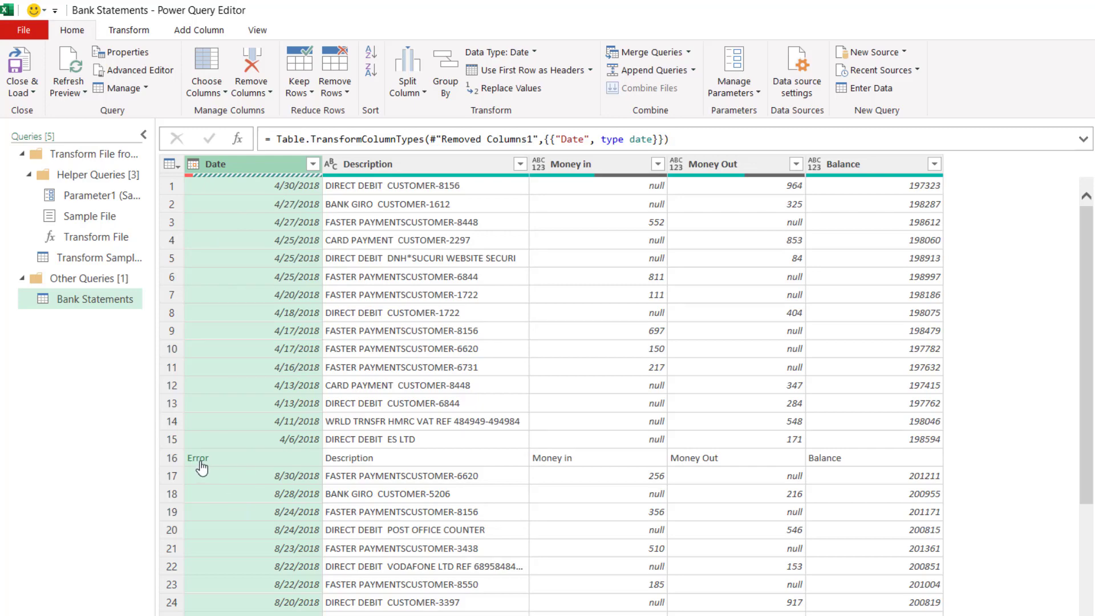
Remove the error rows left by repeated headers using Remove Errors.
scroll(down, 3)
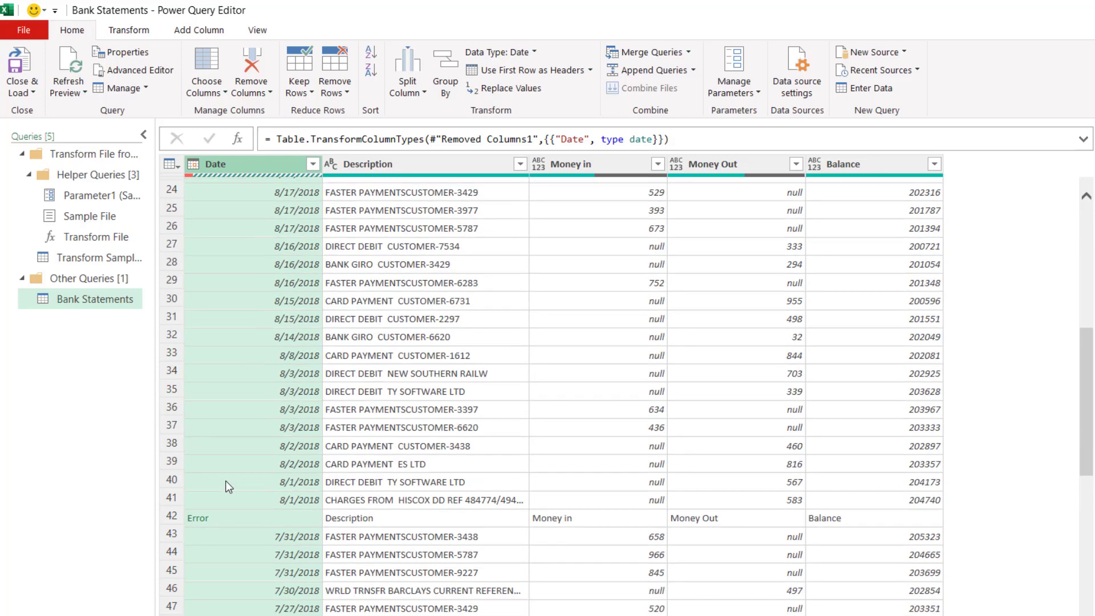
scroll(down, 3)
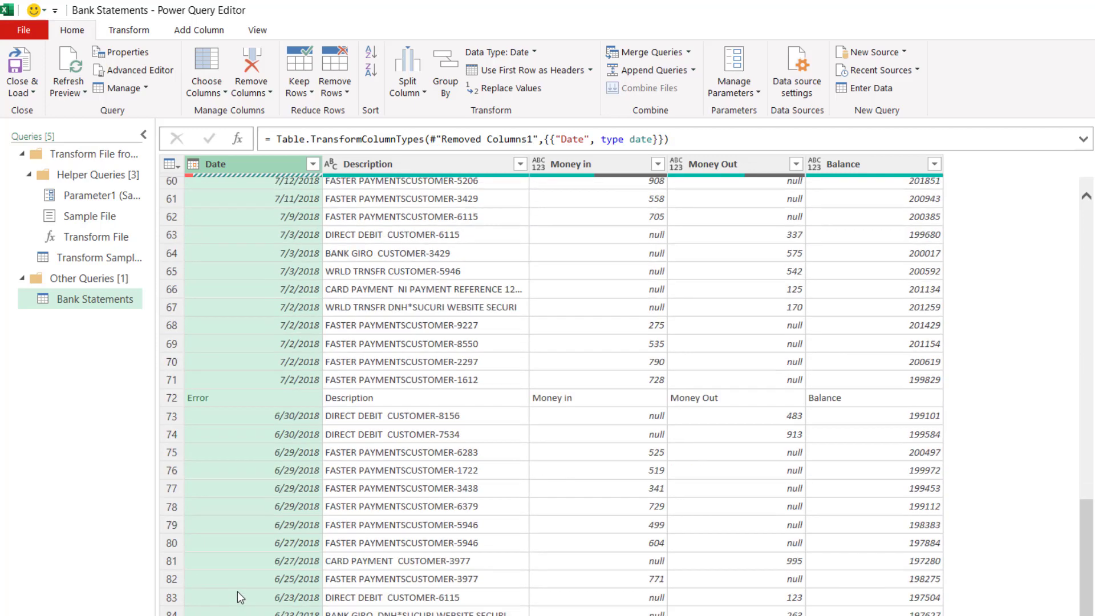
scroll(up, 3)
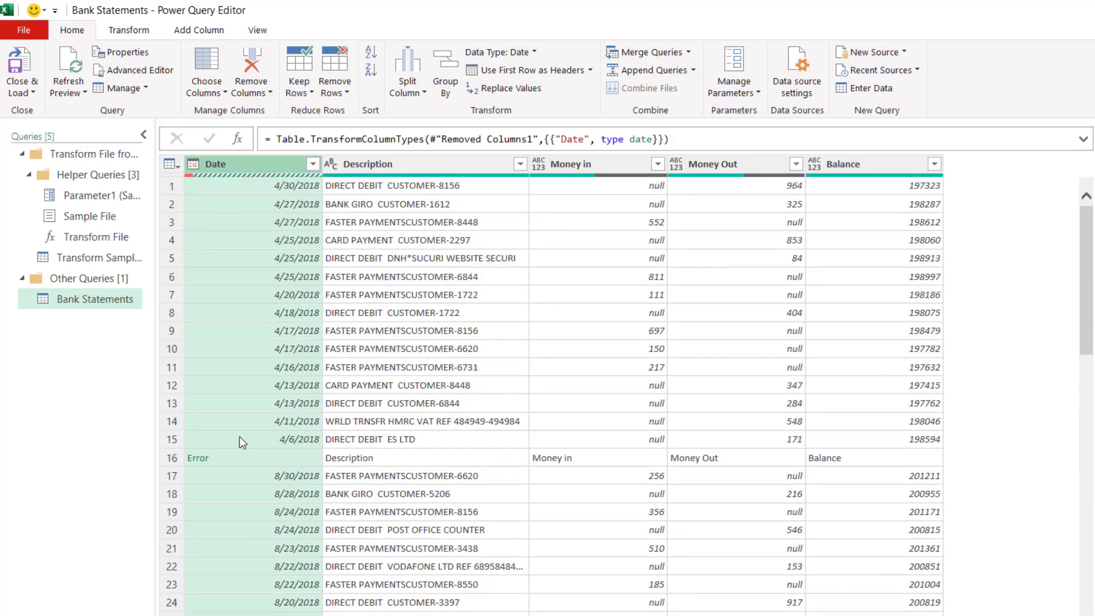
mouse_move(335, 69)
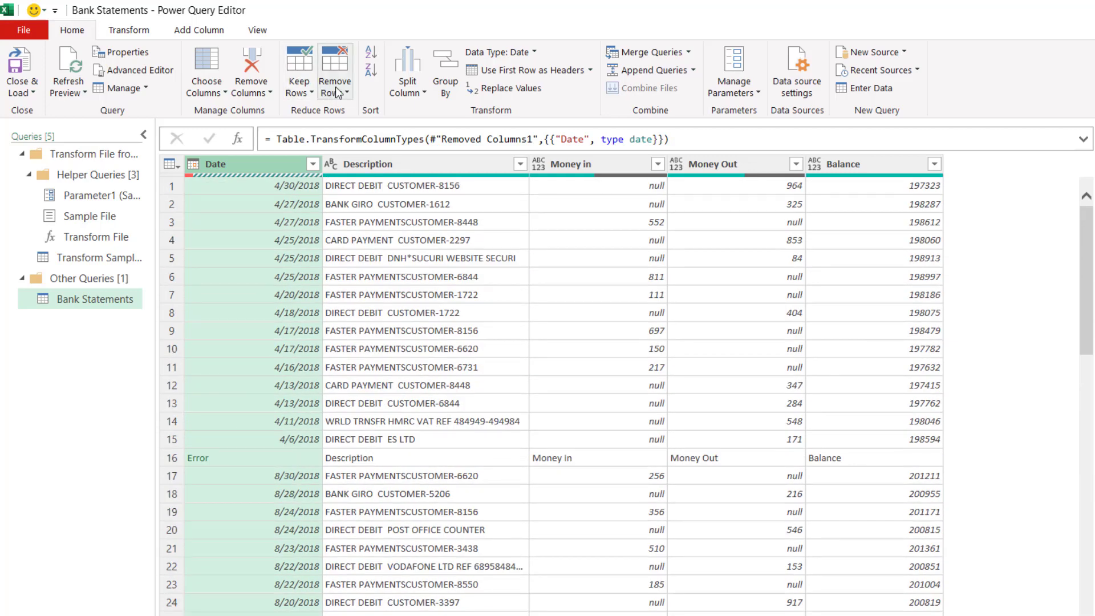
click(334, 70)
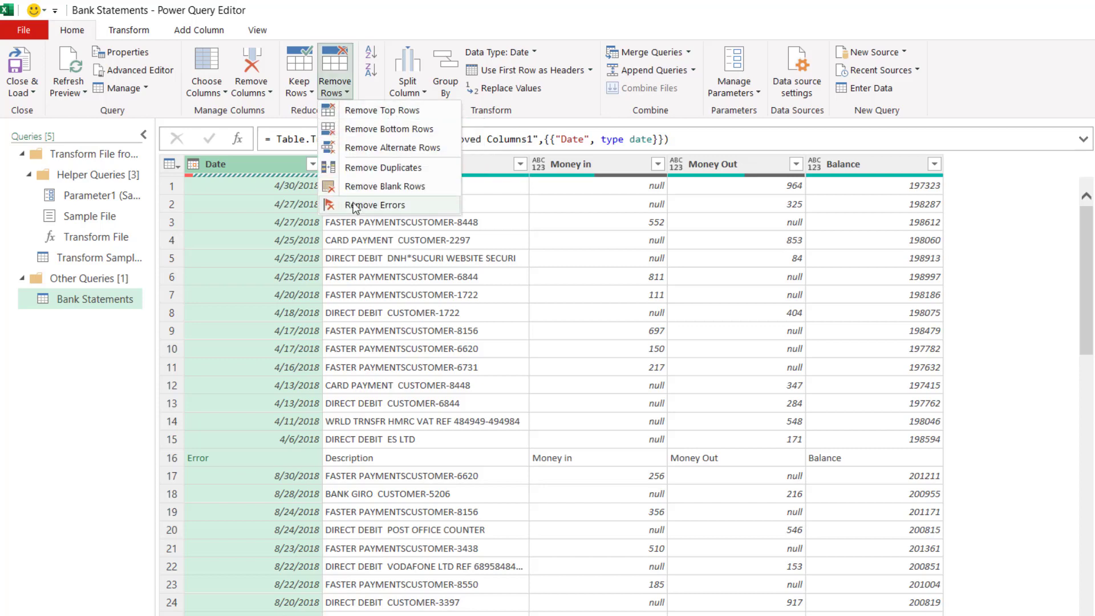
click(375, 205)
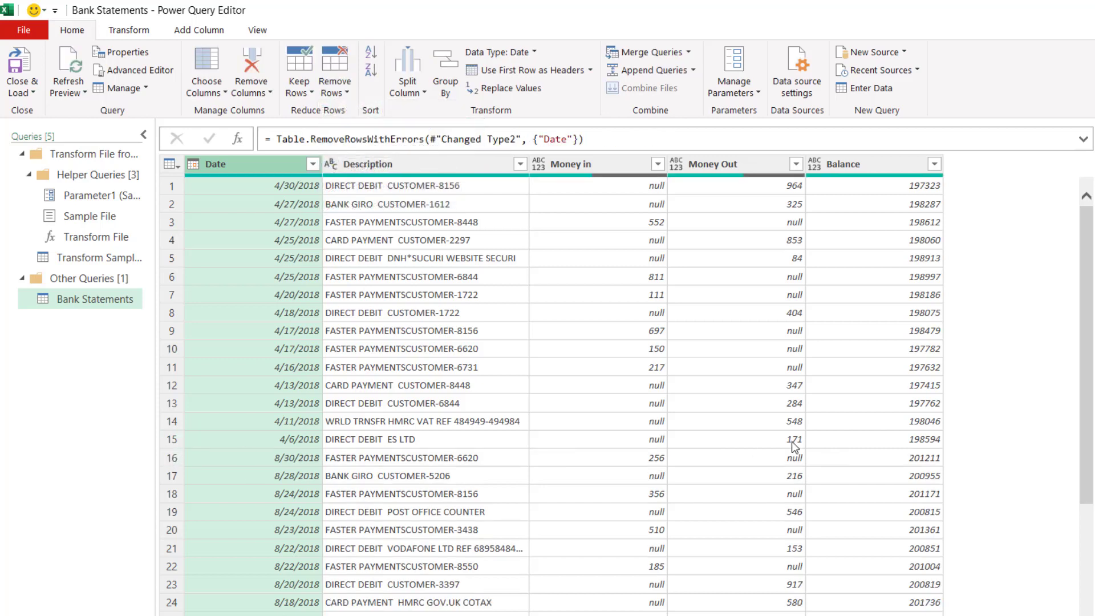
mouse_move(831, 462)
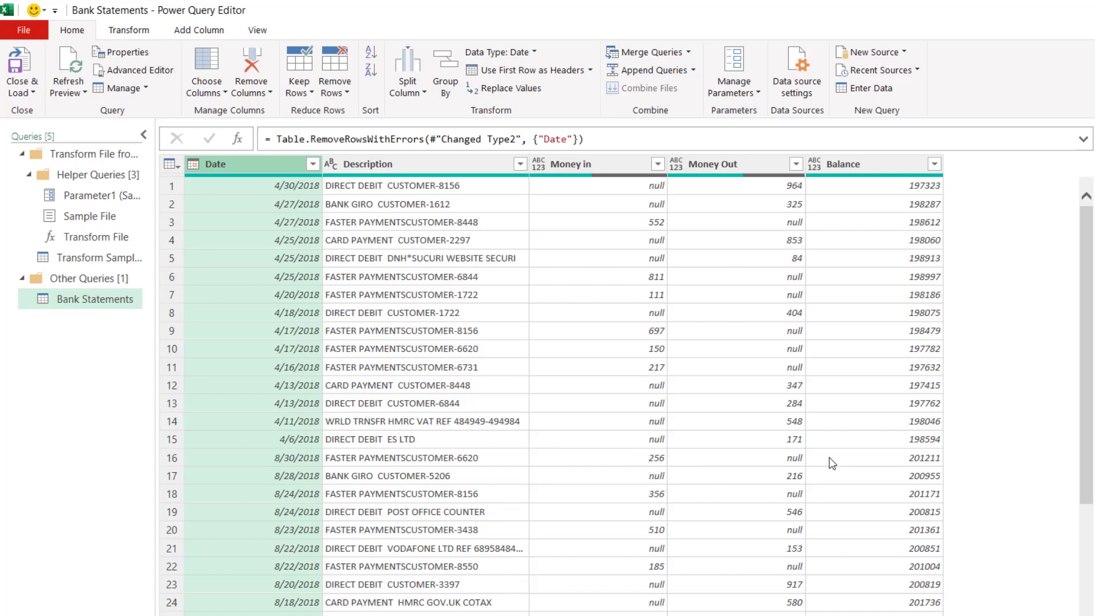
mouse_move(541, 170)
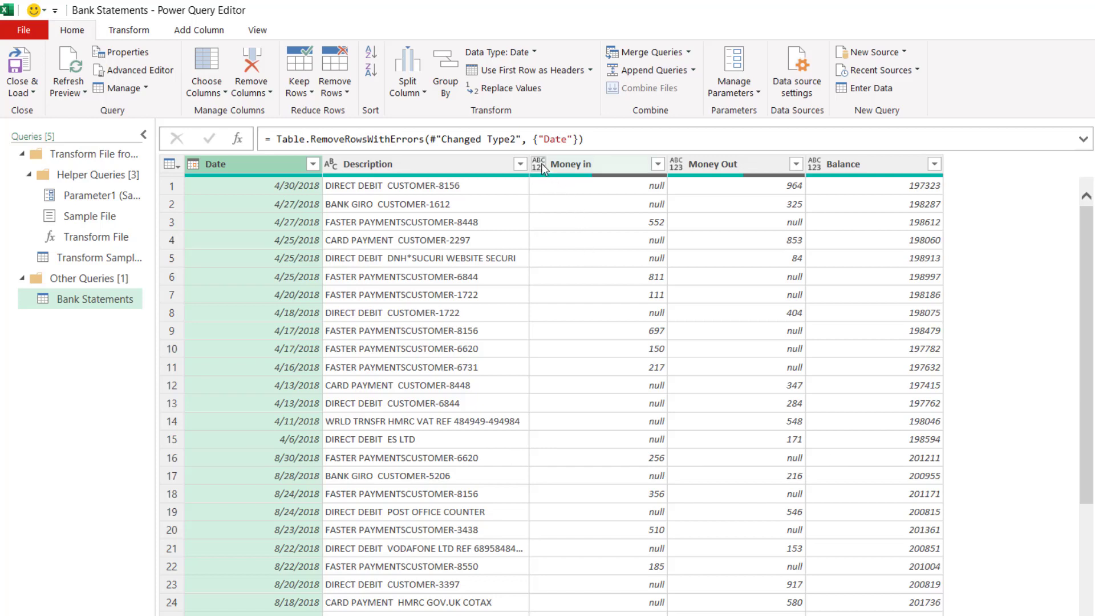
mouse_move(595, 174)
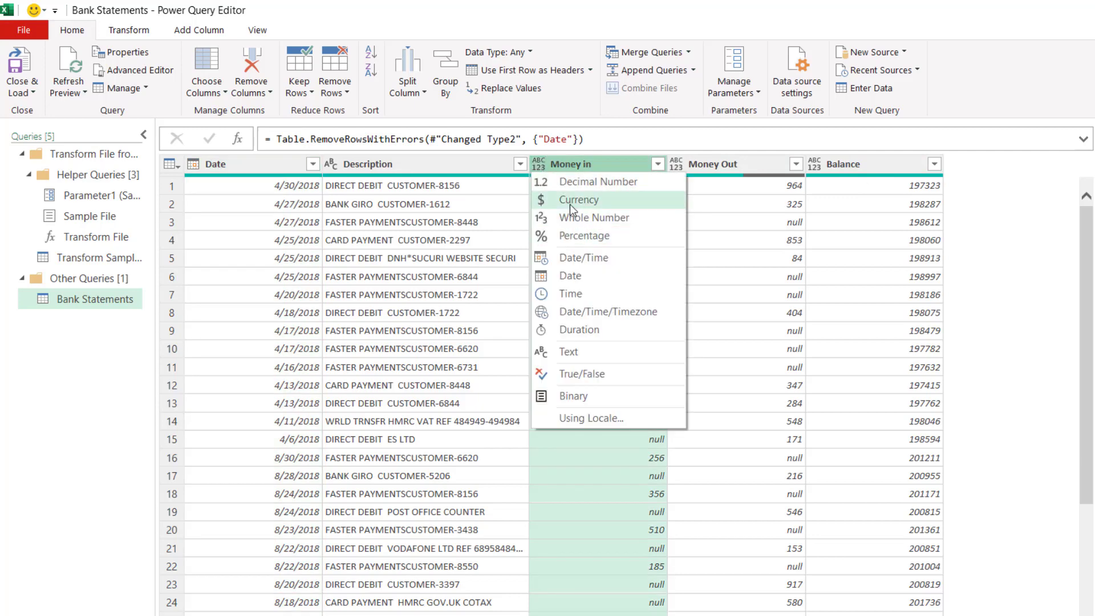
Undo the three-column Currency change and set only Balance to Currency.
click(578, 199)
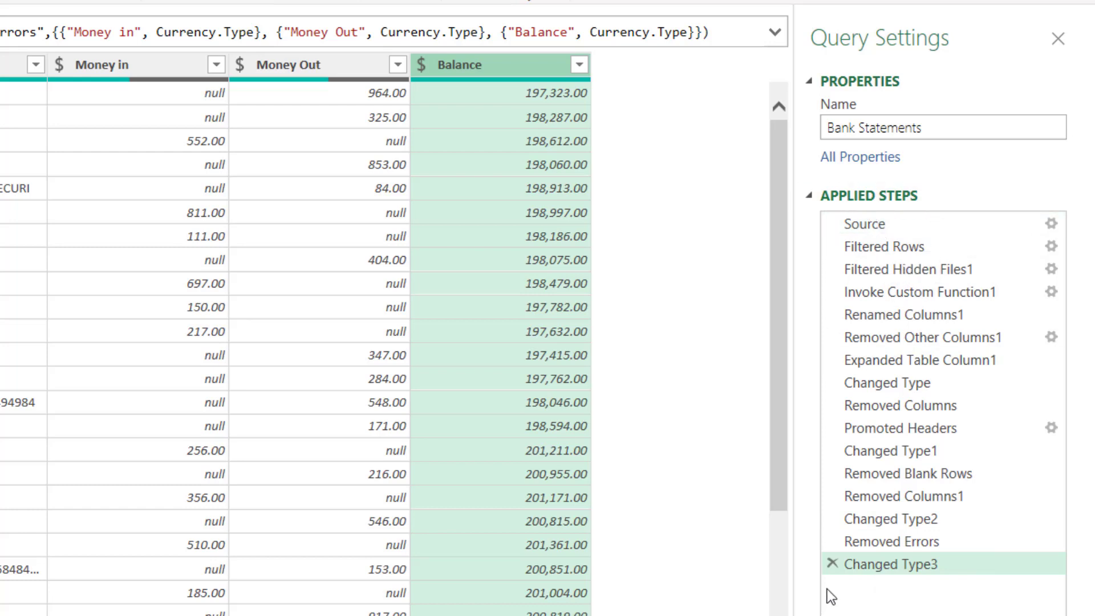
mouse_move(849, 602)
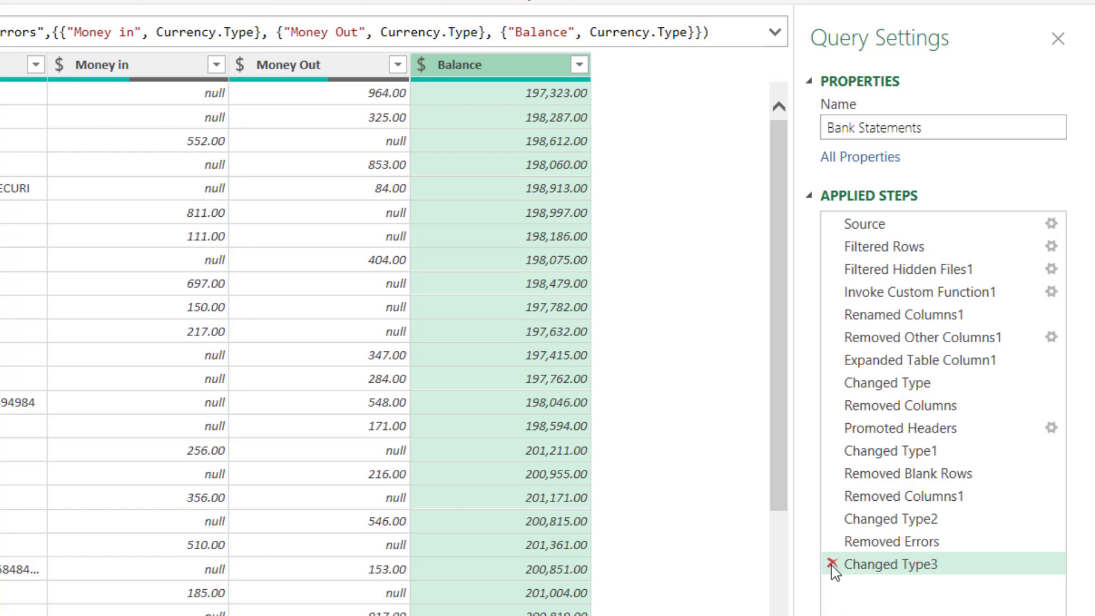
mouse_move(866, 575)
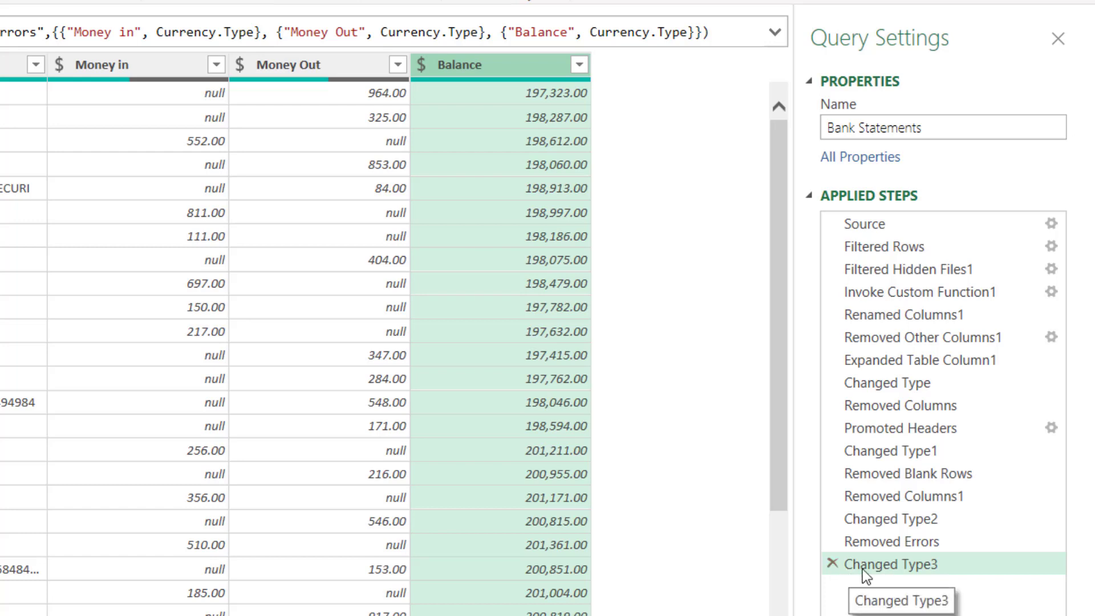
click(829, 563)
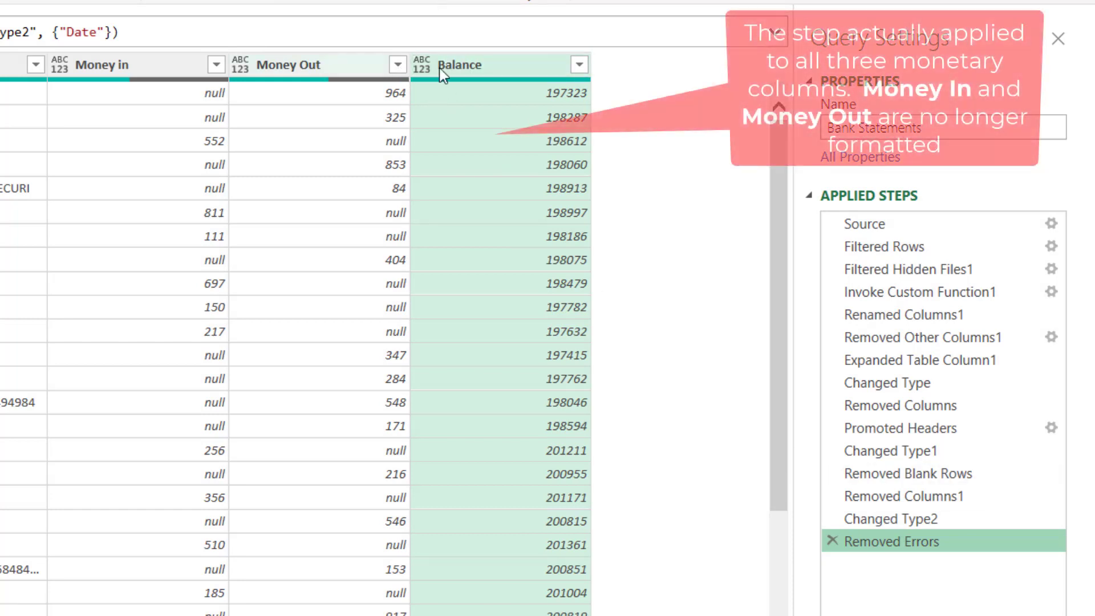
click(422, 64)
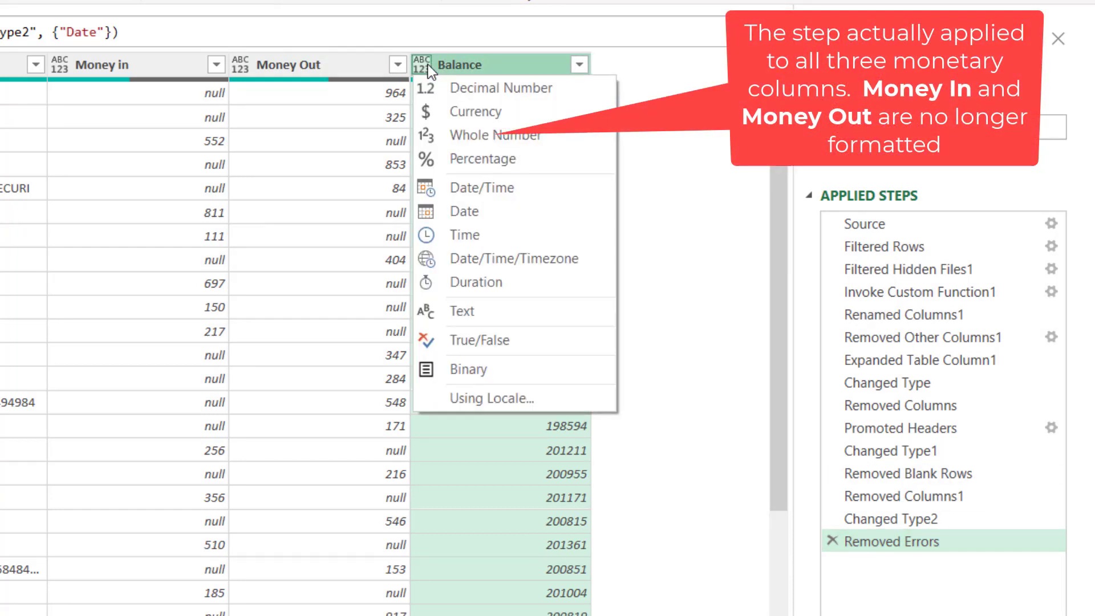
click(476, 112)
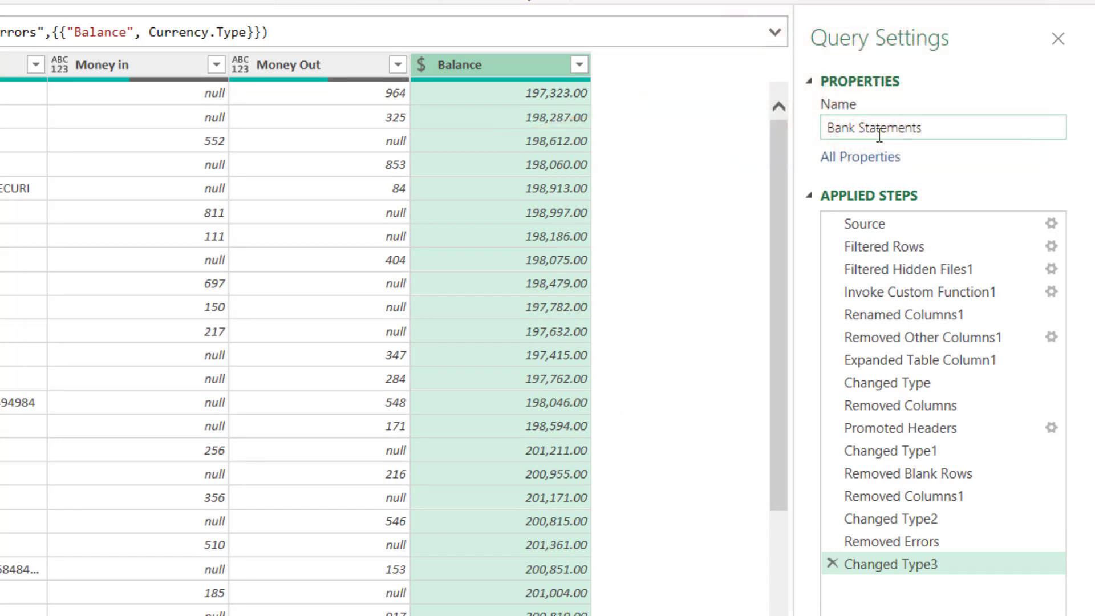
Prefix the query name with 'All' so it reads All Bank Statements.
click(838, 126)
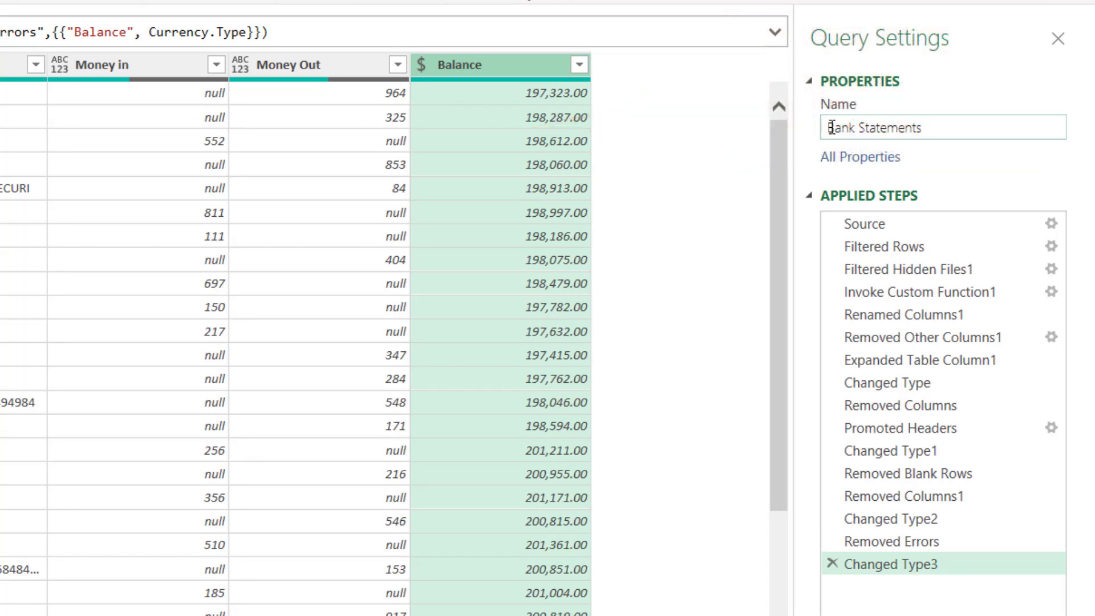
text(All)
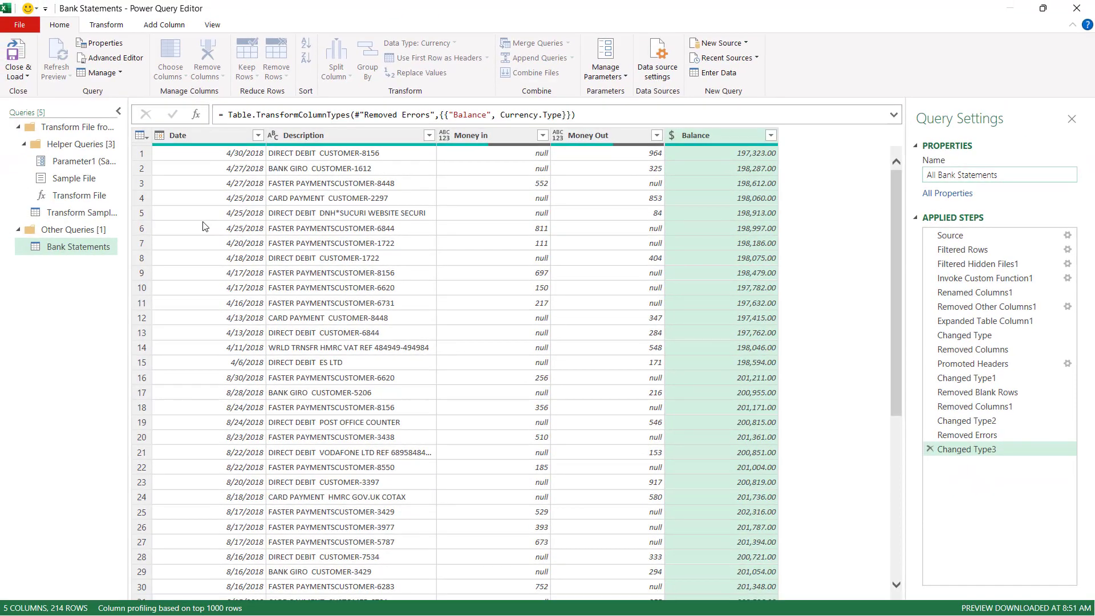
mouse_move(370, 194)
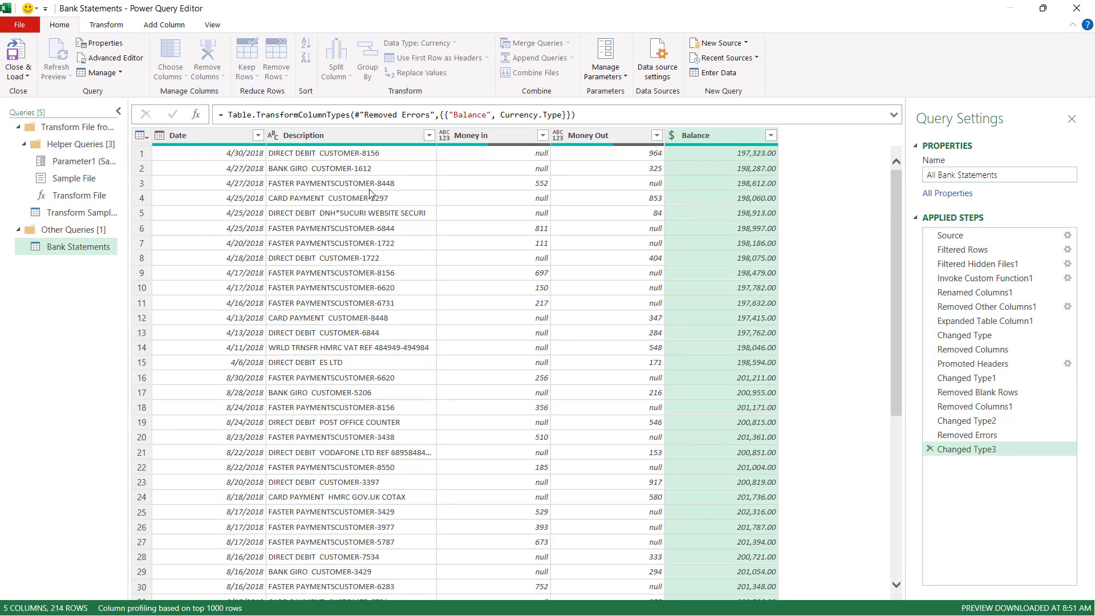
mouse_move(95, 145)
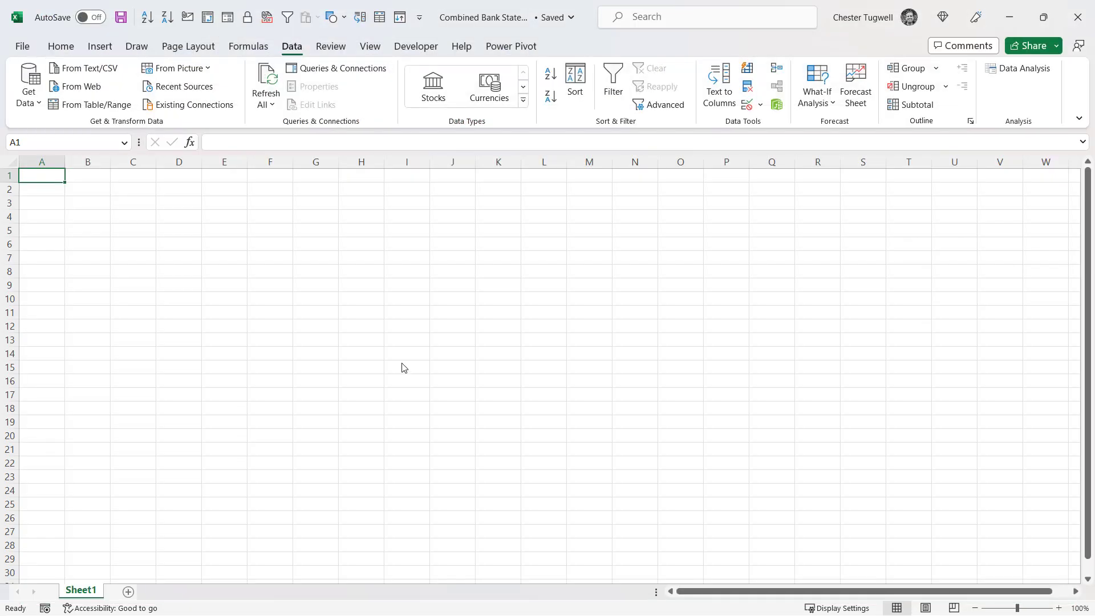
click(335, 68)
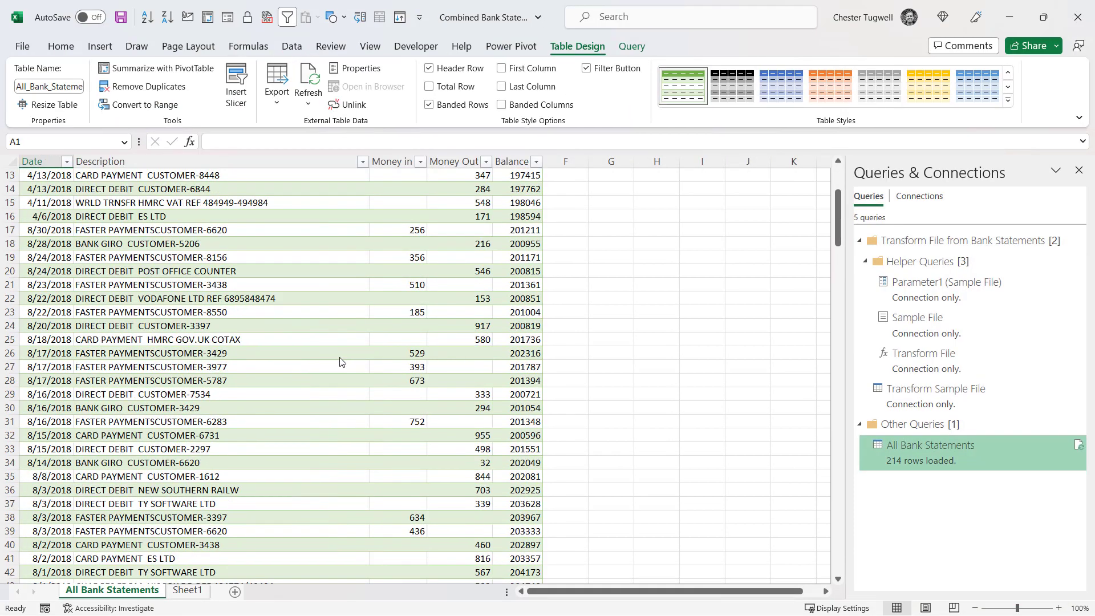
scroll(down, 3)
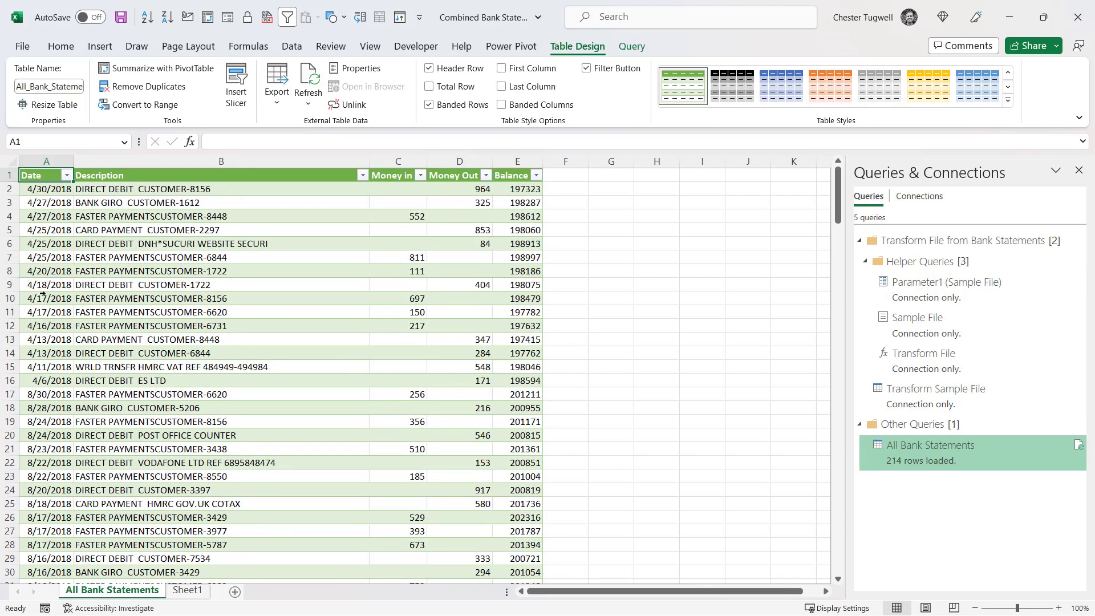
click(929, 445)
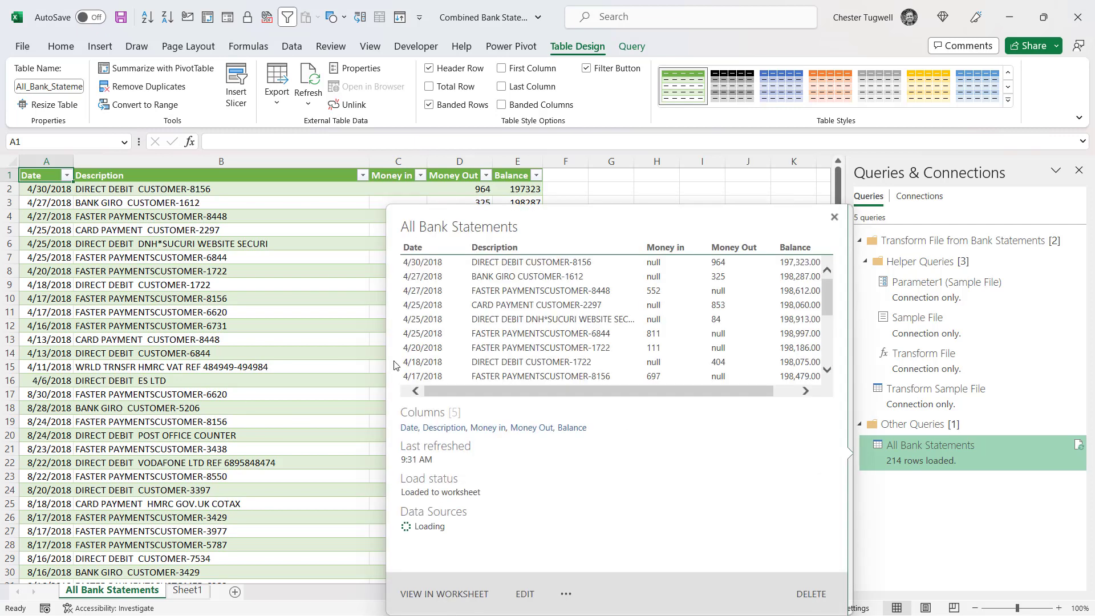
click(833, 217)
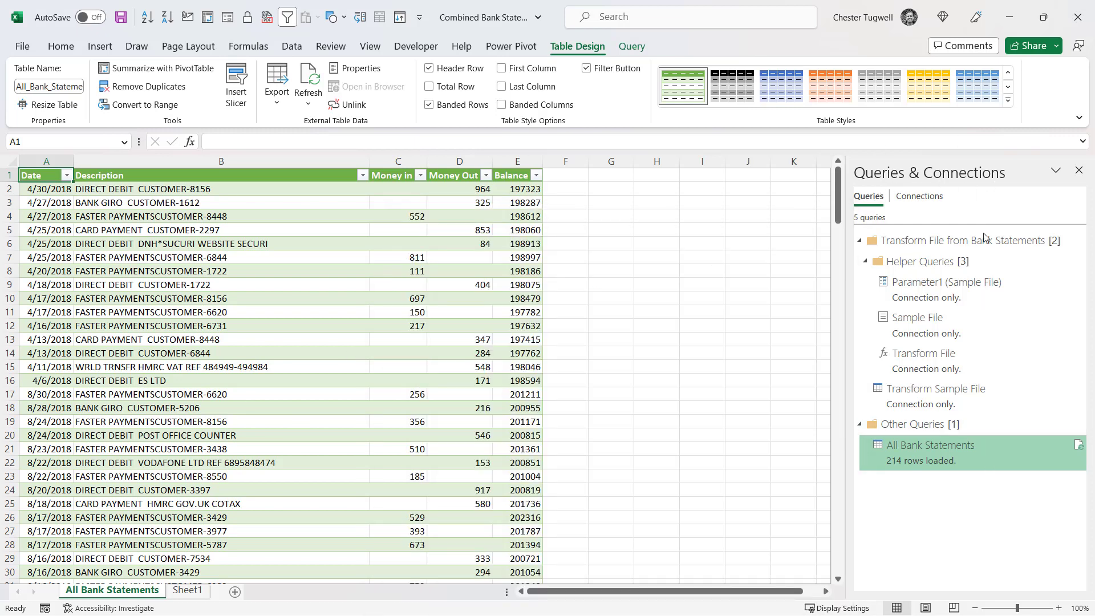
click(929, 445)
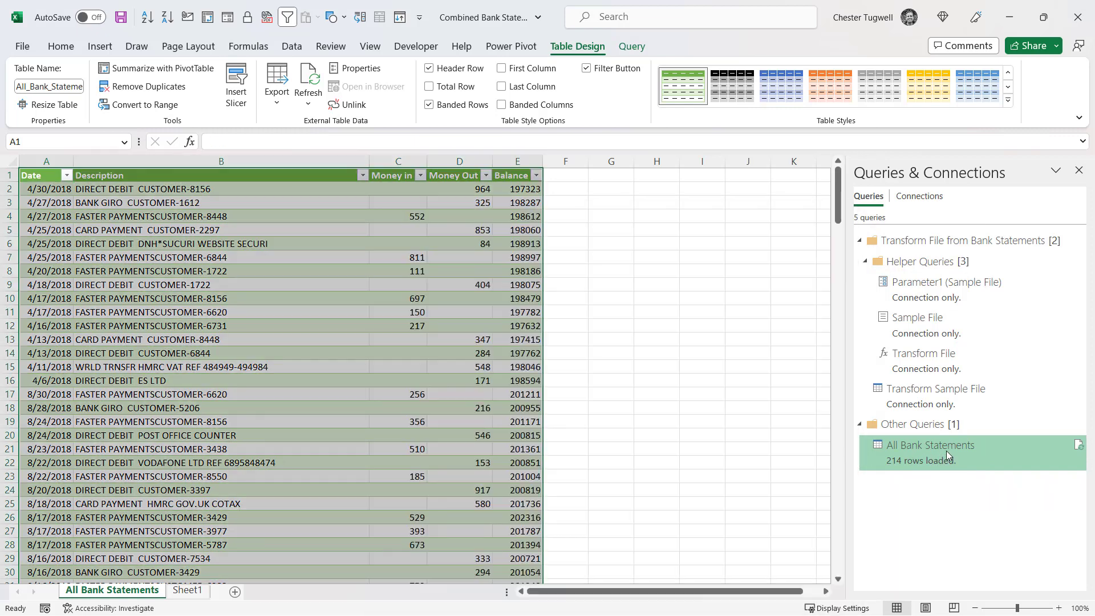
Sort All Bank Statements by Date descending and Close & Load it to the worksheet.
double_click(928, 445)
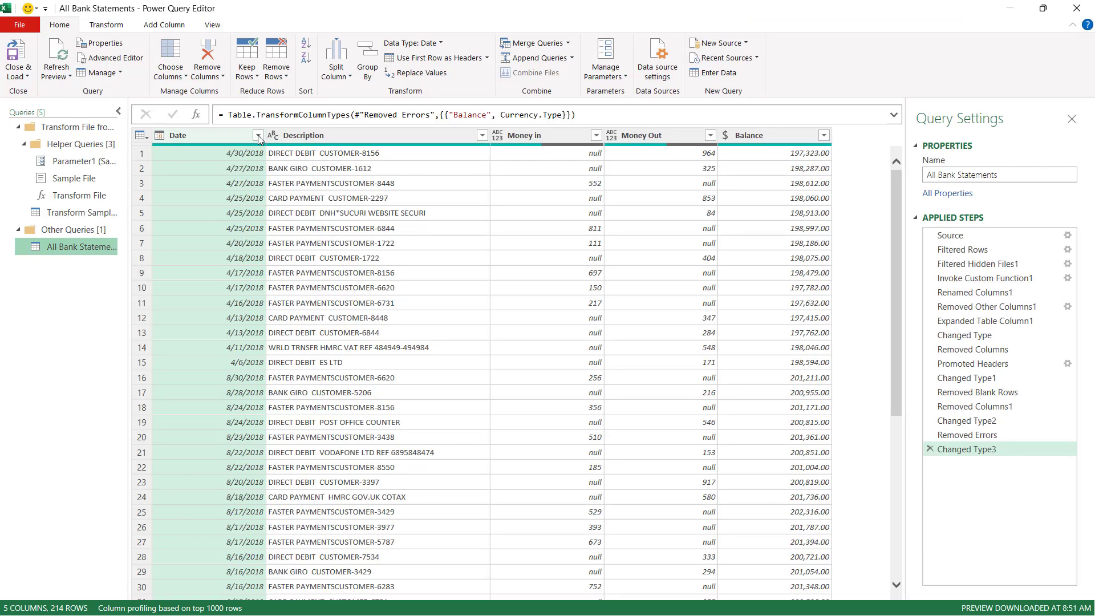
click(259, 135)
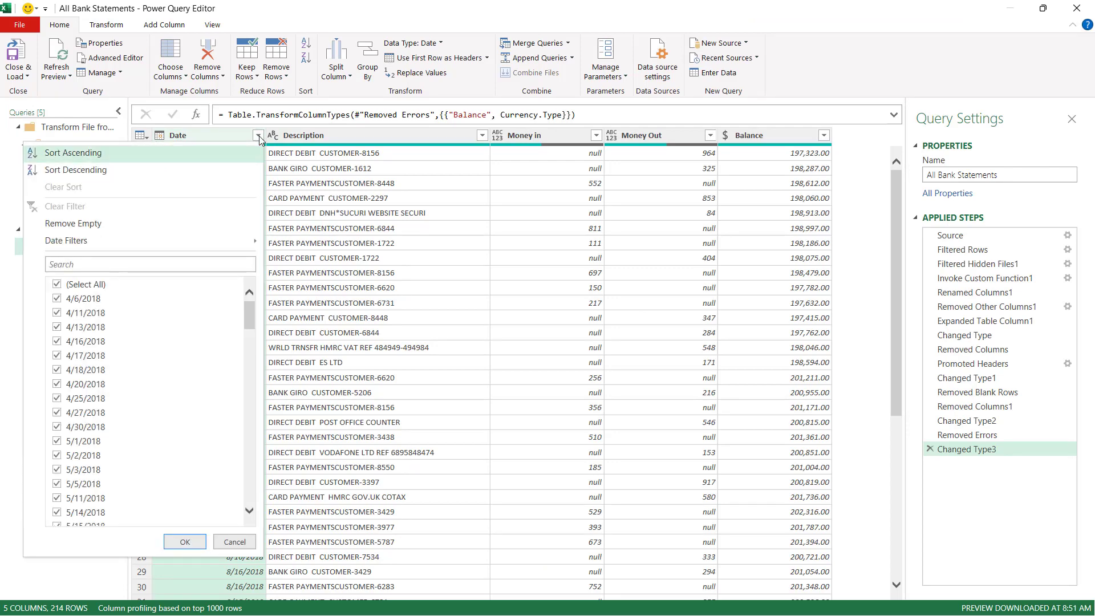
mouse_move(222, 152)
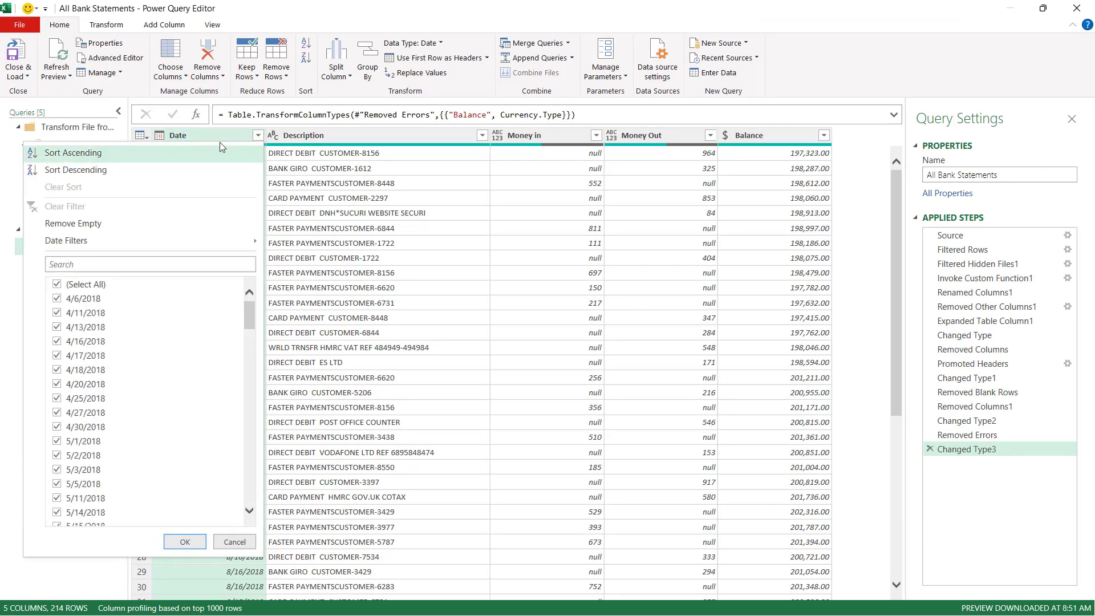
mouse_move(75, 170)
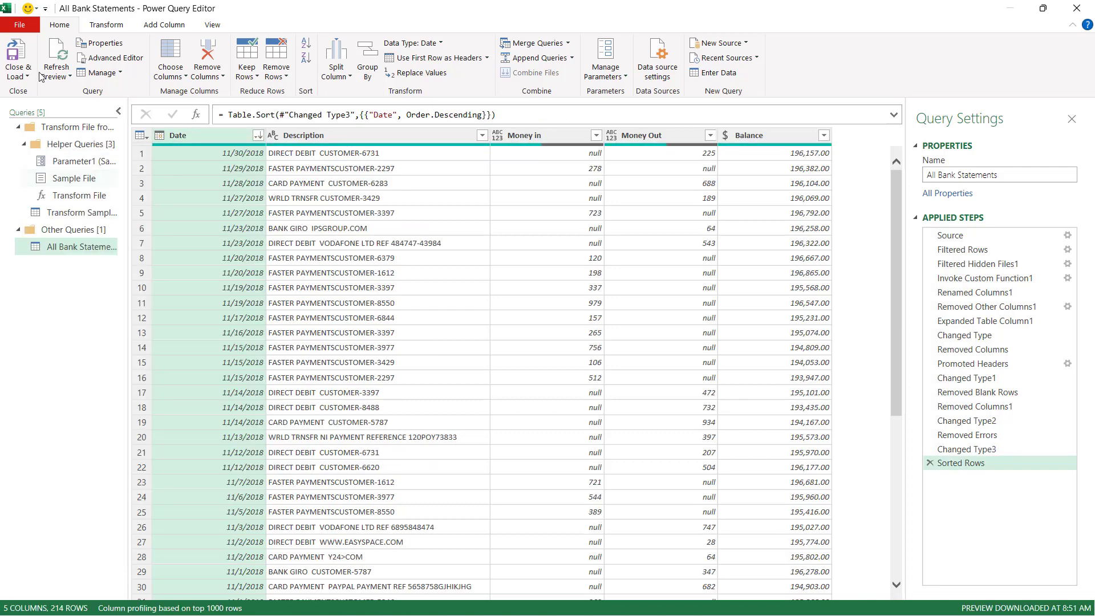
click(17, 56)
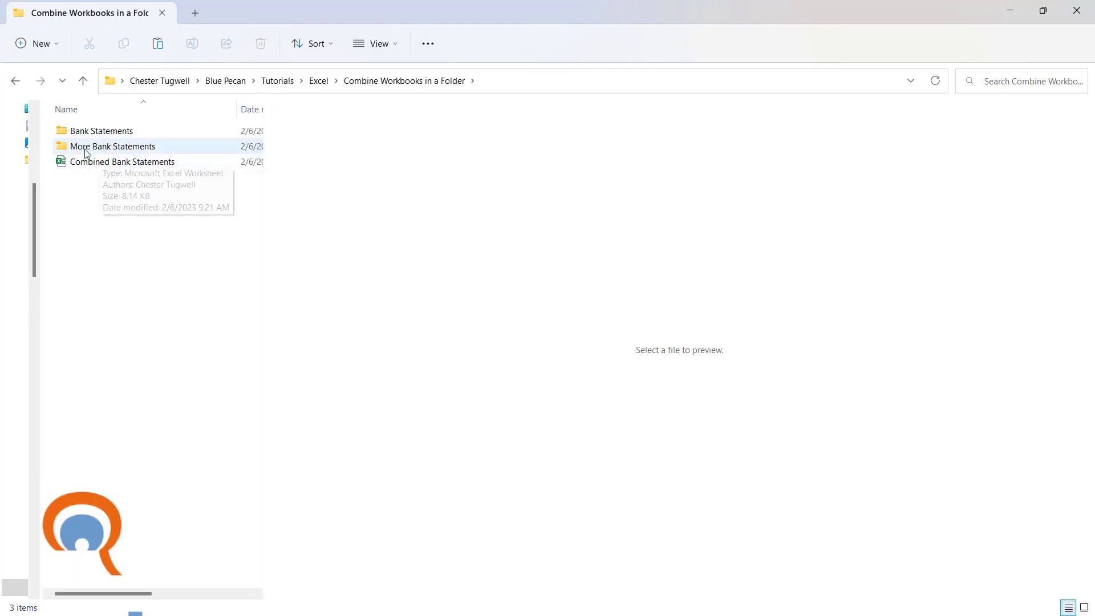
Select the Dec-2018, Jan-2019 and Feb-2019 workbooks in More Bank Statements and copy them to Bank Statements.
click(113, 146)
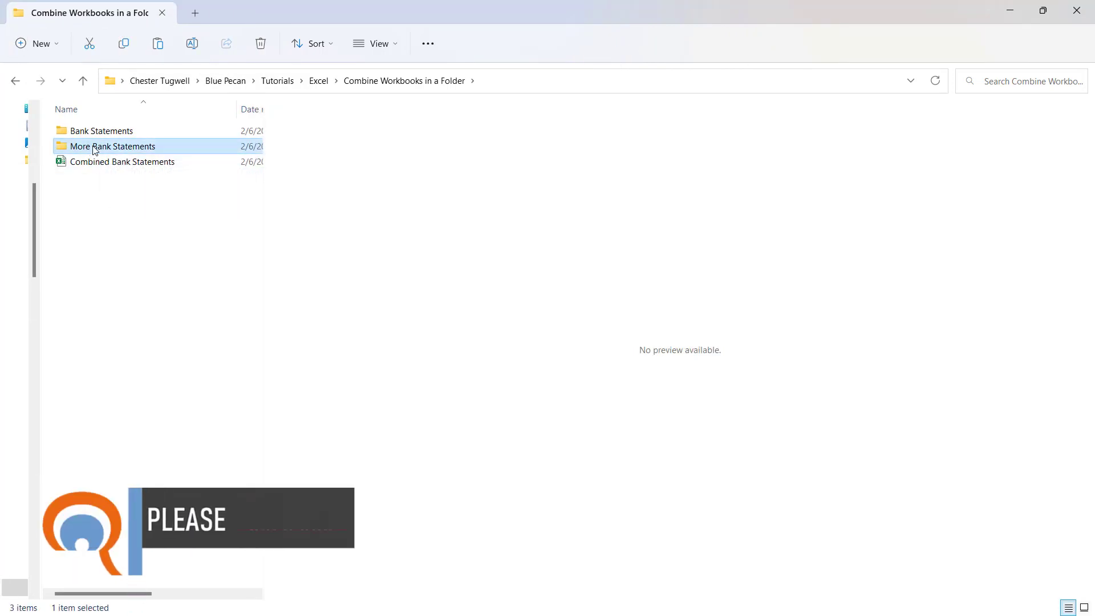
double_click(113, 146)
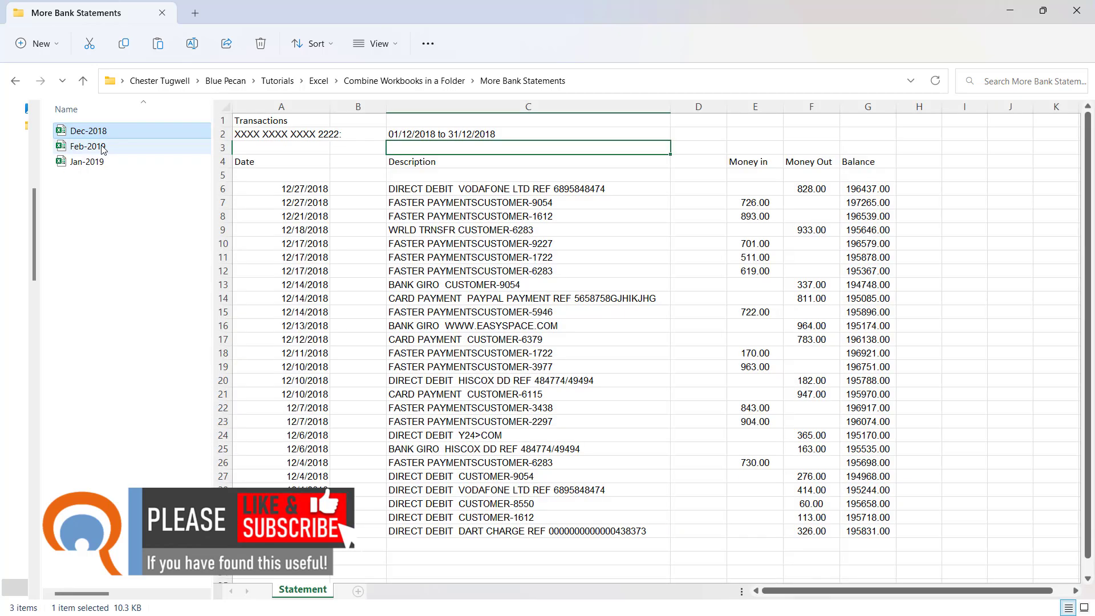
click(87, 146)
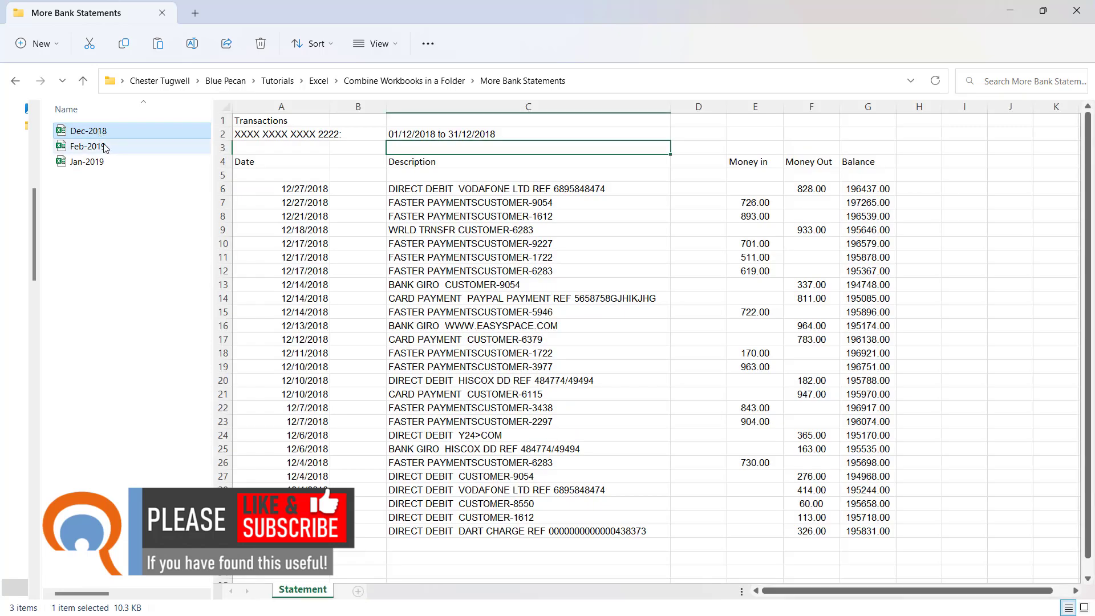
mouse_move(87, 130)
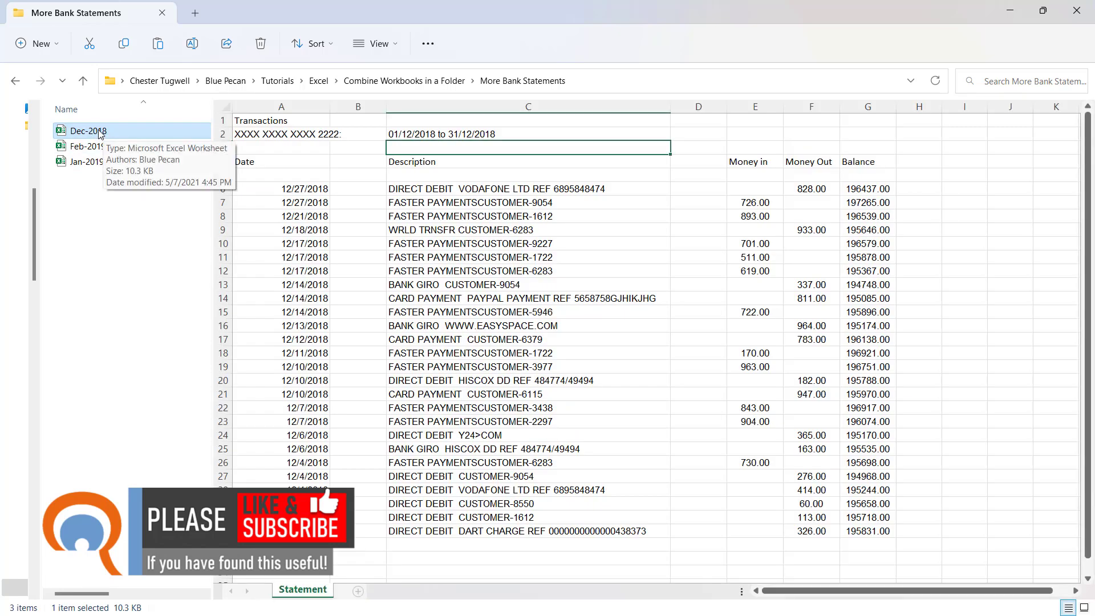
click(88, 146)
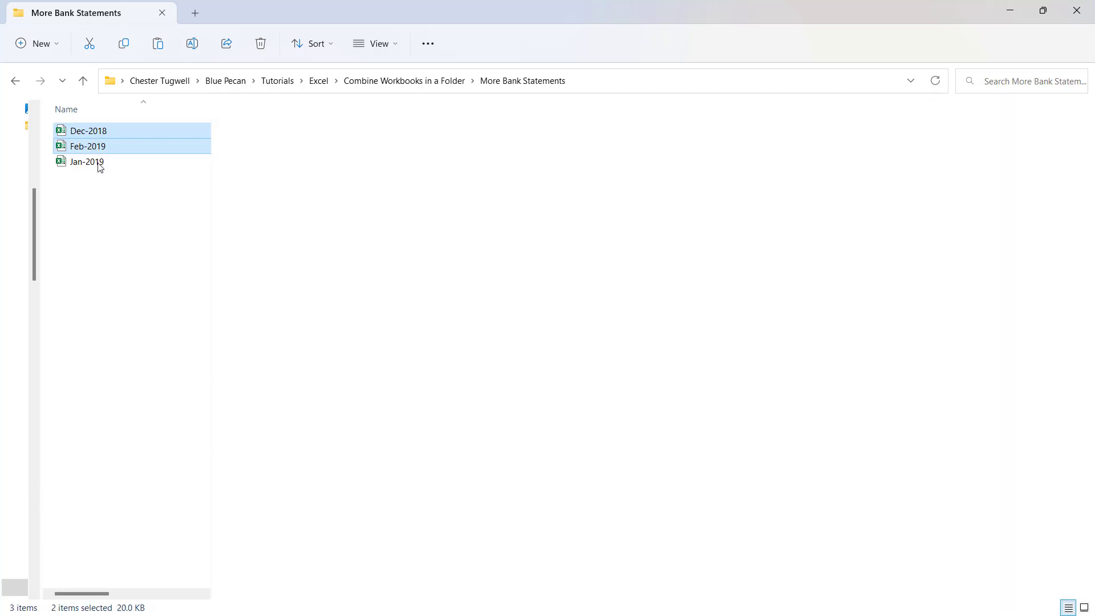
click(87, 161)
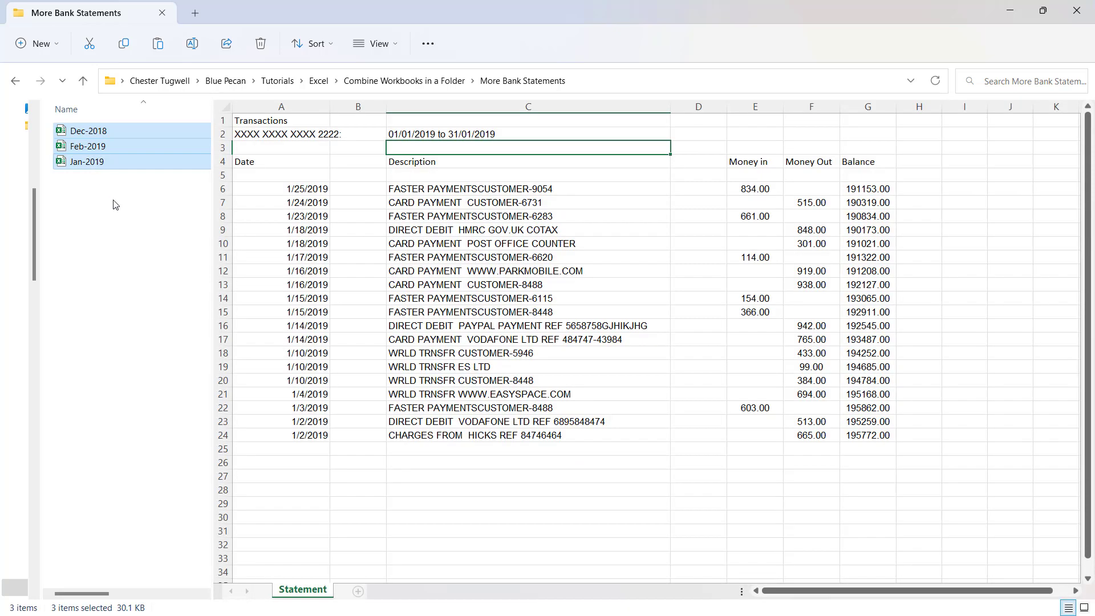
mouse_move(82, 80)
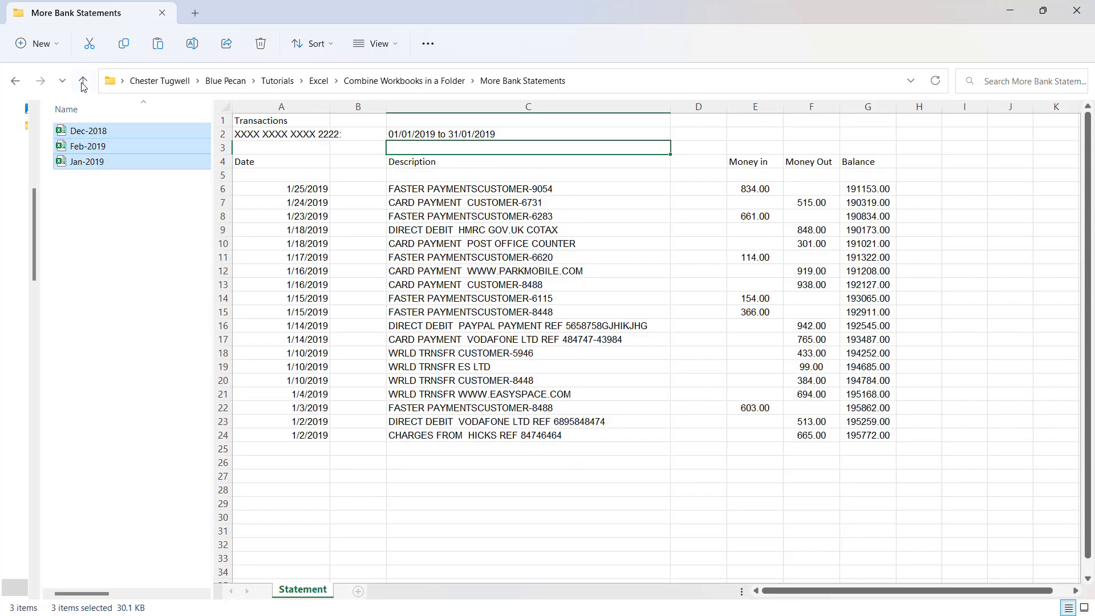
click(82, 81)
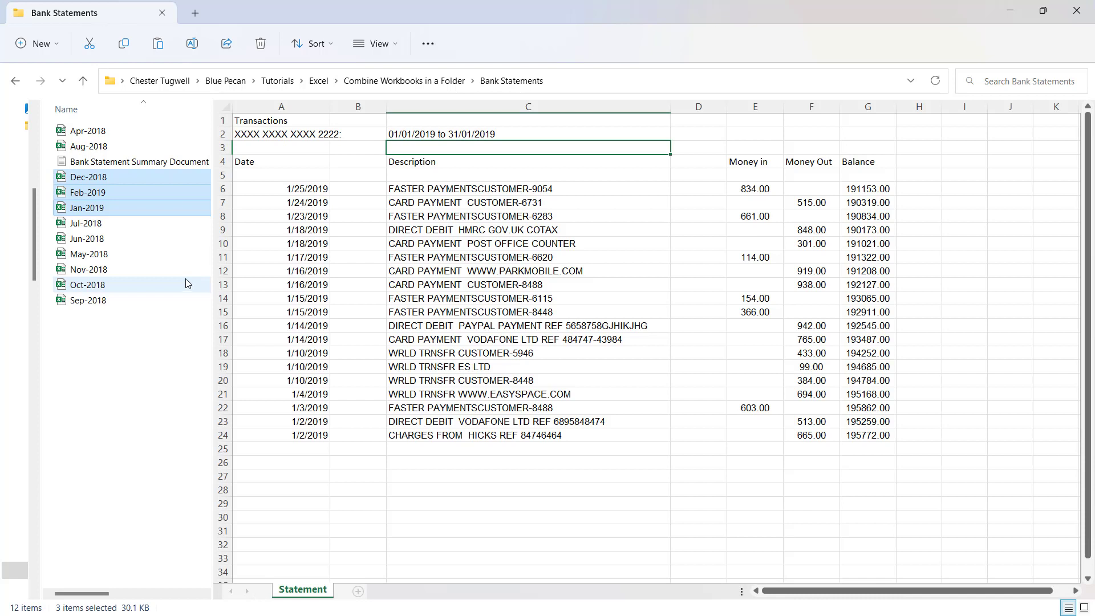
mouse_move(88, 195)
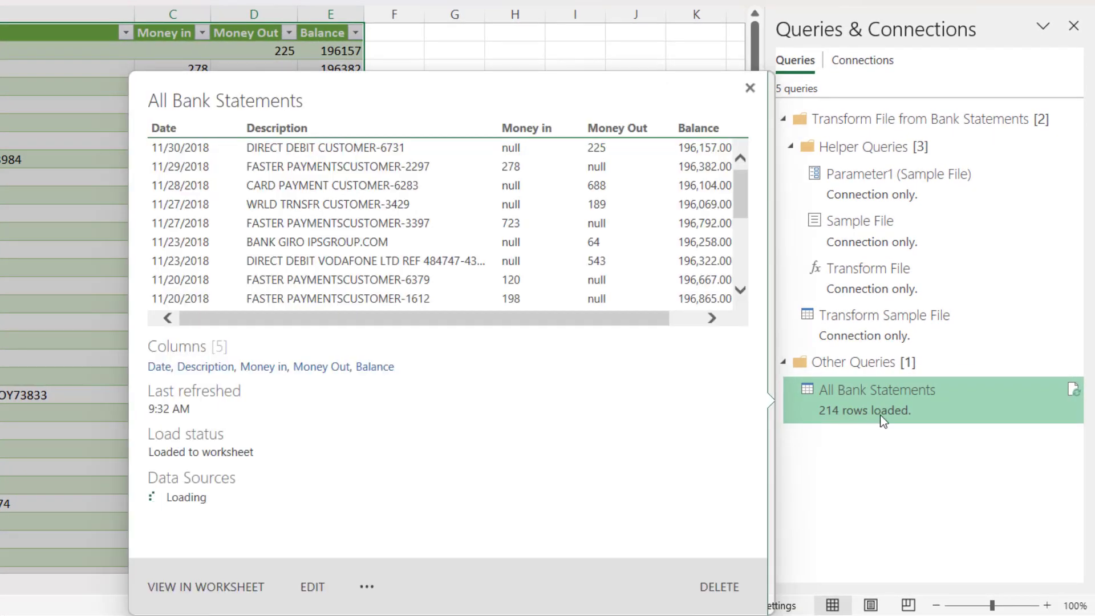
Refresh All Bank Statements from Queries & Connections, growing it to 270 rows with February 2019 first.
click(749, 87)
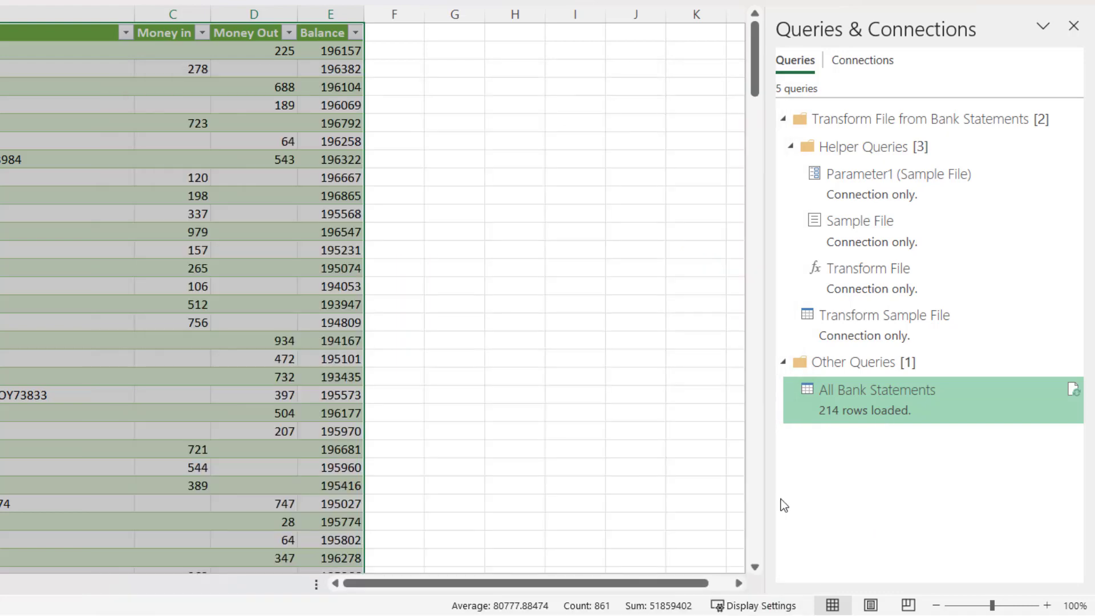
mouse_move(1047, 429)
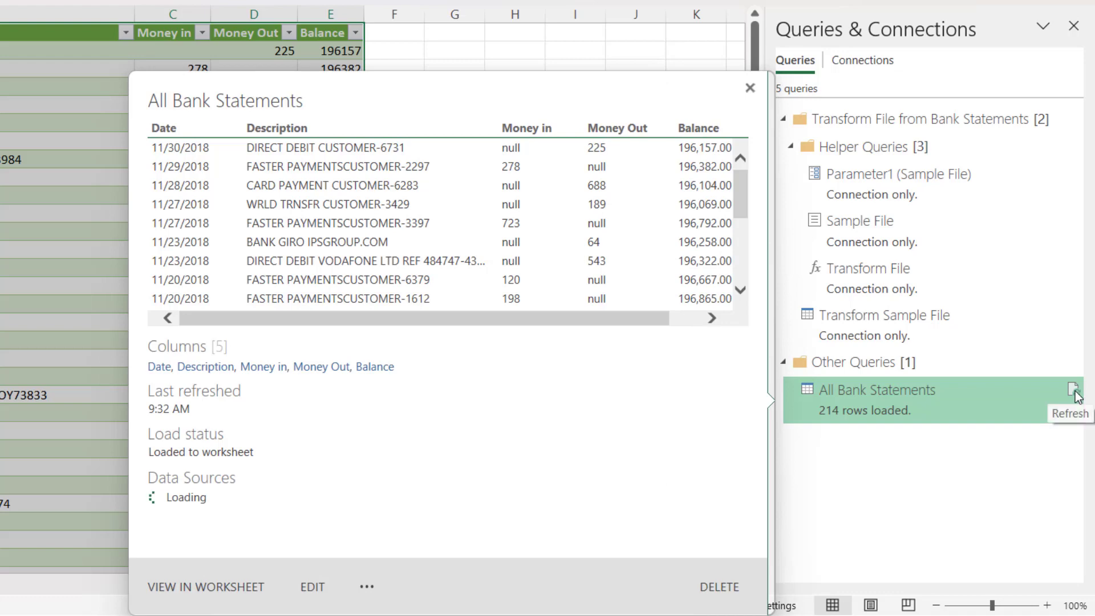
click(1074, 389)
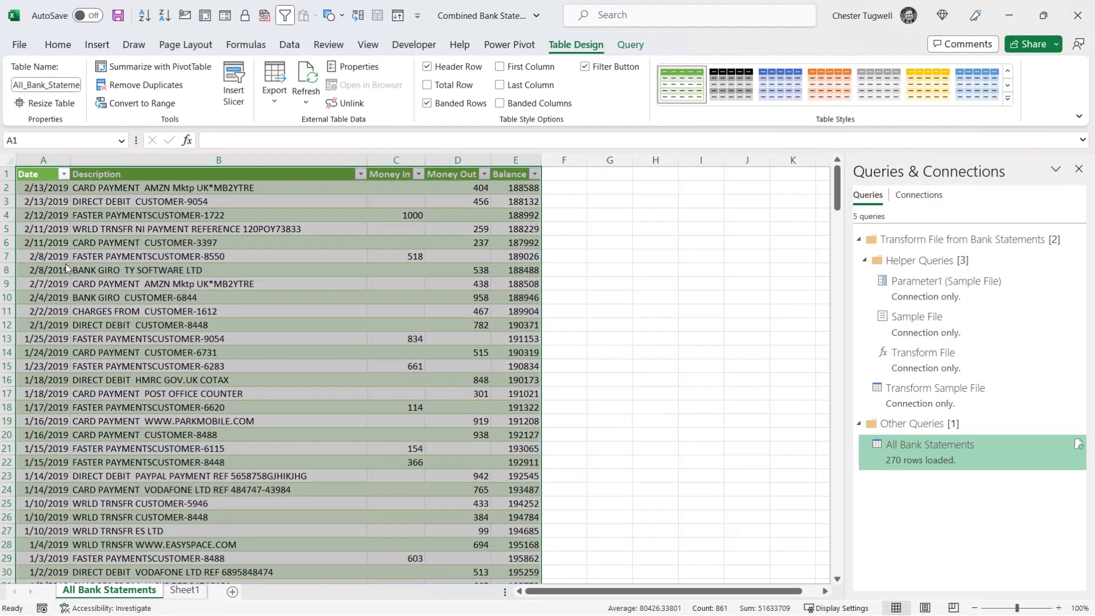
scroll(down, 3)
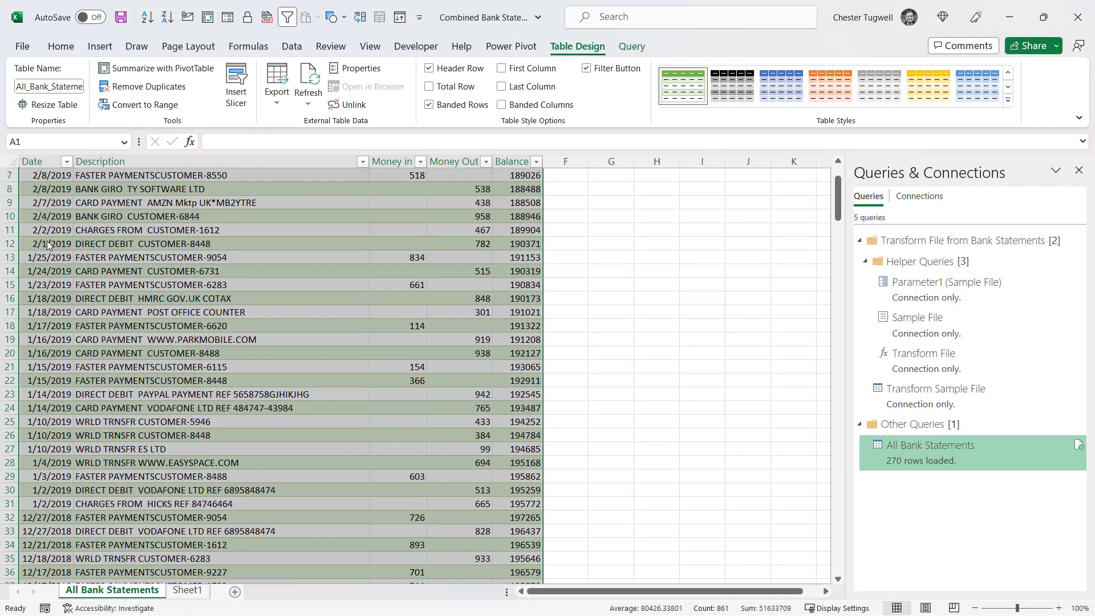
scroll(down, 3)
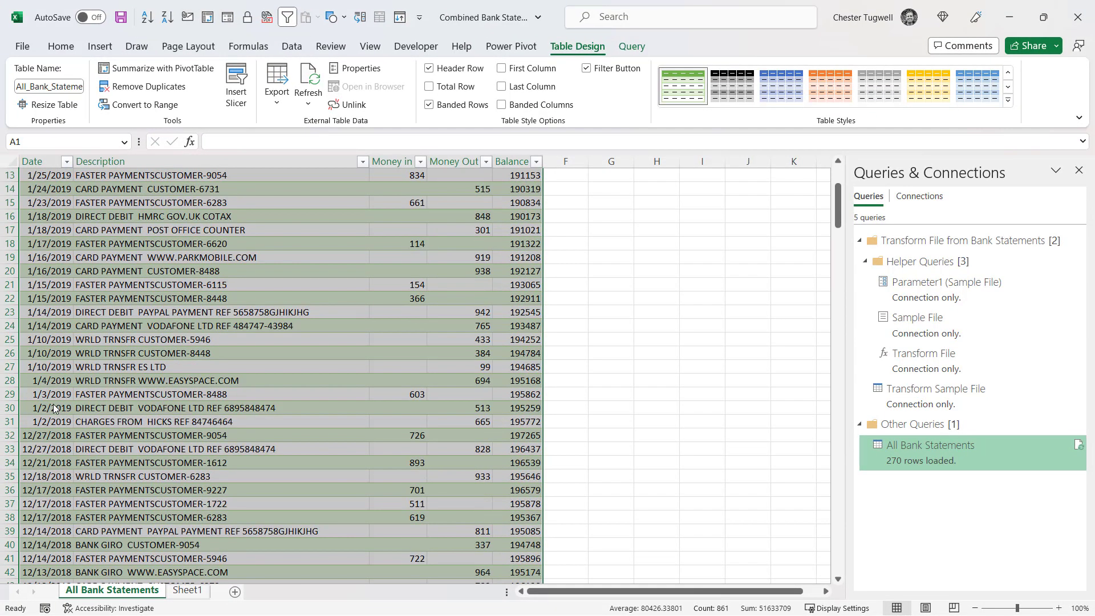